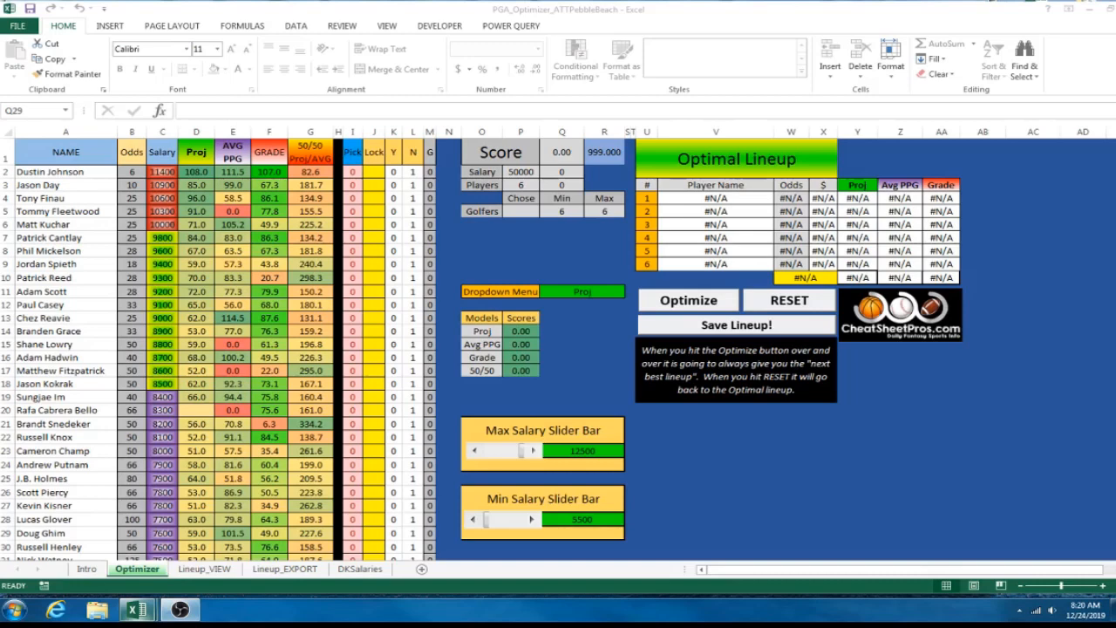
pyautogui.moveTo(713, 382)
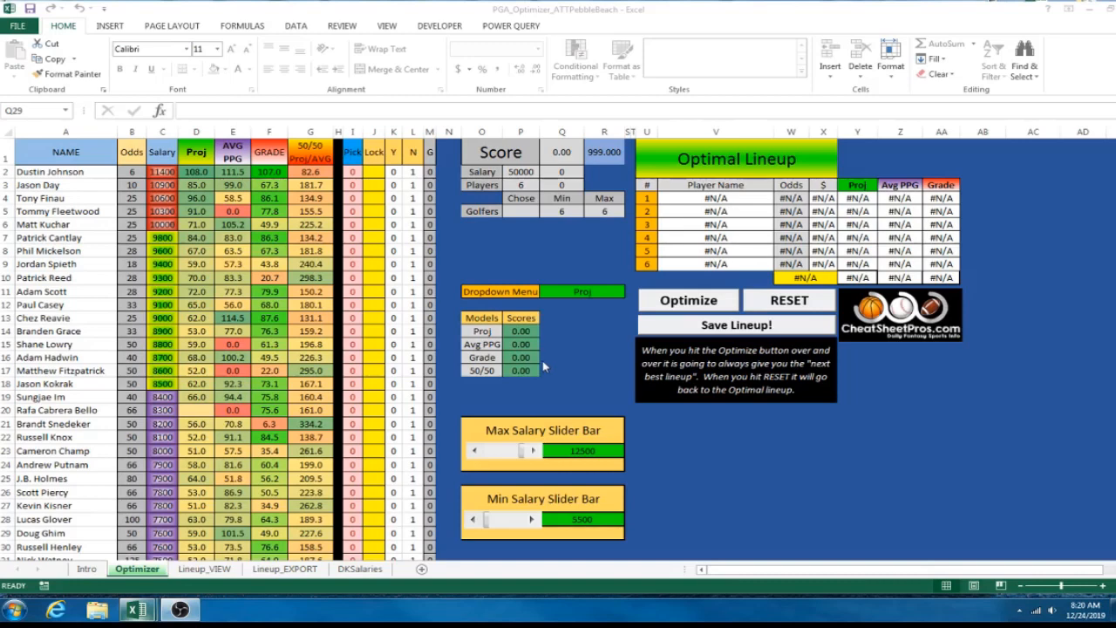
pyautogui.moveTo(610, 338)
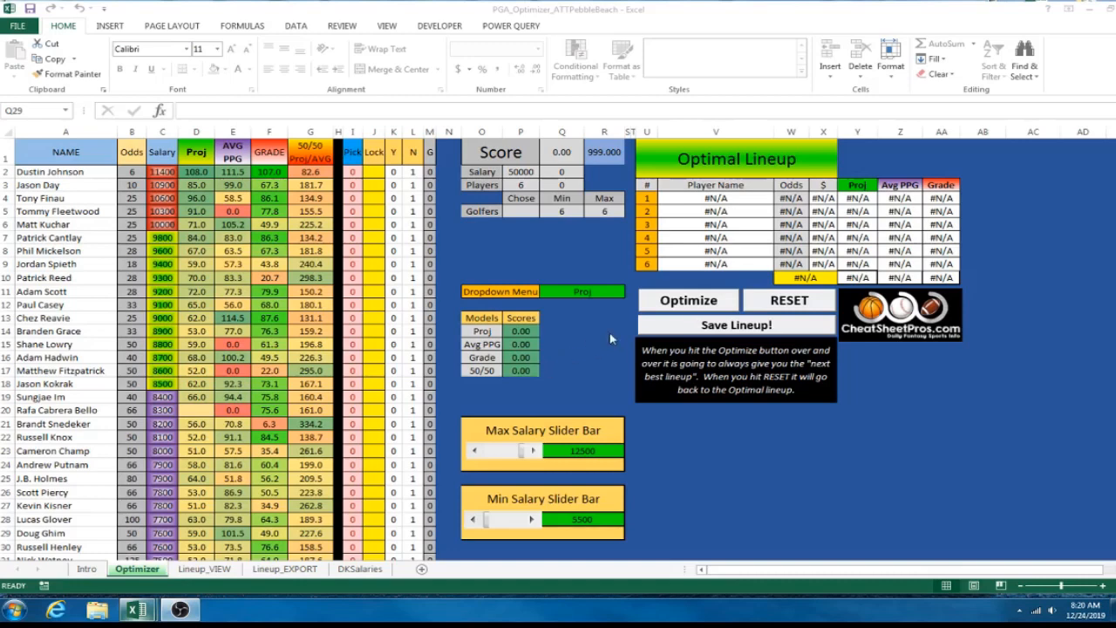
# Run Optimize to fill a golf lineup, then RESET it.
pyautogui.click(66, 132)
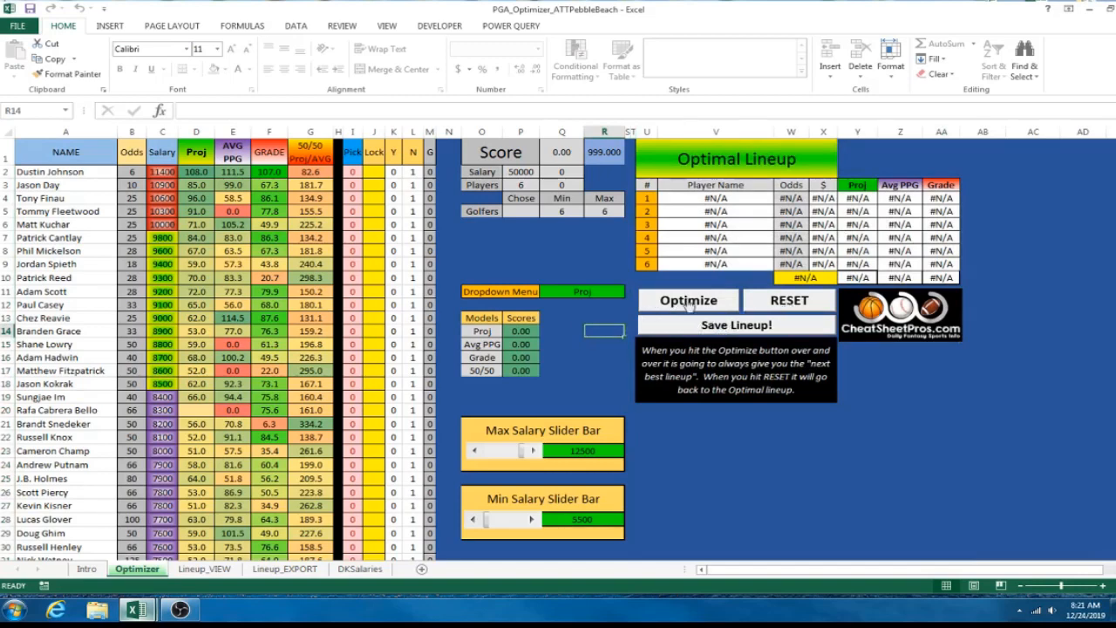
pyautogui.click(689, 300)
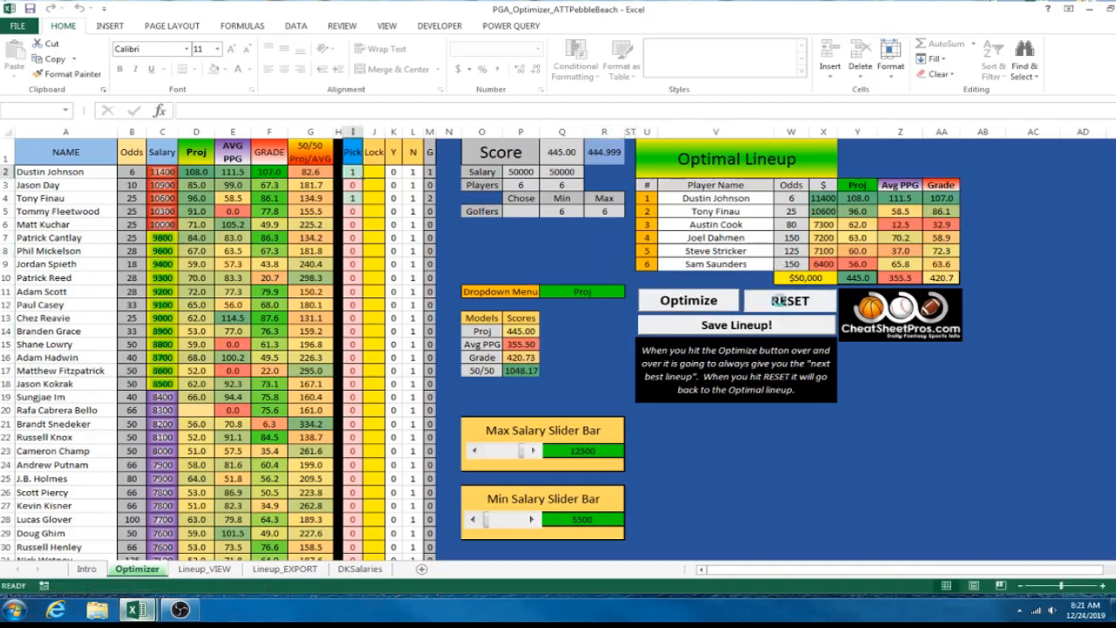
pyautogui.click(788, 300)
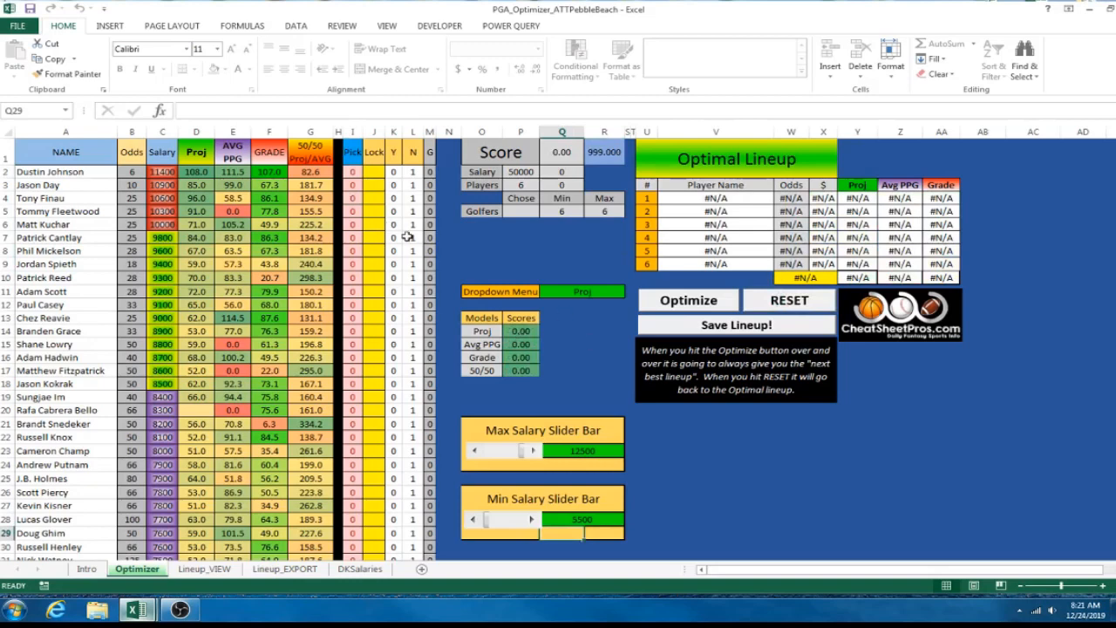
# Lock Tony Finau with L, re-optimize the lineup, then RESET.
pyautogui.click(374, 198)
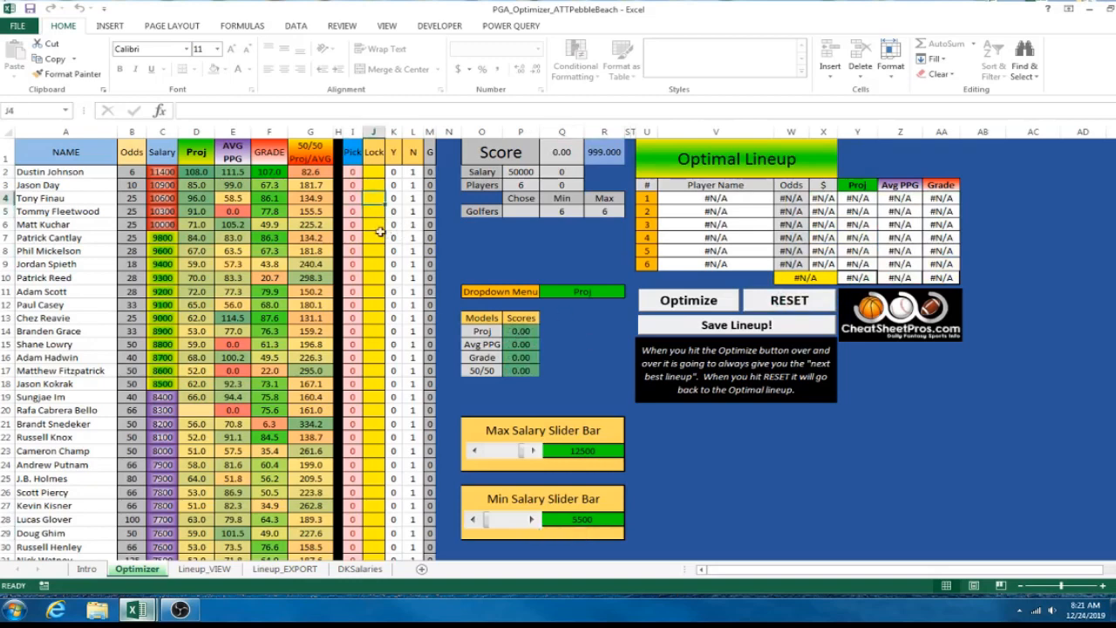
pyautogui.write('L')
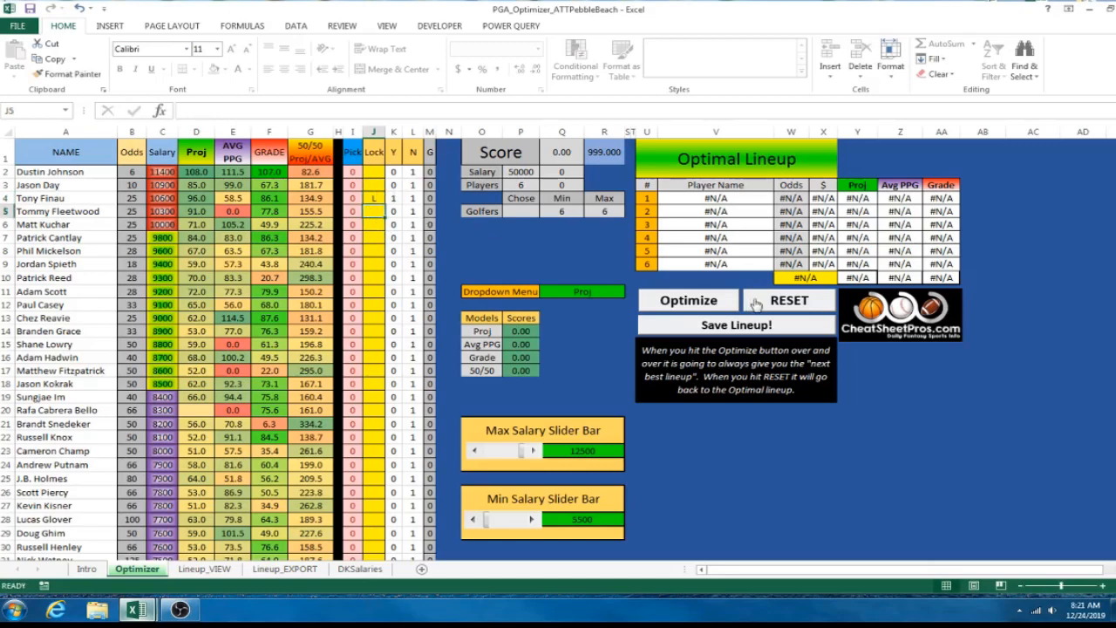
pyautogui.click(688, 300)
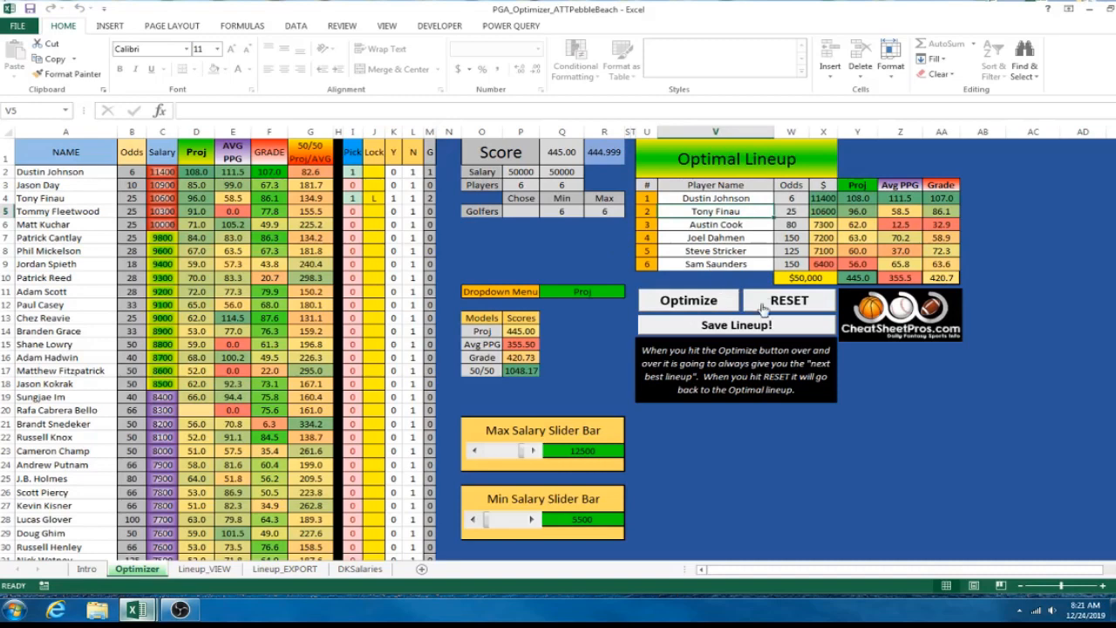
pyautogui.click(787, 299)
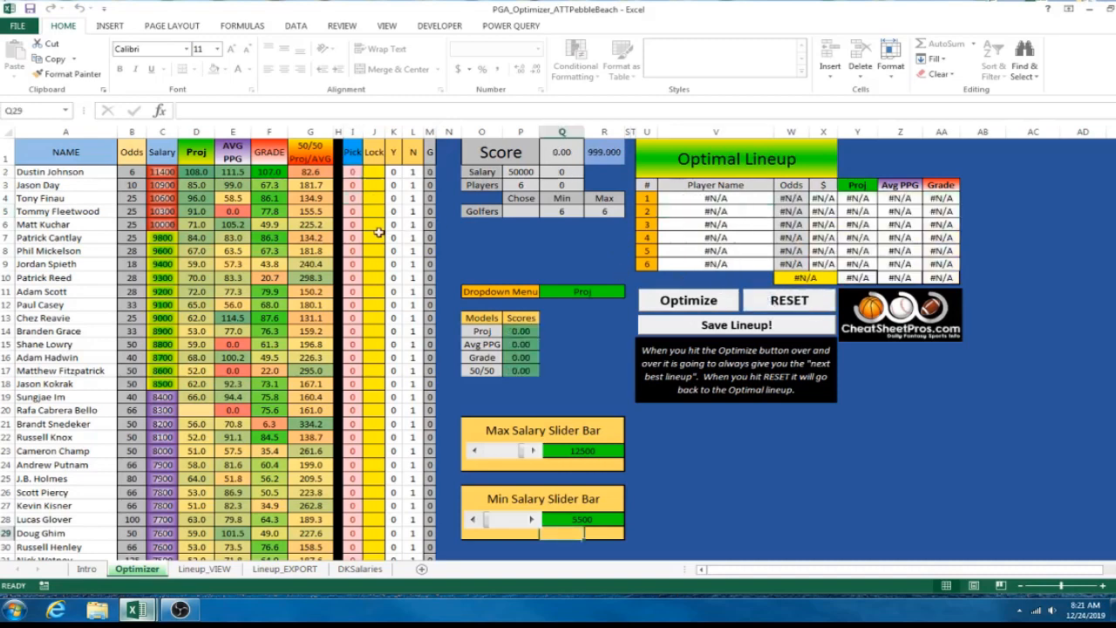
# Mark Dustin Johnson's Lock cell with X and optimize a 436-point lineup.
pyautogui.click(687, 300)
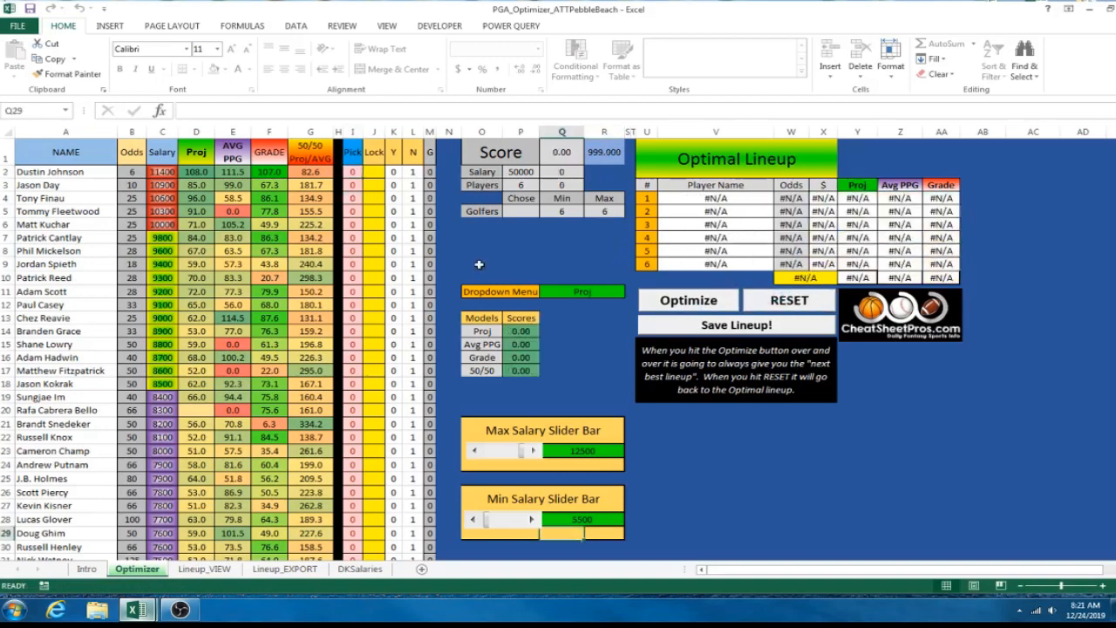
pyautogui.click(373, 171)
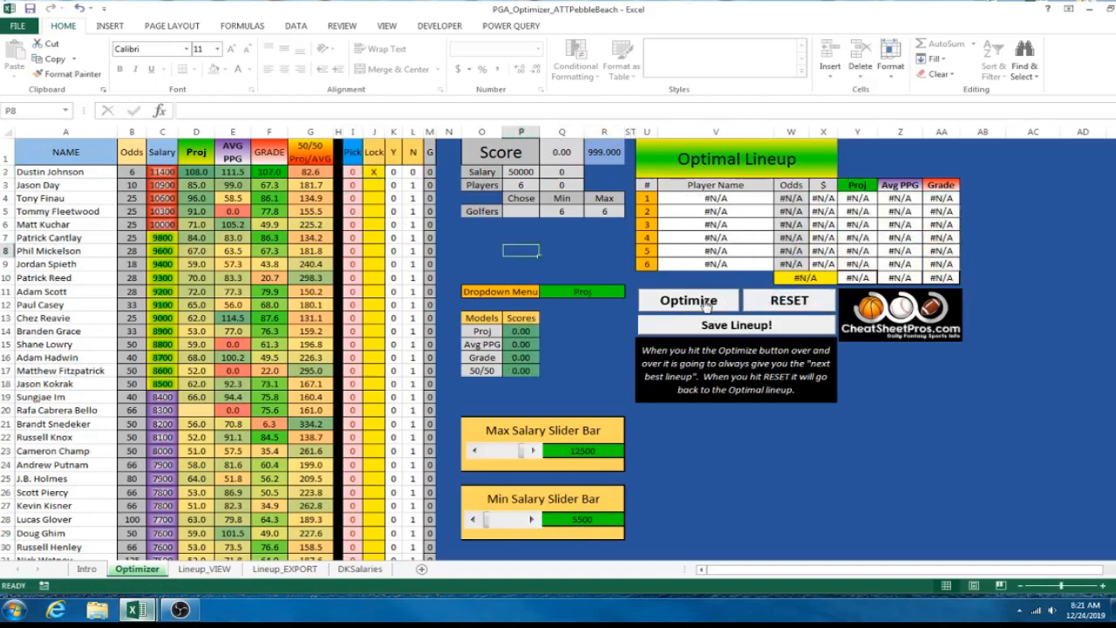
pyautogui.click(688, 300)
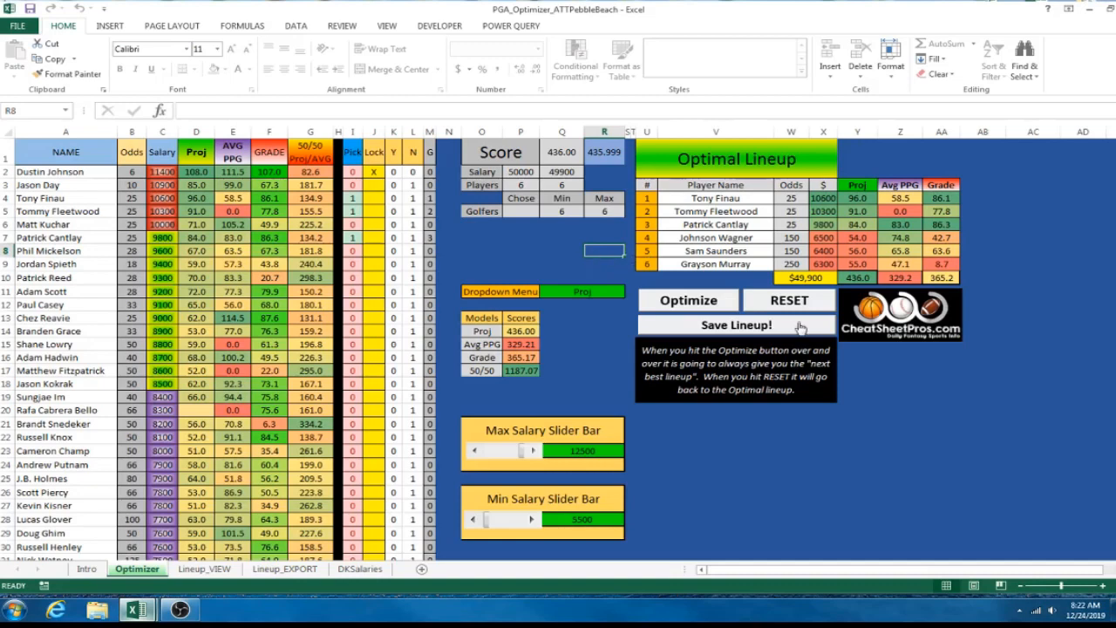
pyautogui.click(789, 299)
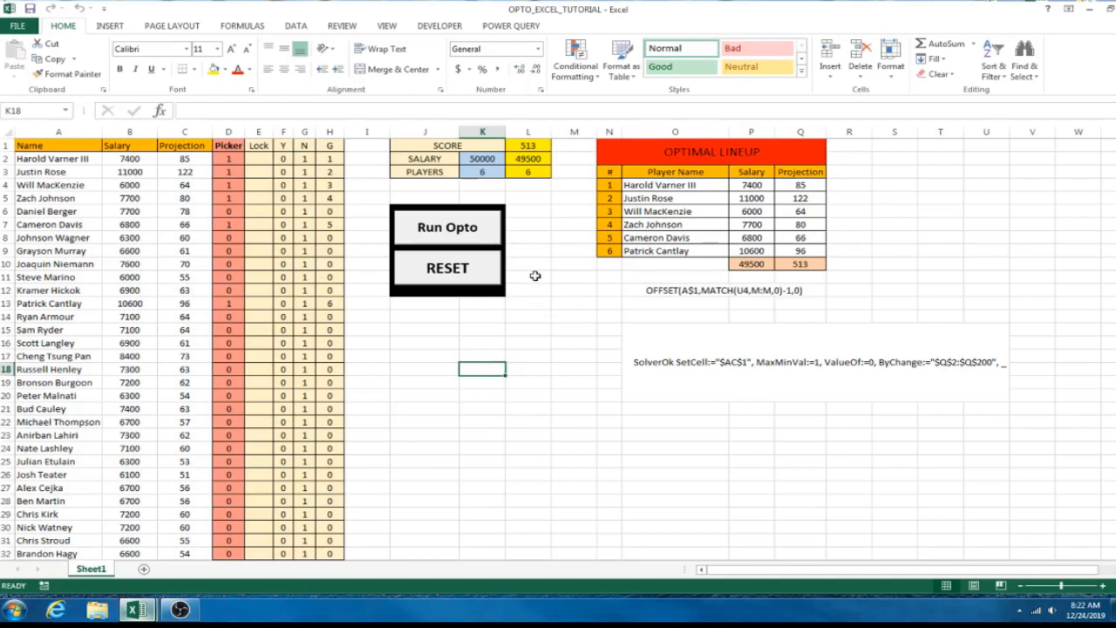
pyautogui.moveTo(529, 337)
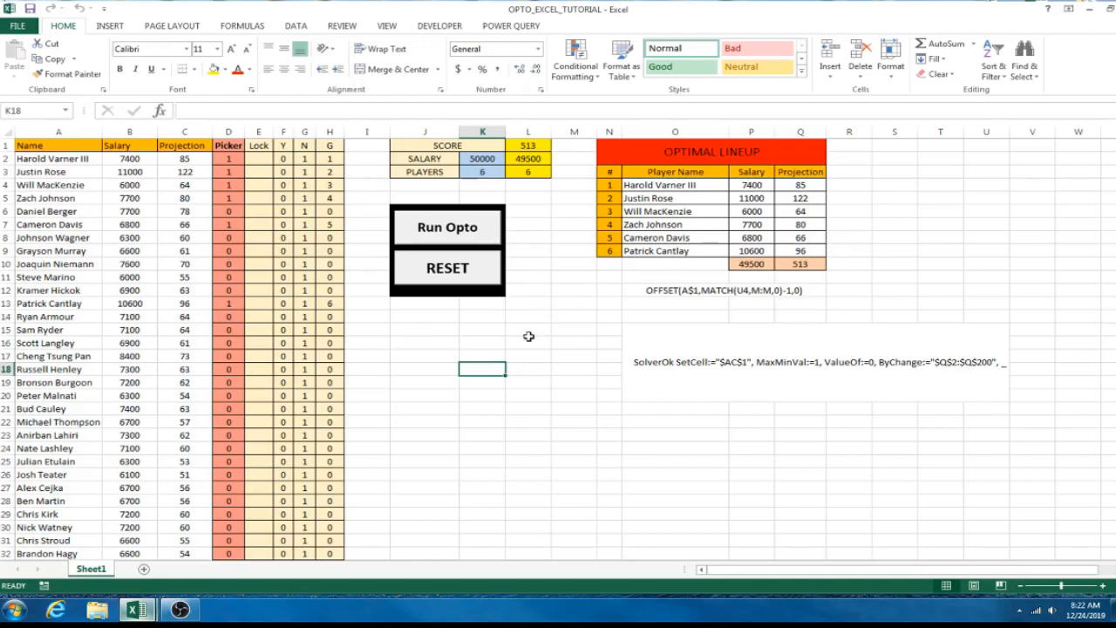
pyautogui.moveTo(394, 468)
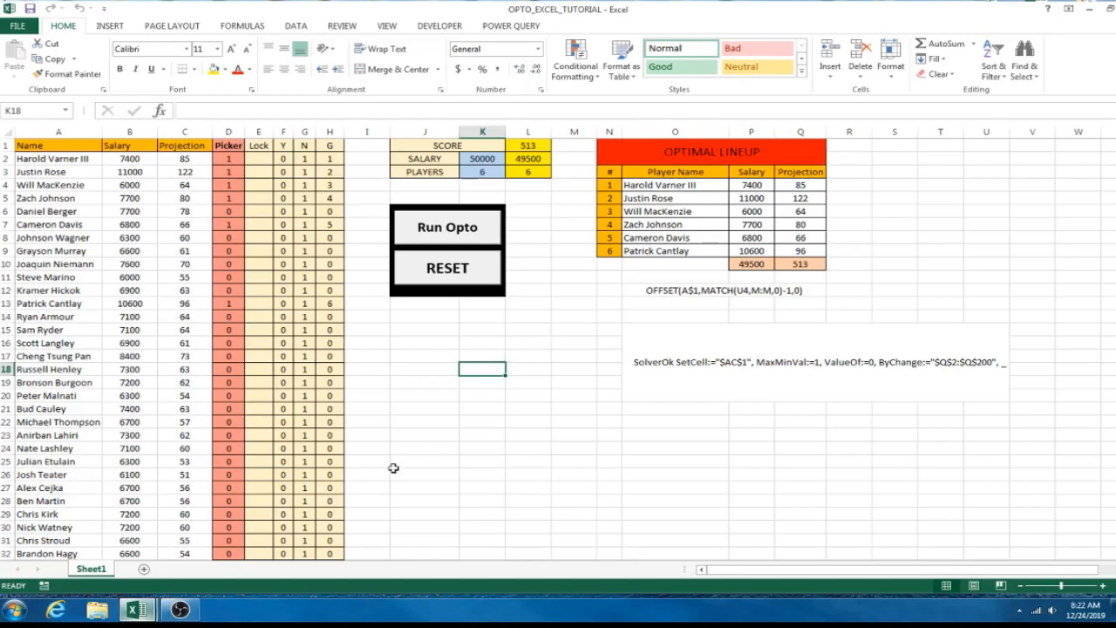
# Add a new sheet and rename it Opto_Tutorial.
pyautogui.click(137, 569)
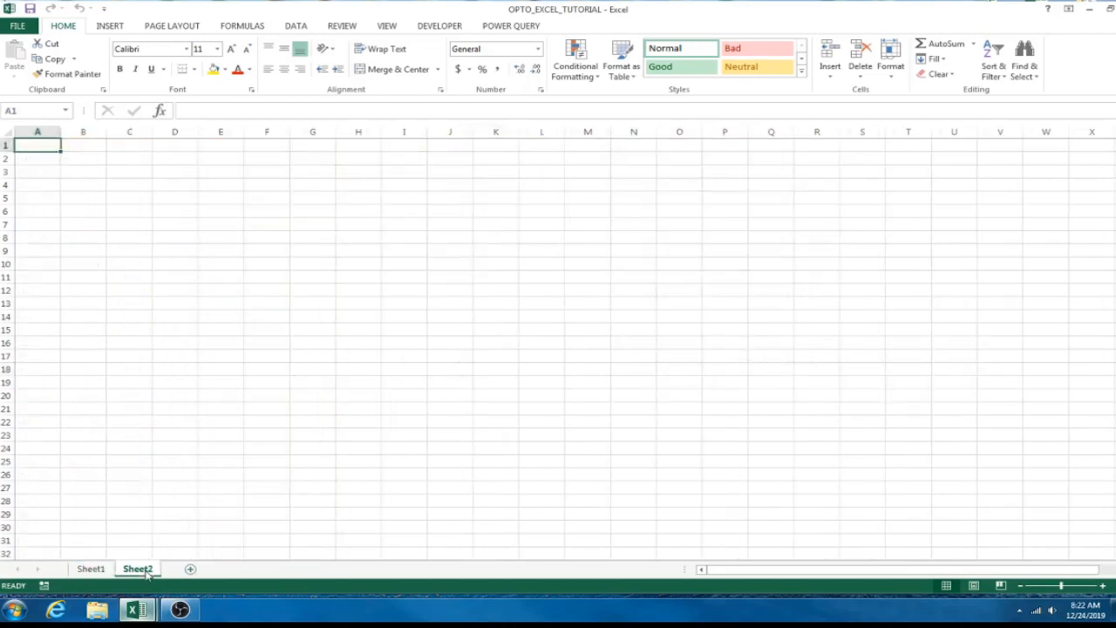
pyautogui.rightClick(137, 568)
pyautogui.write('Opto_Tutorial')
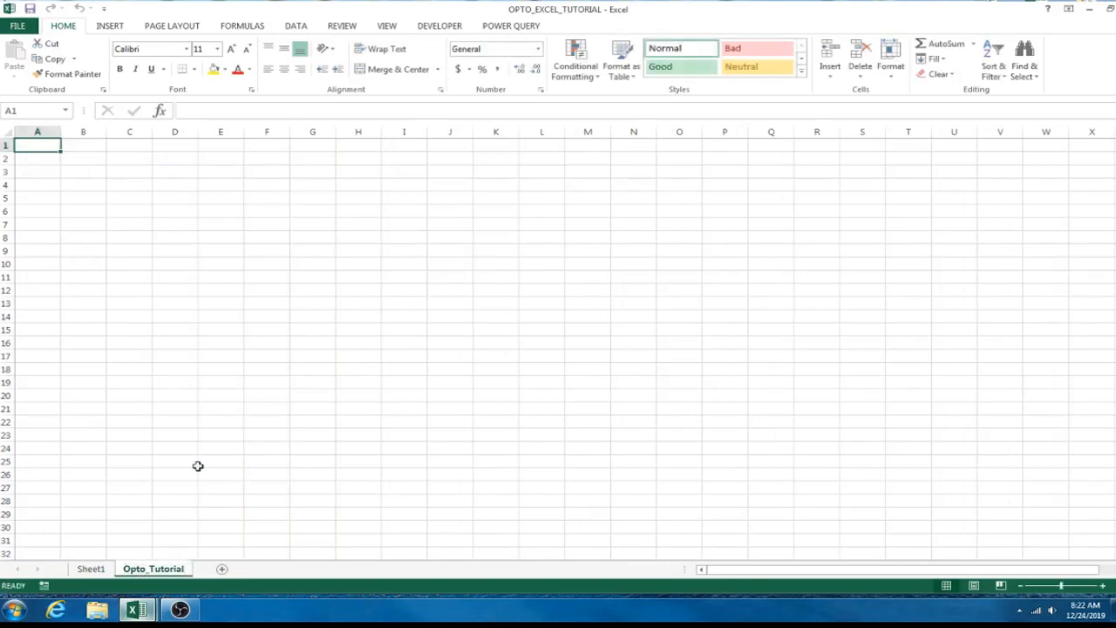
pyautogui.moveTo(560, 320)
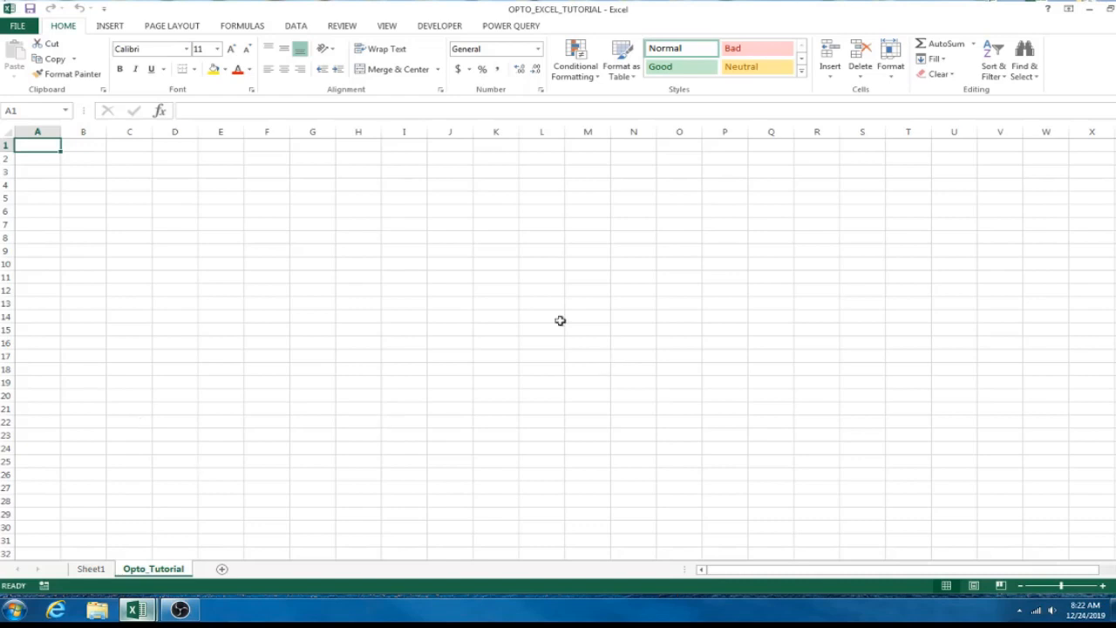
pyautogui.moveTo(365, 279)
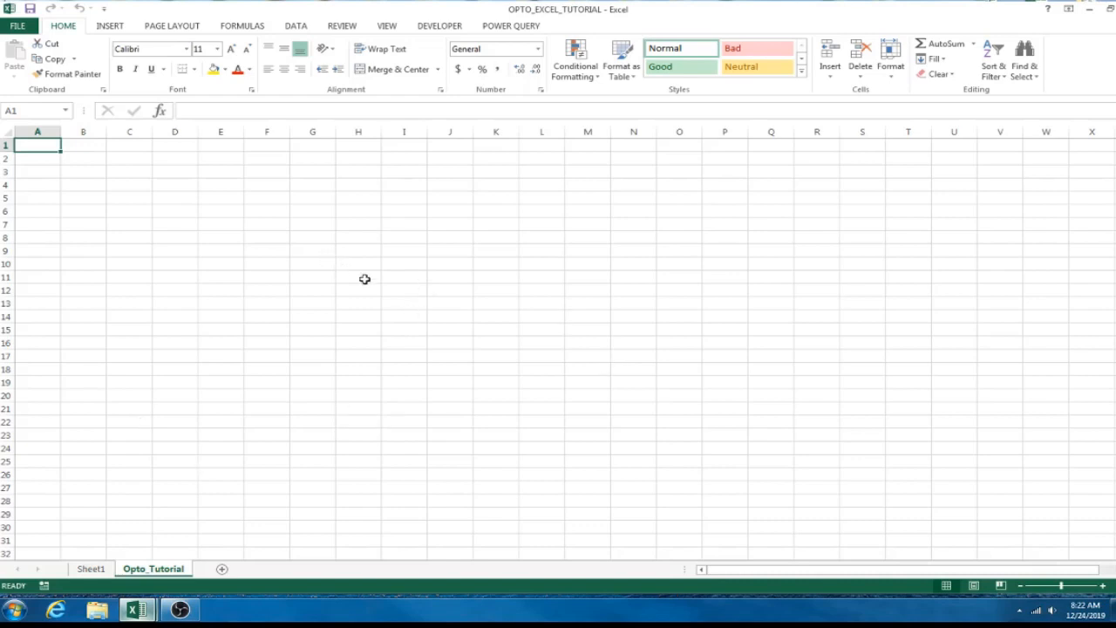
pyautogui.click(312, 263)
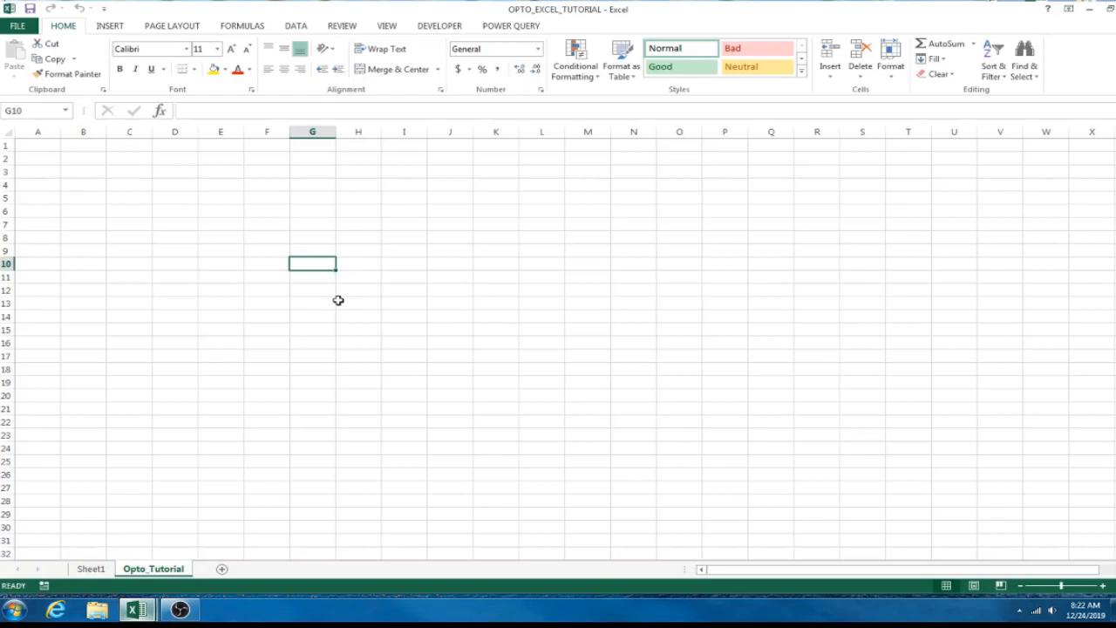
pyautogui.moveTo(335, 273)
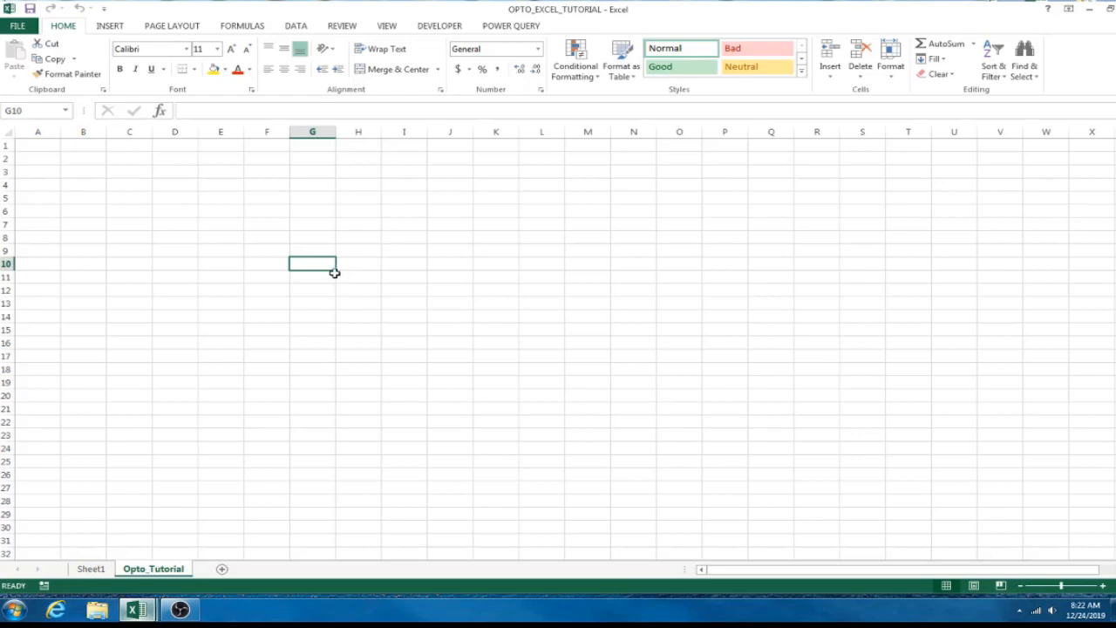
pyautogui.moveTo(306, 240)
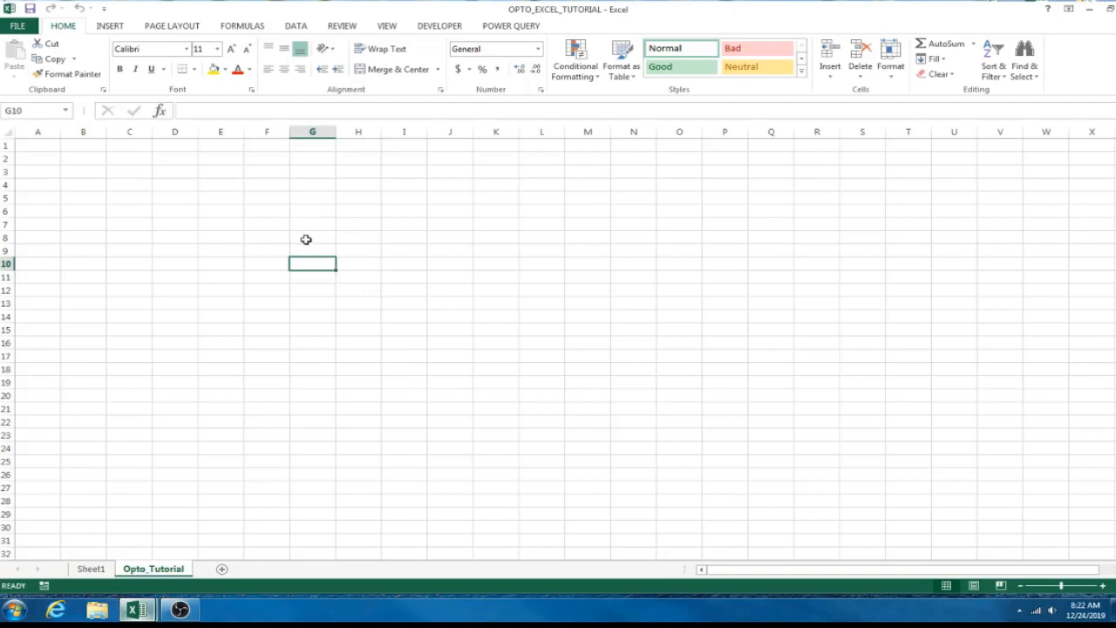
pyautogui.moveTo(269, 160)
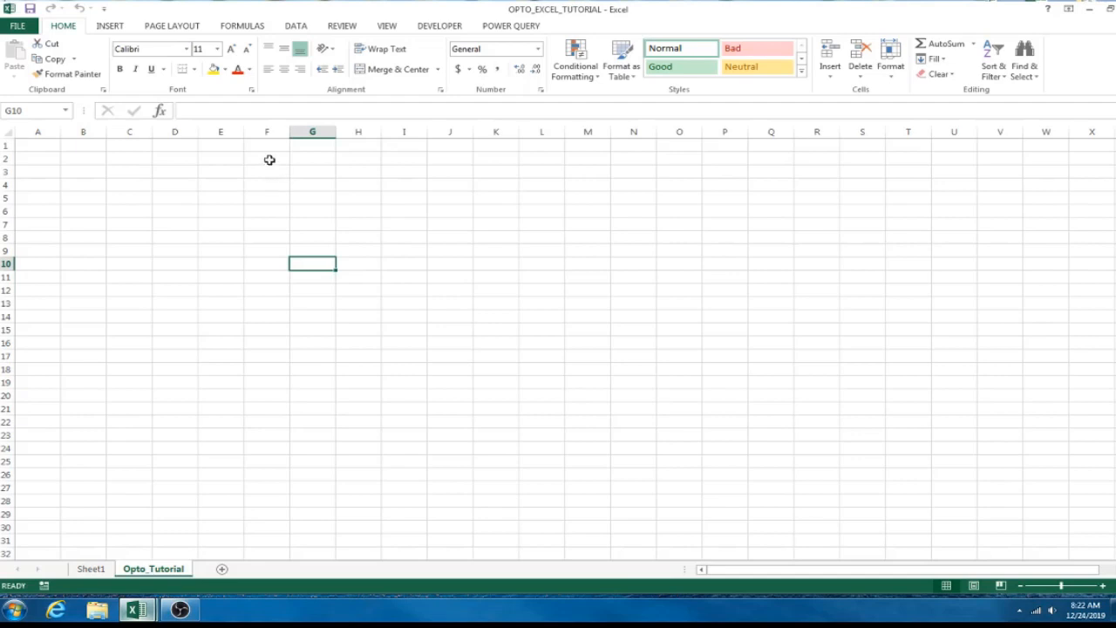
# Select F1, then column G, ending on cell G1.
pyautogui.click(266, 146)
pyautogui.write('10')
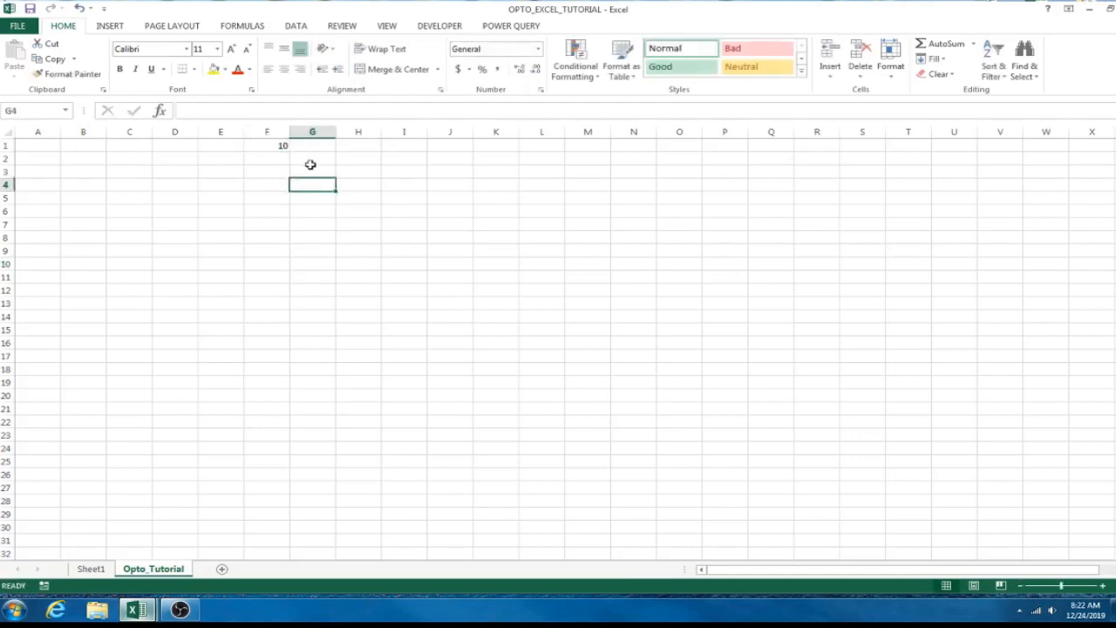
pyautogui.click(312, 145)
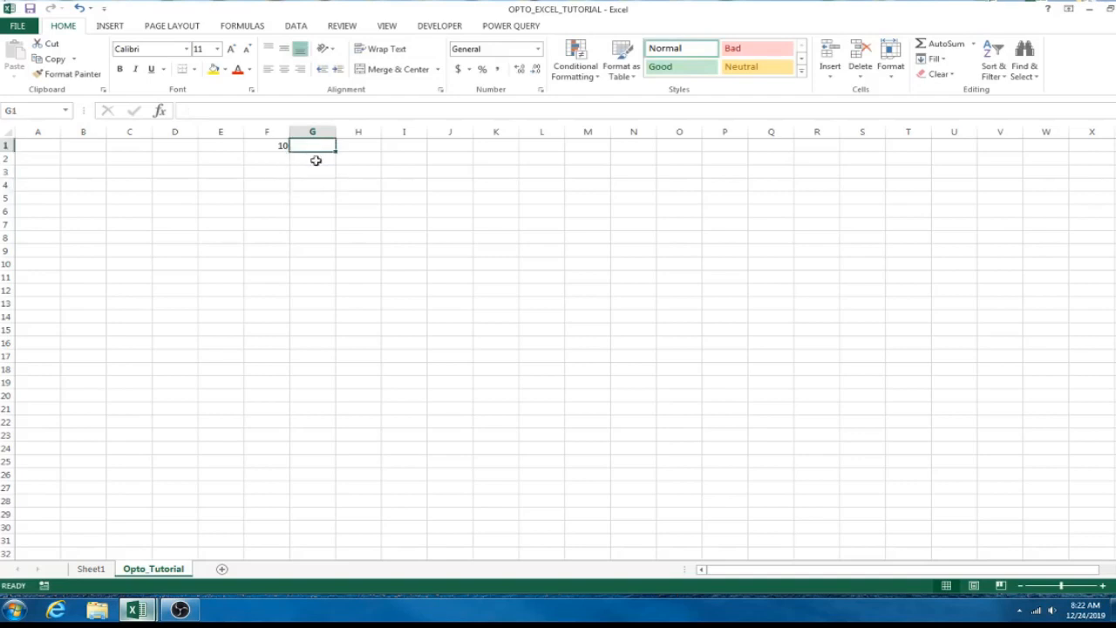
pyautogui.click(312, 131)
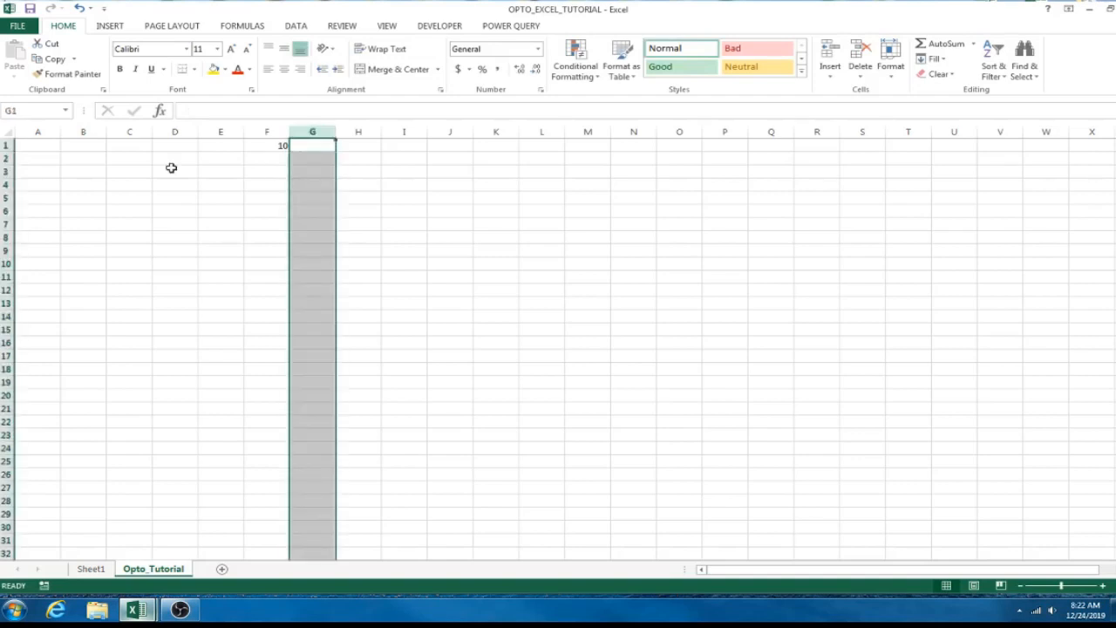
pyautogui.click(313, 145)
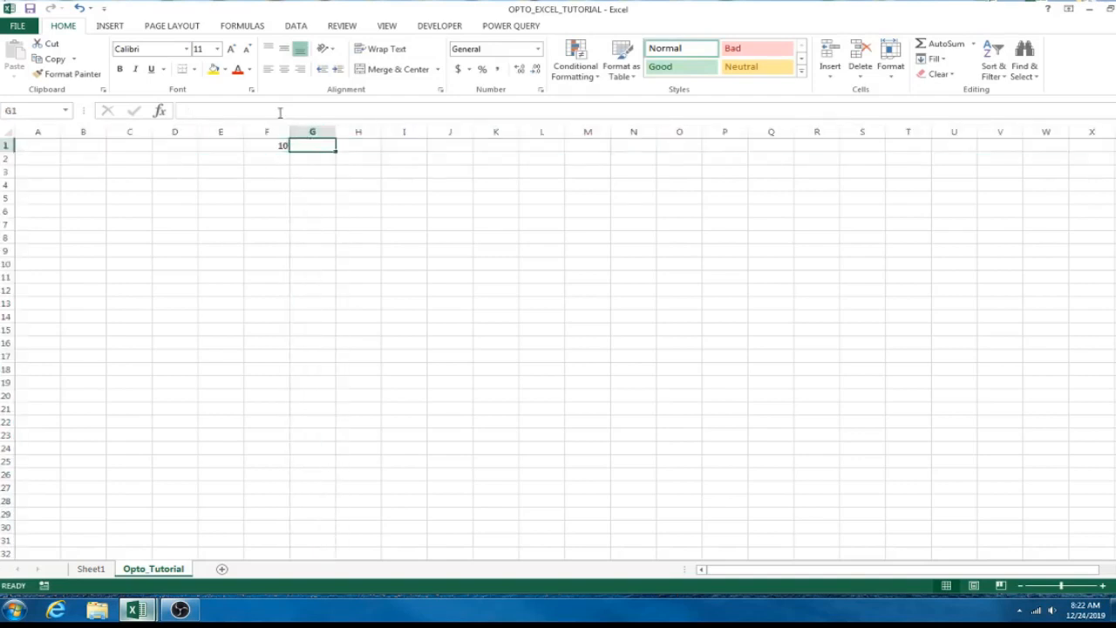
# Enter =IF(F1>5,1,0) in G1 so the 10 in F1 returns 1.
pyautogui.doubleClick(313, 146)
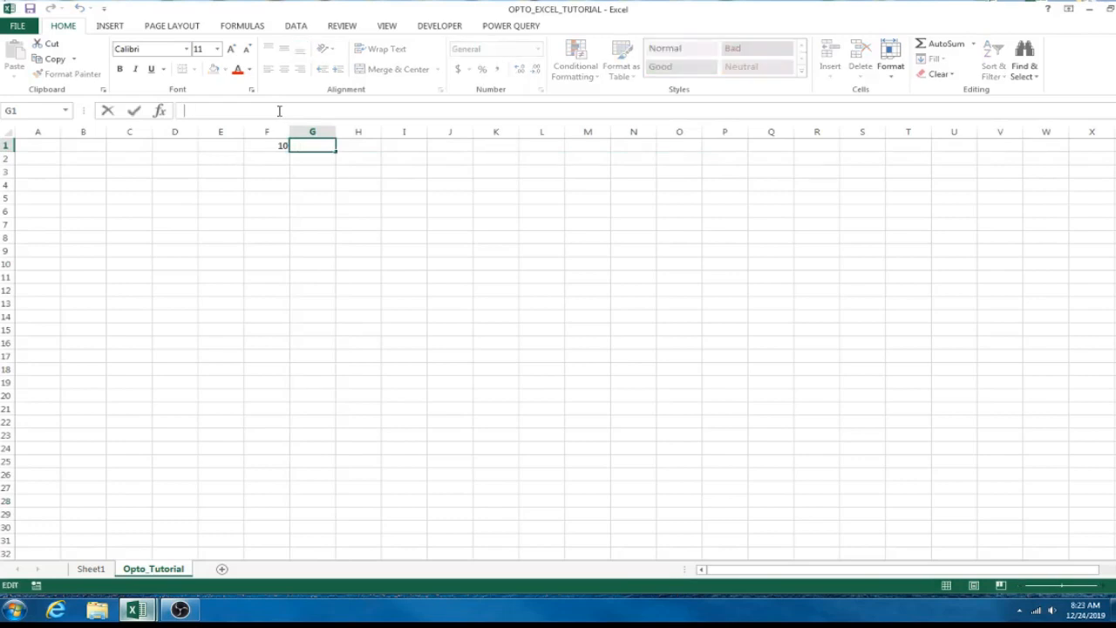
pyautogui.write('=')
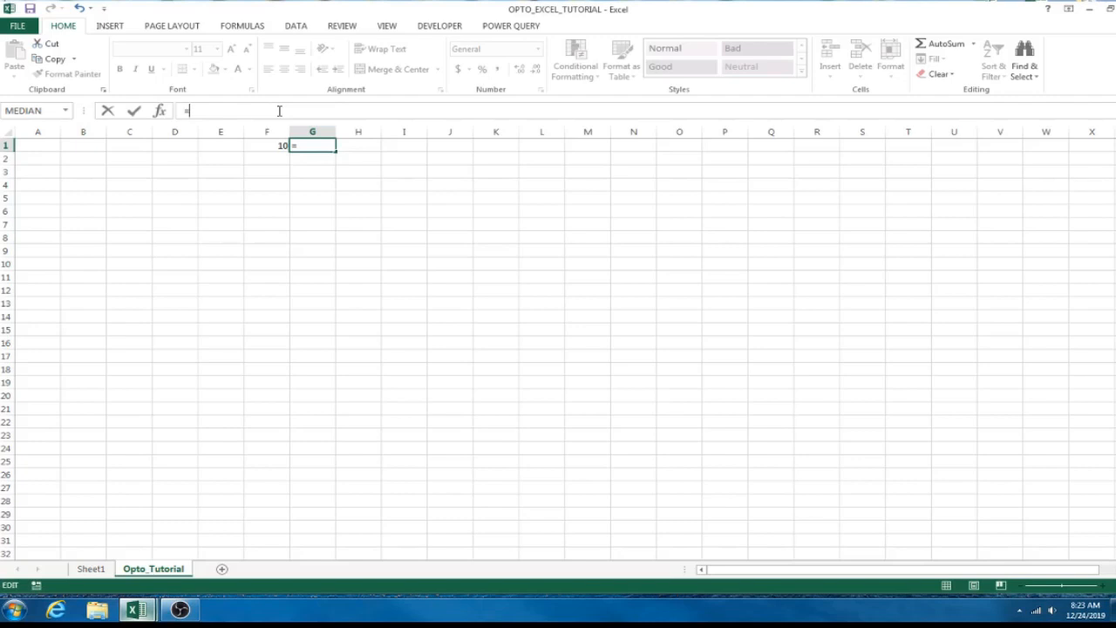
pyautogui.write('IF(')
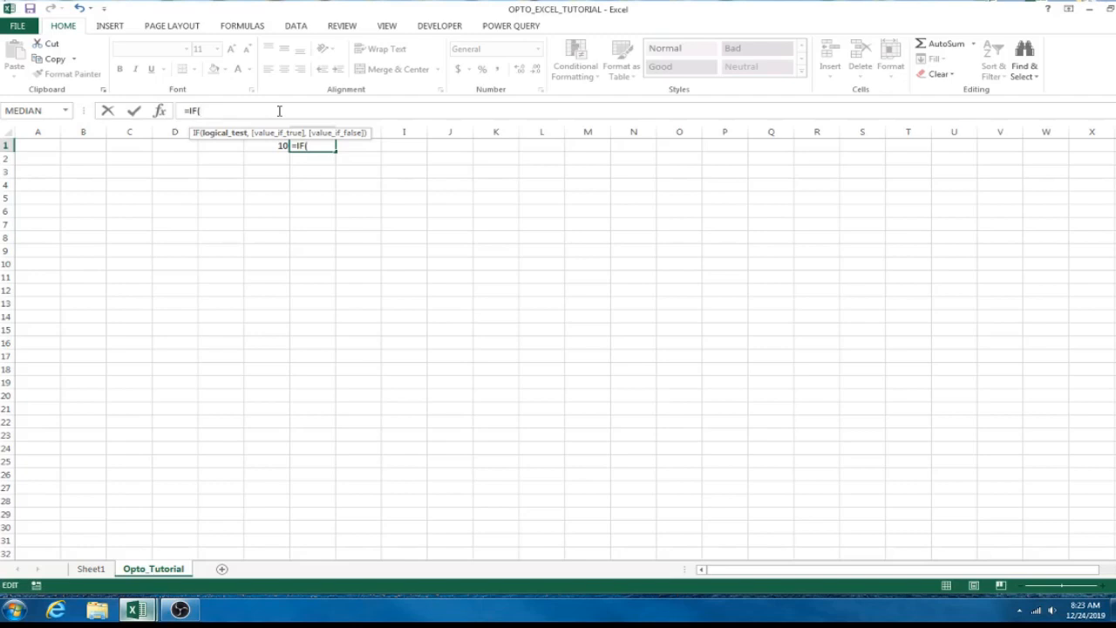
pyautogui.write('F')
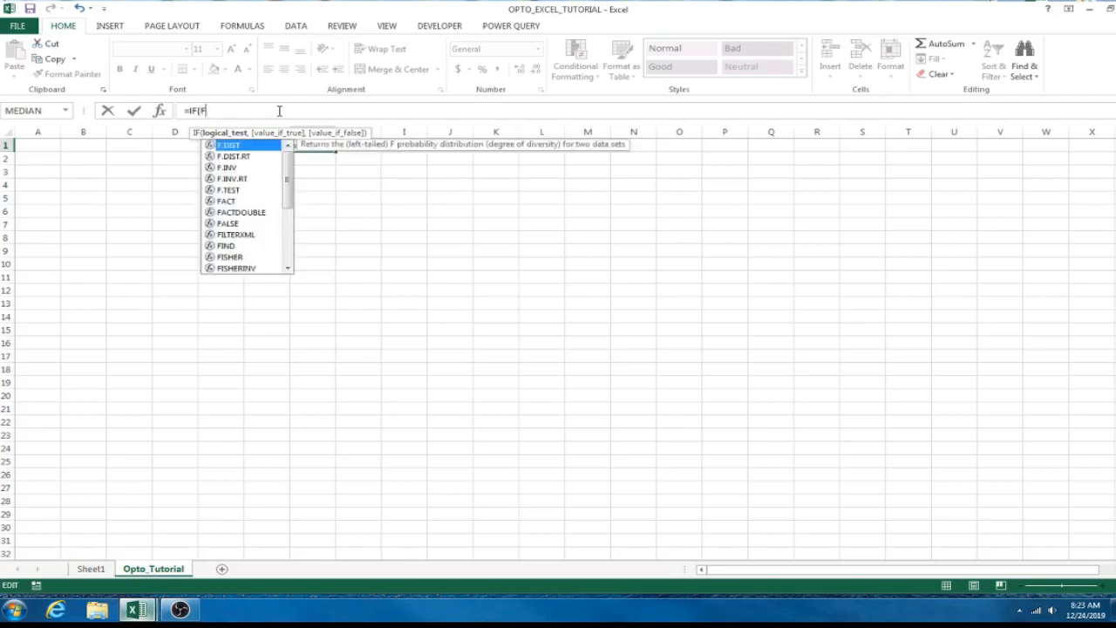
pyautogui.write('1')
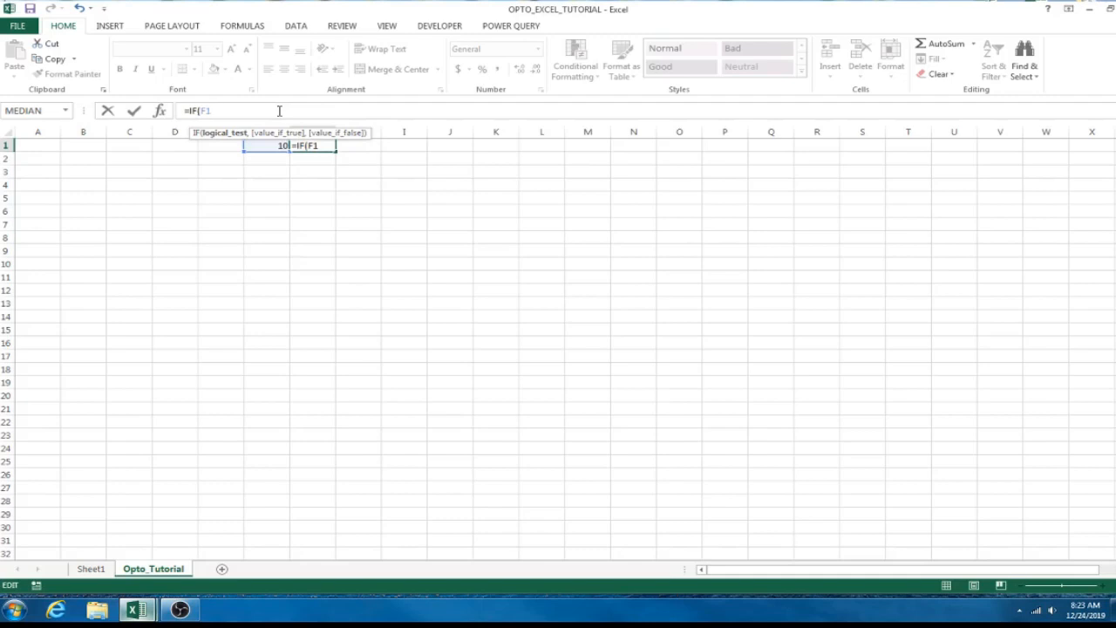
pyautogui.write('>5')
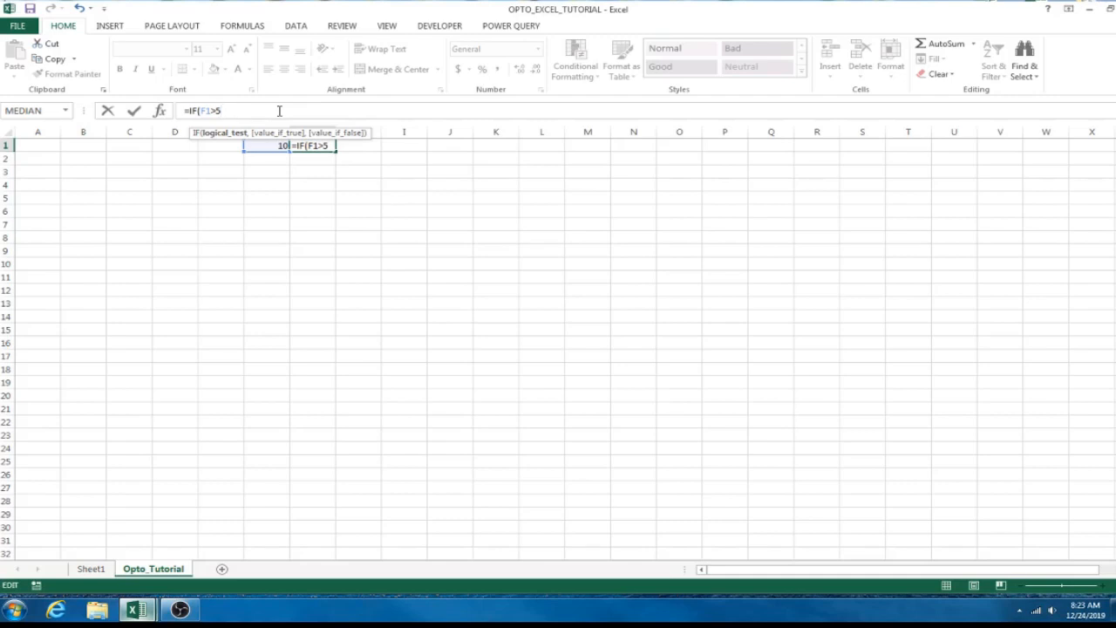
pyautogui.write(',')
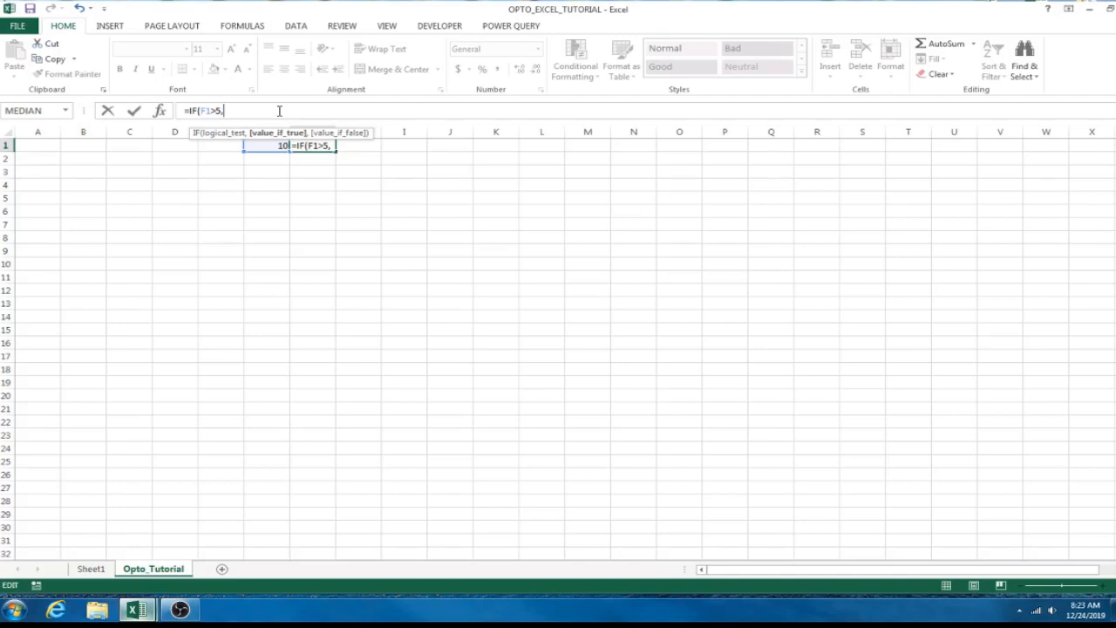
pyautogui.write('1')
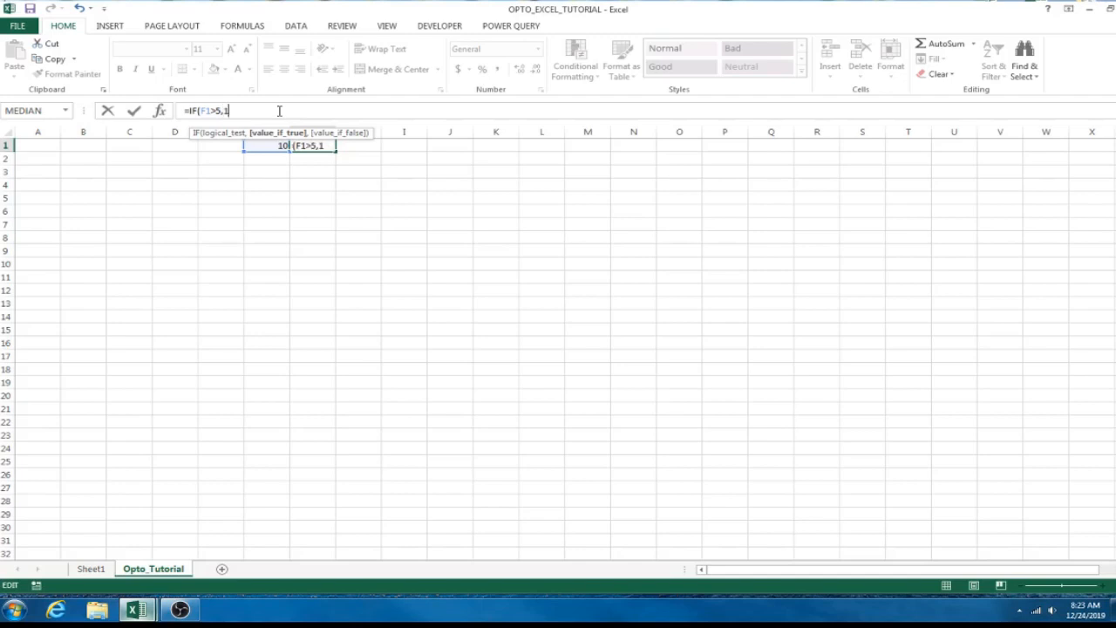
pyautogui.write(',')
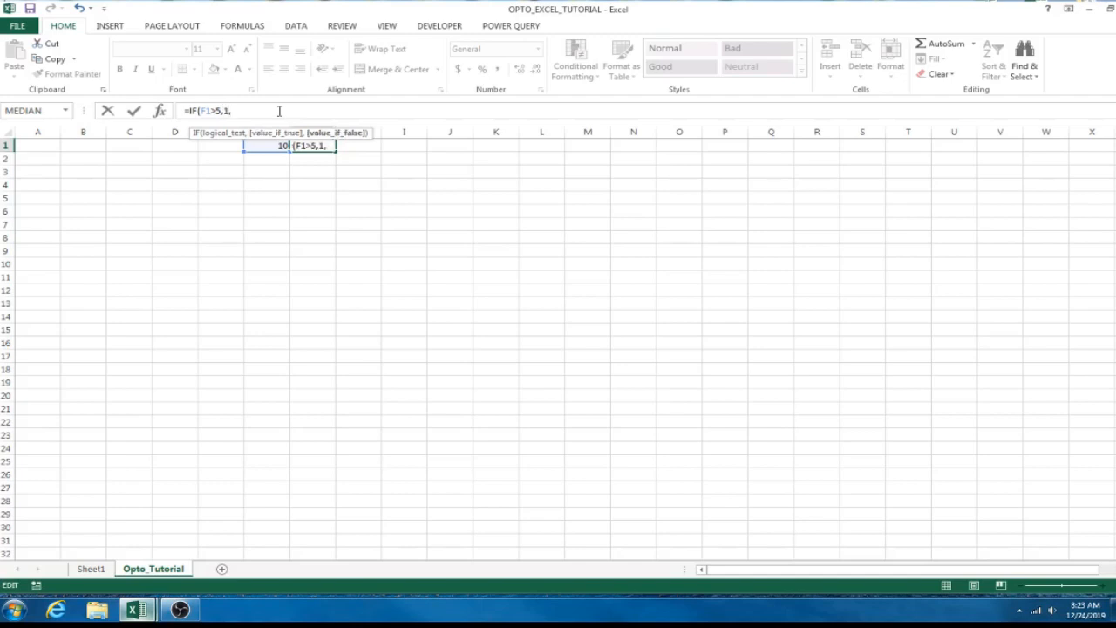
pyautogui.write('0)')
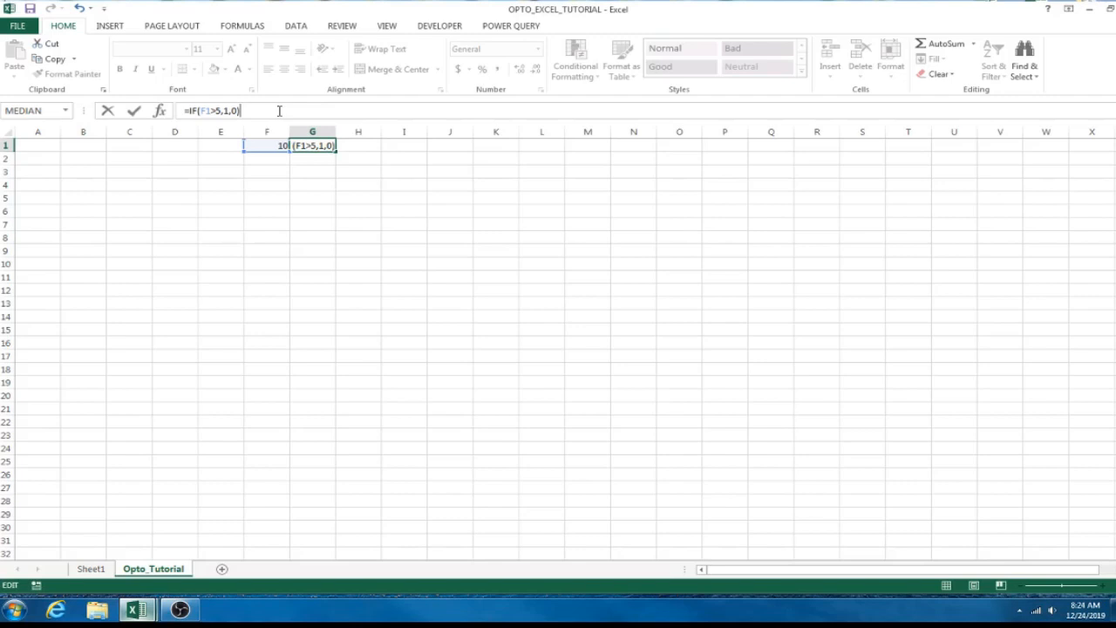
pyautogui.press('Enter')
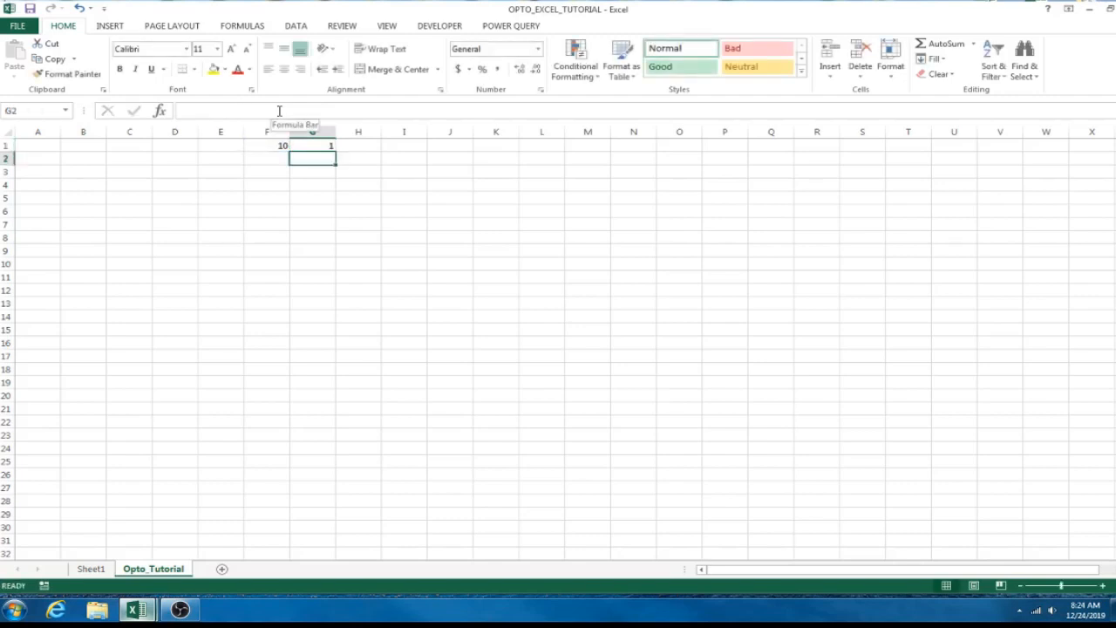
# Edit G1 to =IF(F1>7,"Yes it's bigger","No…") and clear the practice cells.
pyautogui.click(311, 145)
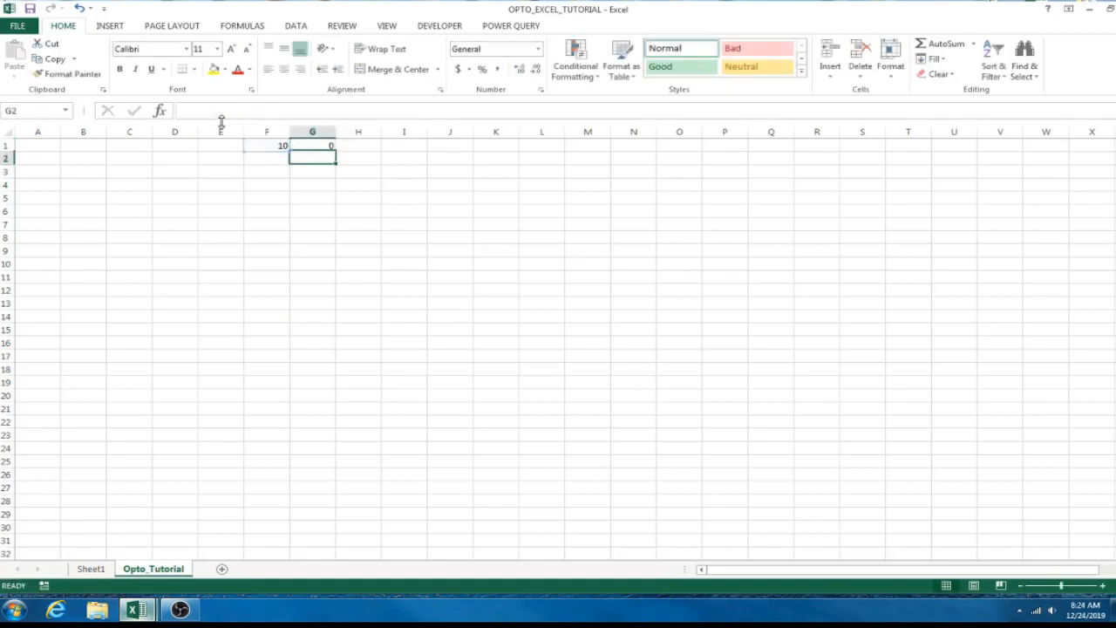
pyautogui.click(313, 145)
pyautogui.write('=IF(F1')
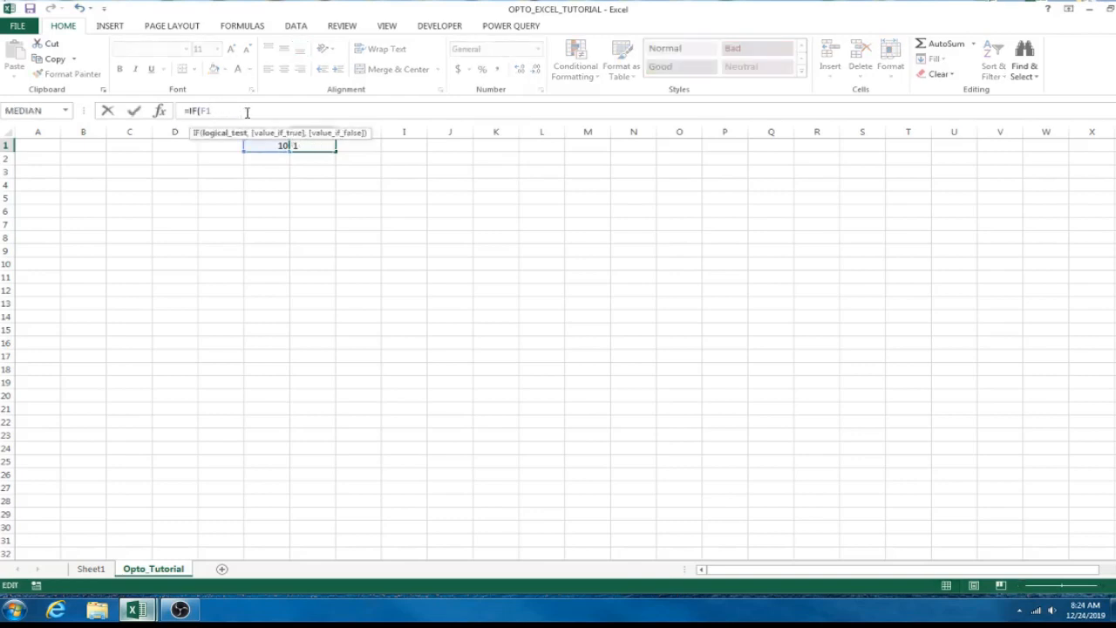
pyautogui.write('>7')
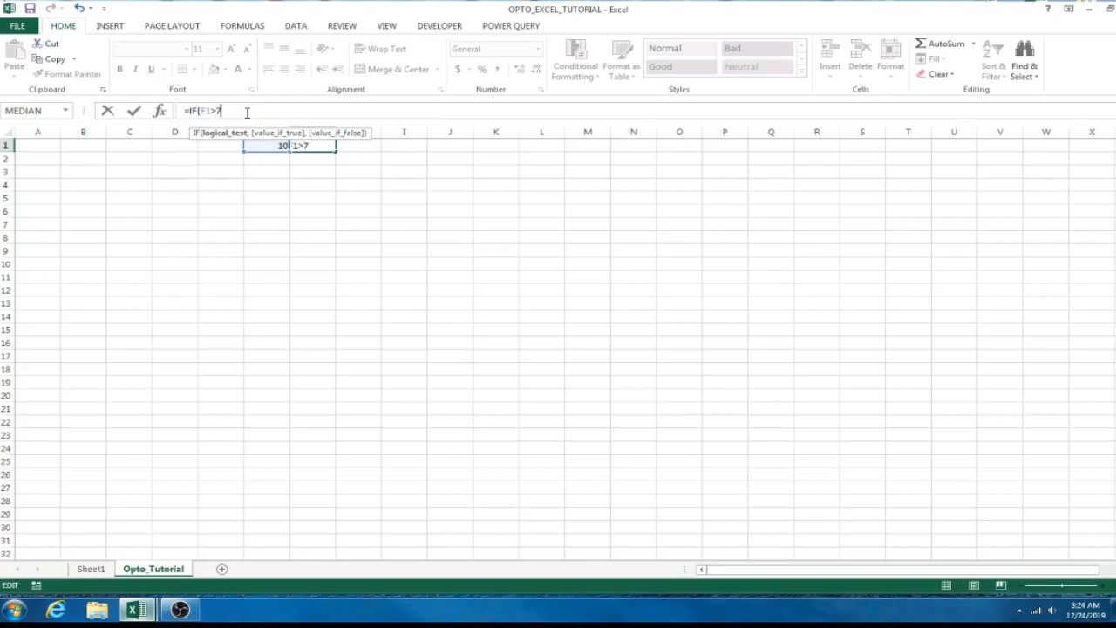
pyautogui.write(',')
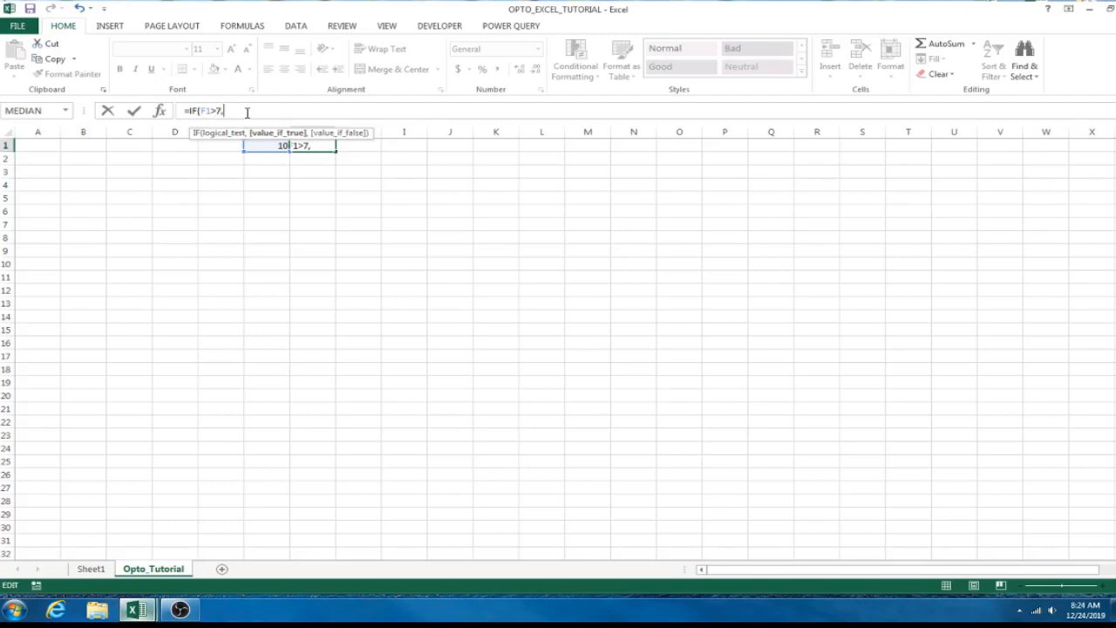
pyautogui.write('"Yes it\'s')
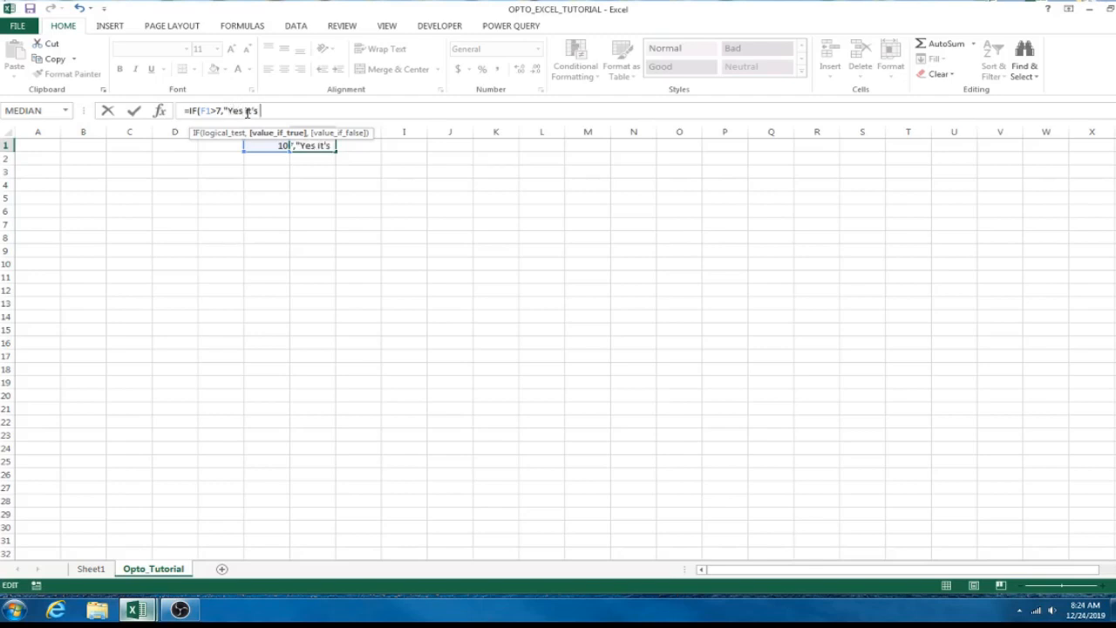
pyautogui.write('bigger",')
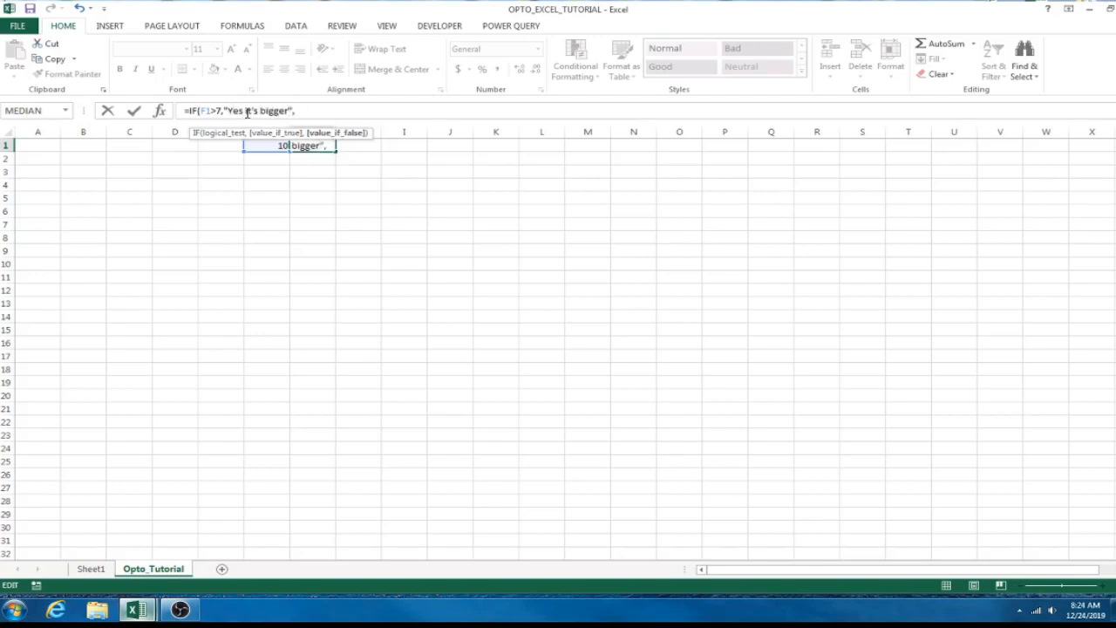
pyautogui.write('"No')
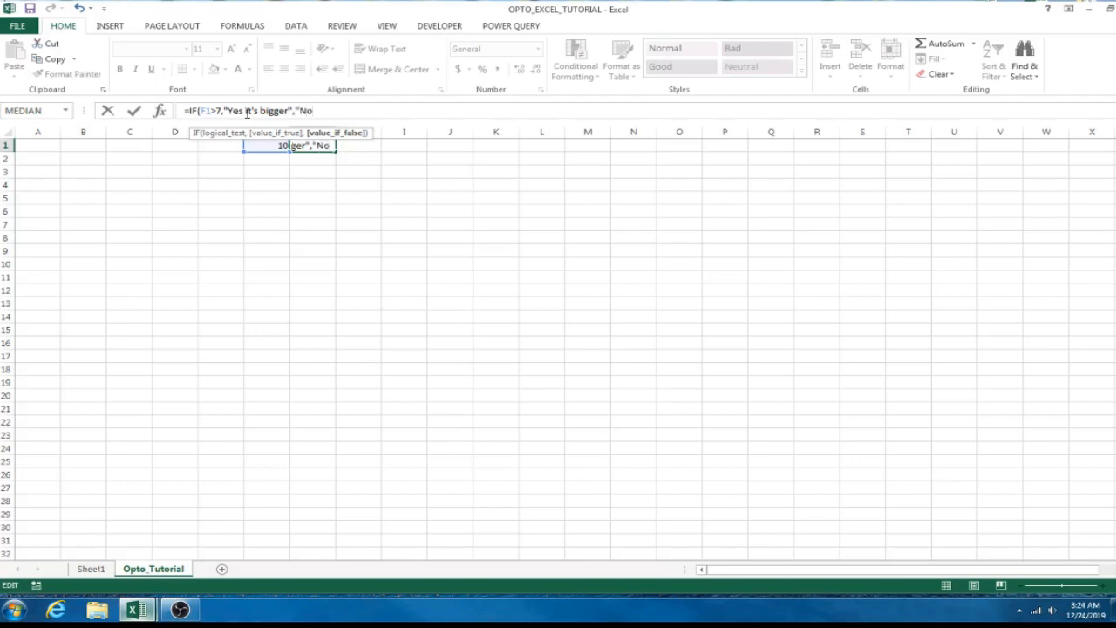
pyautogui.write('!")')
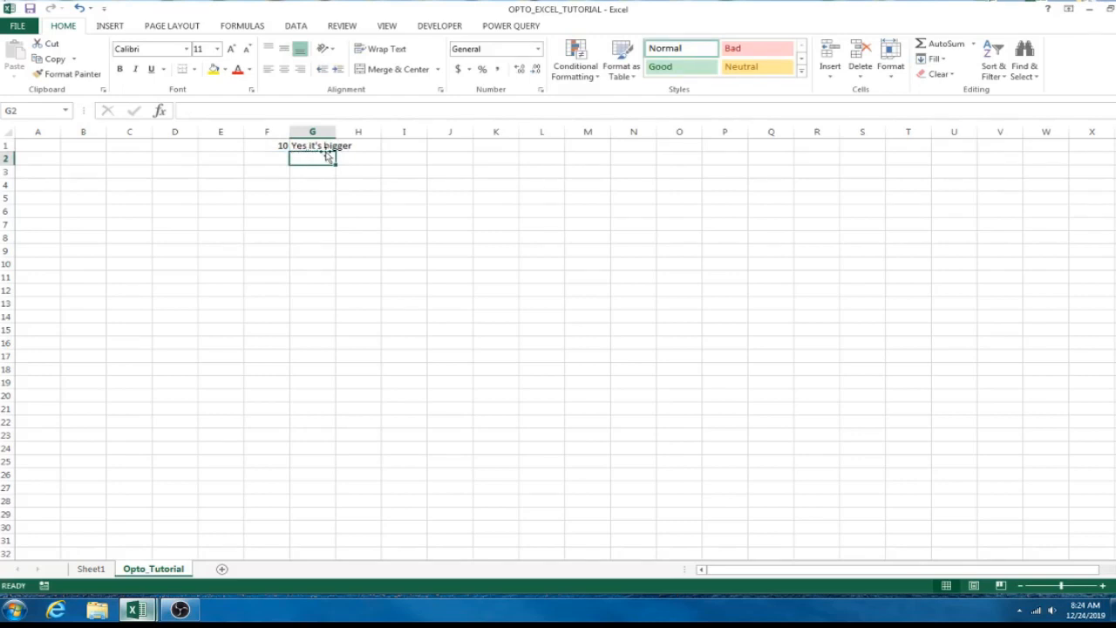
pyautogui.click(312, 145)
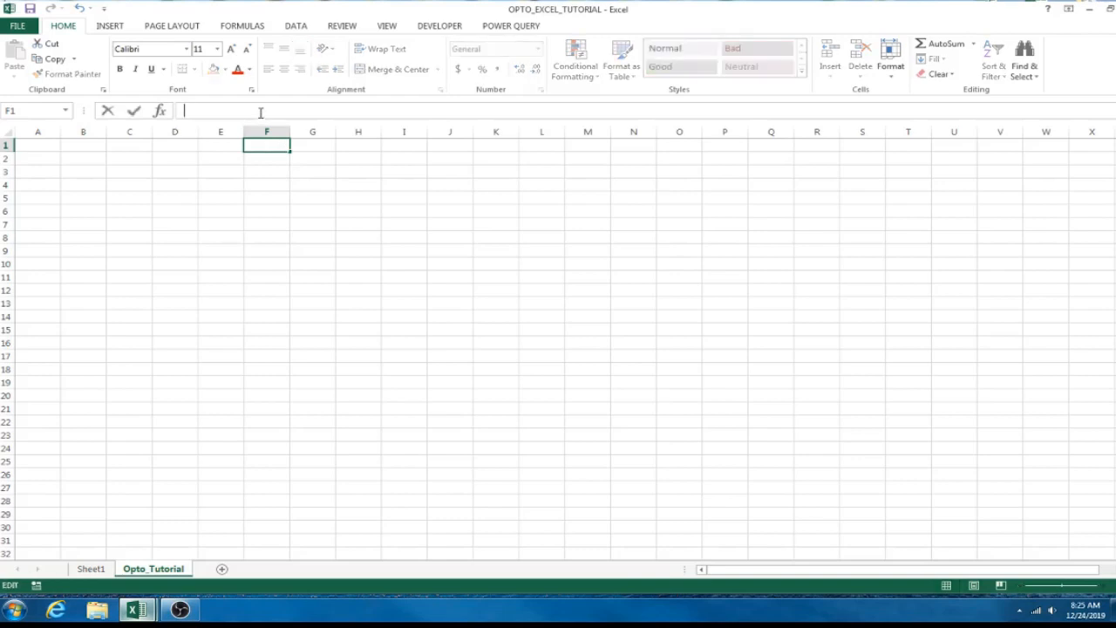
pyautogui.write('=')
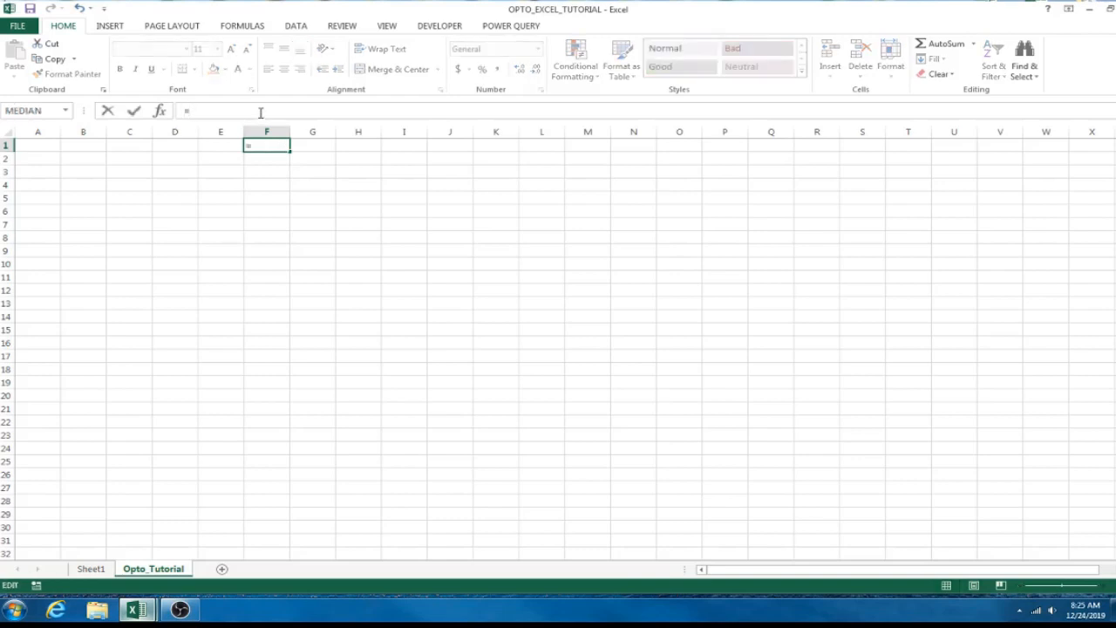
pyautogui.write('VLOOK')
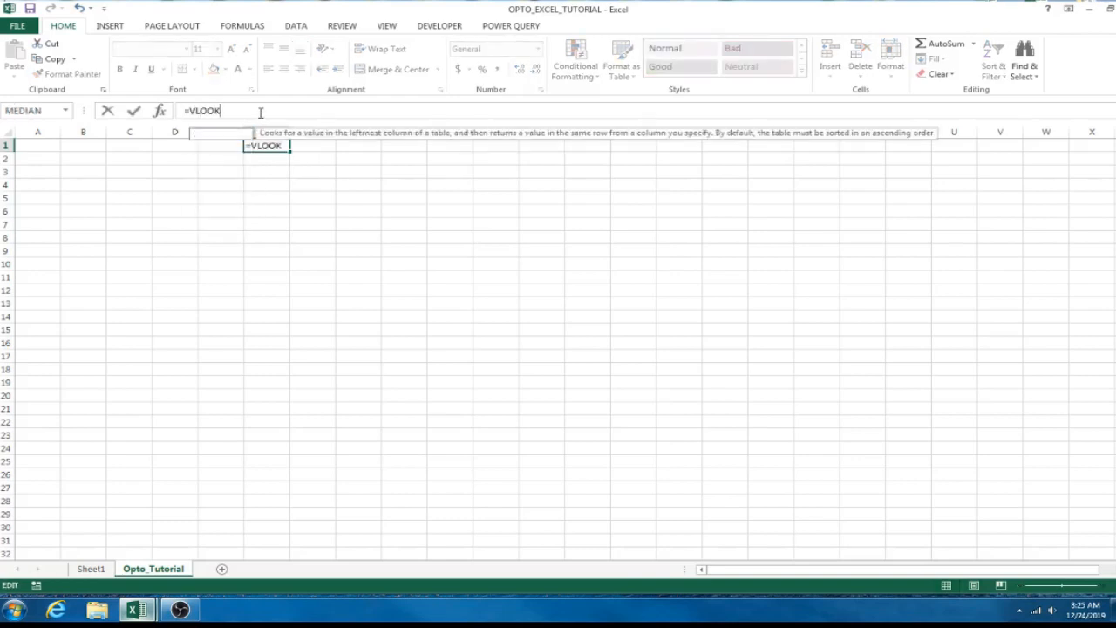
pyautogui.write('UP(')
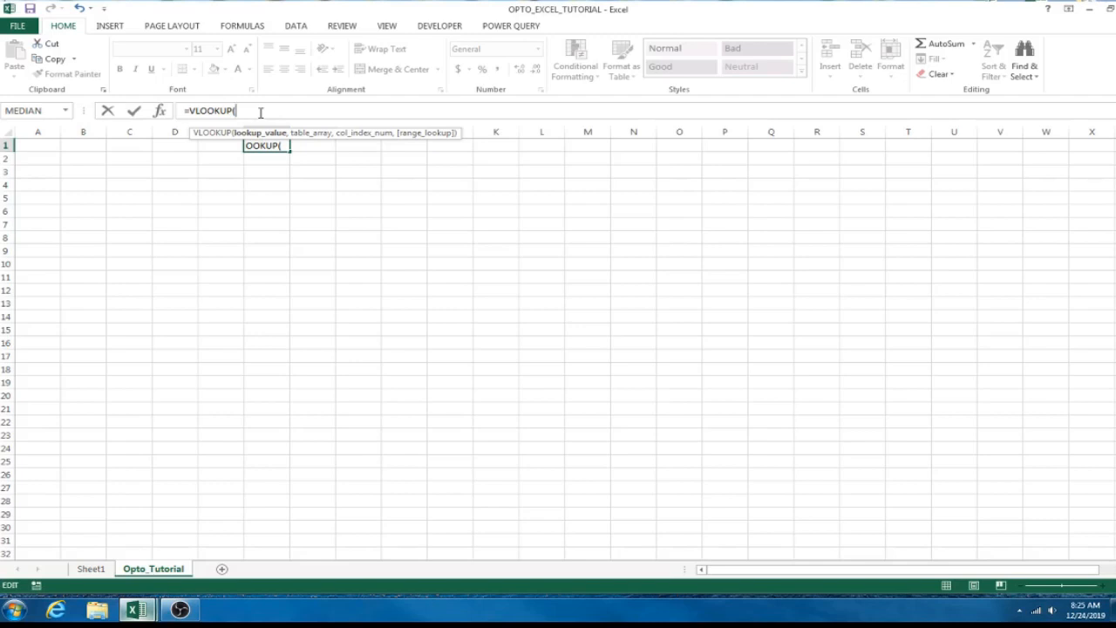
pyautogui.click(37, 145)
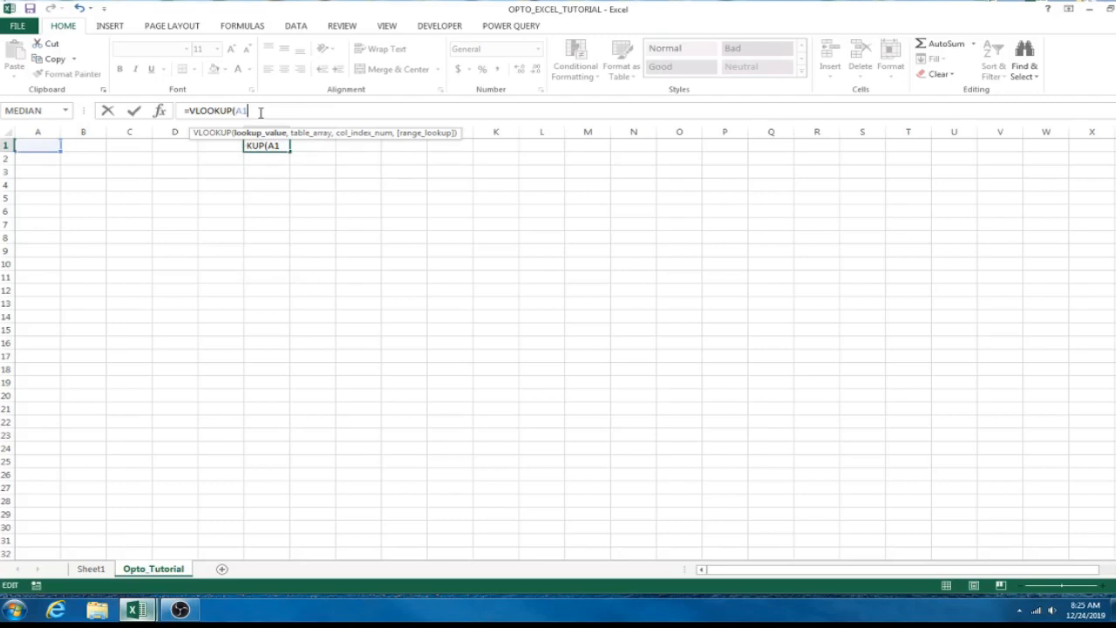
pyautogui.write(',A1:C99')
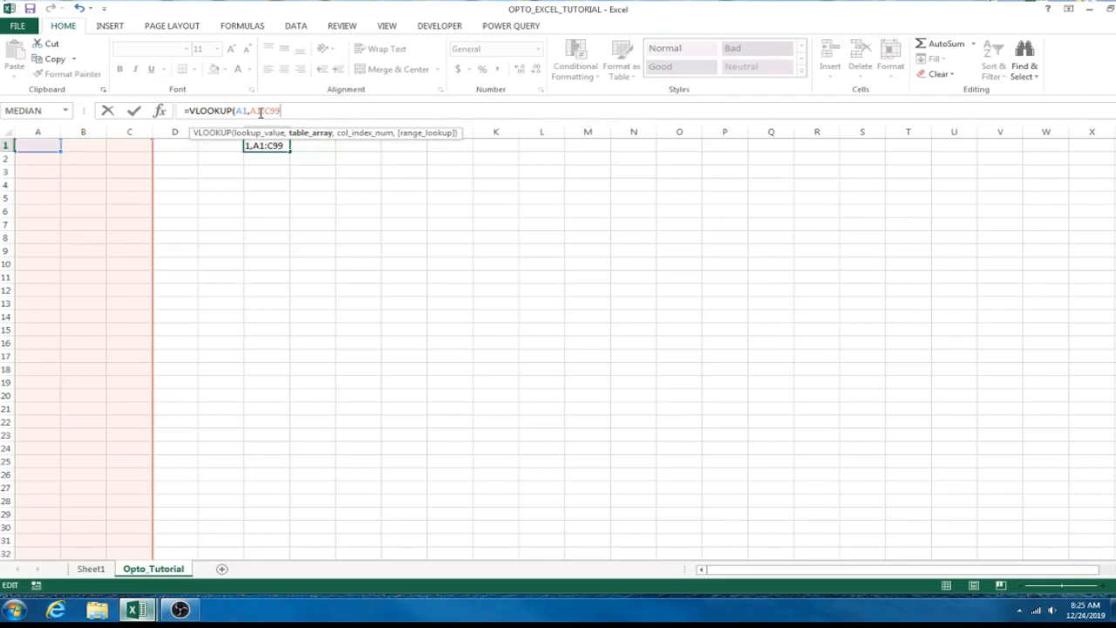
pyautogui.write(',')
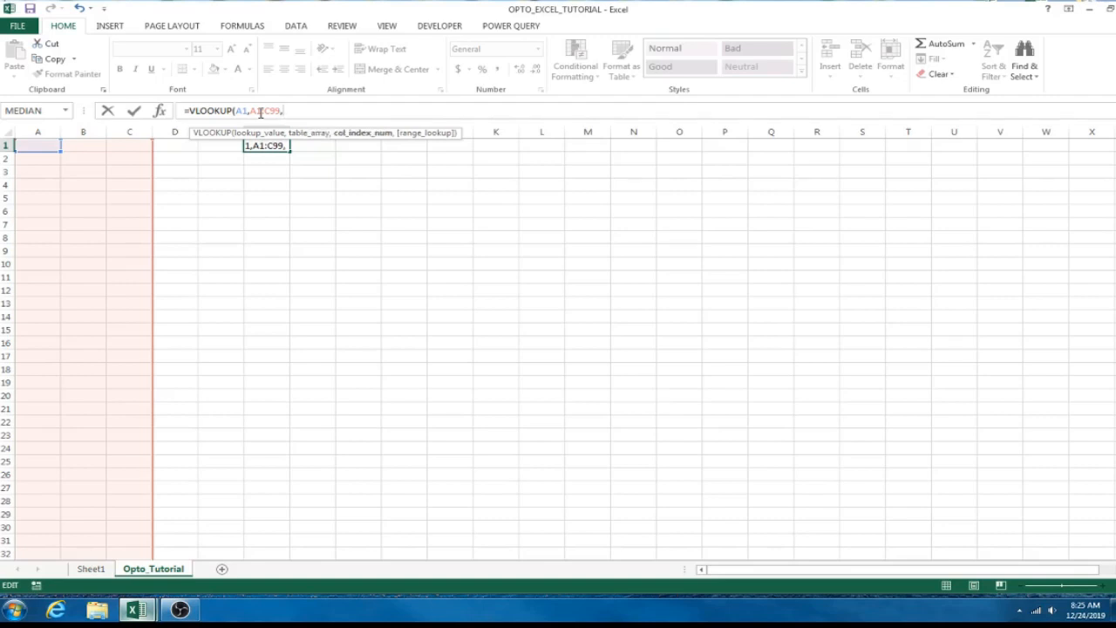
pyautogui.write('2')
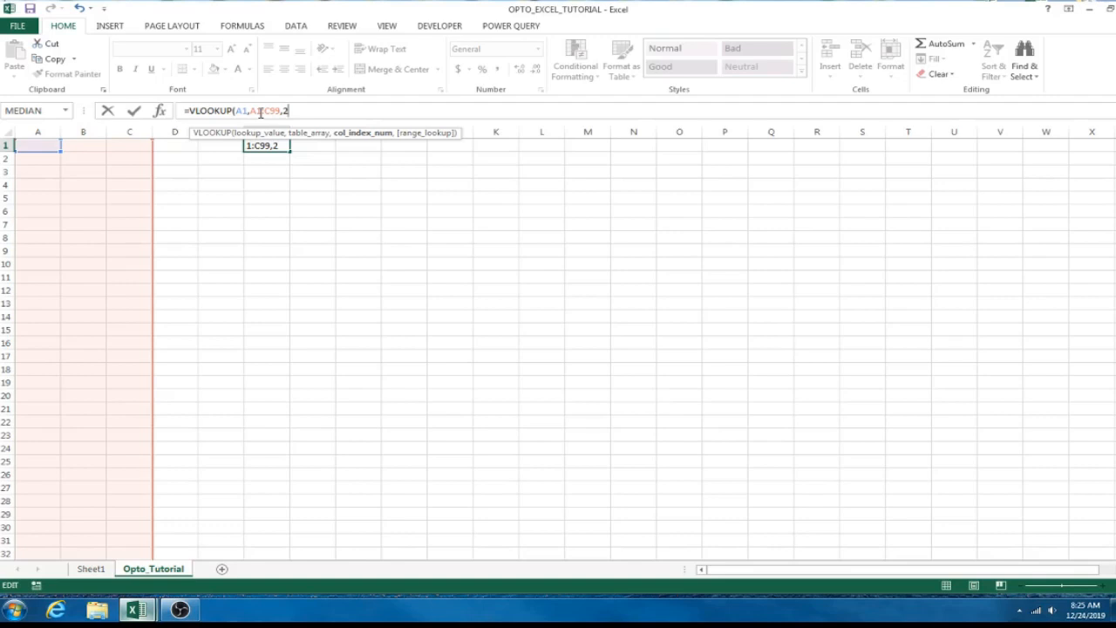
pyautogui.write(',')
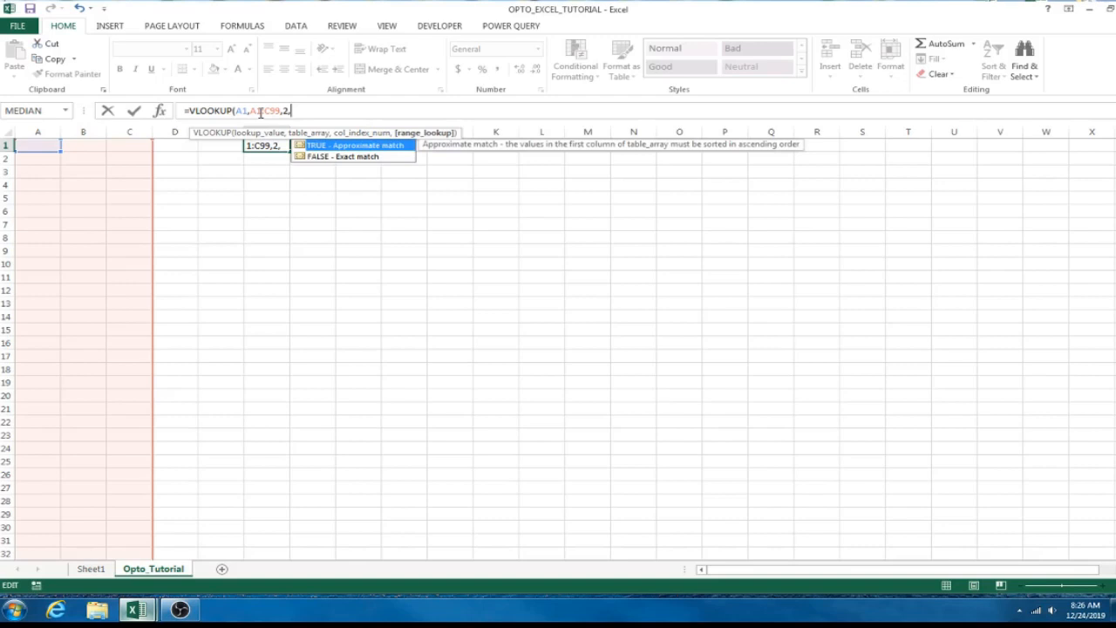
pyautogui.write('false')
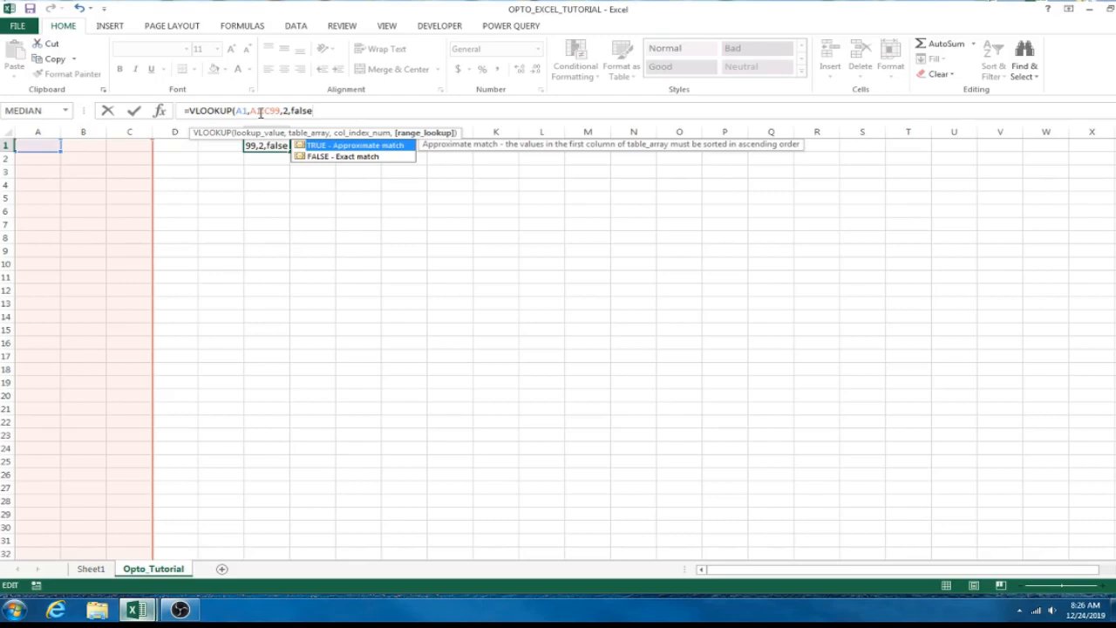
pyautogui.write(')')
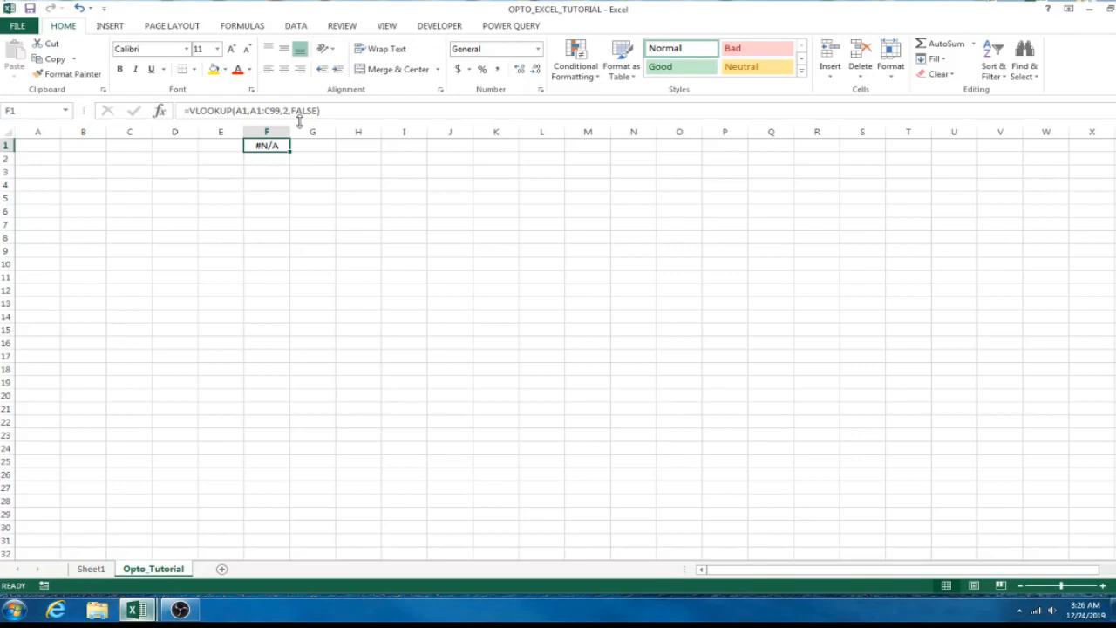
pyautogui.press('Delete')
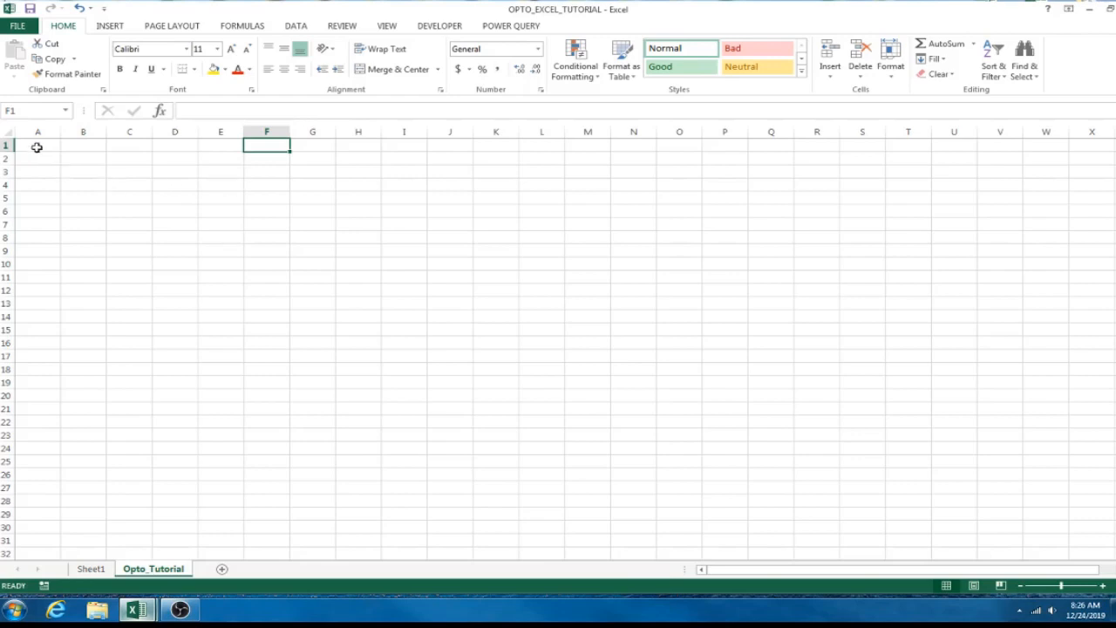
# Type the headings Player Name, Salary and PROJ into A1:C1.
pyautogui.click(38, 145)
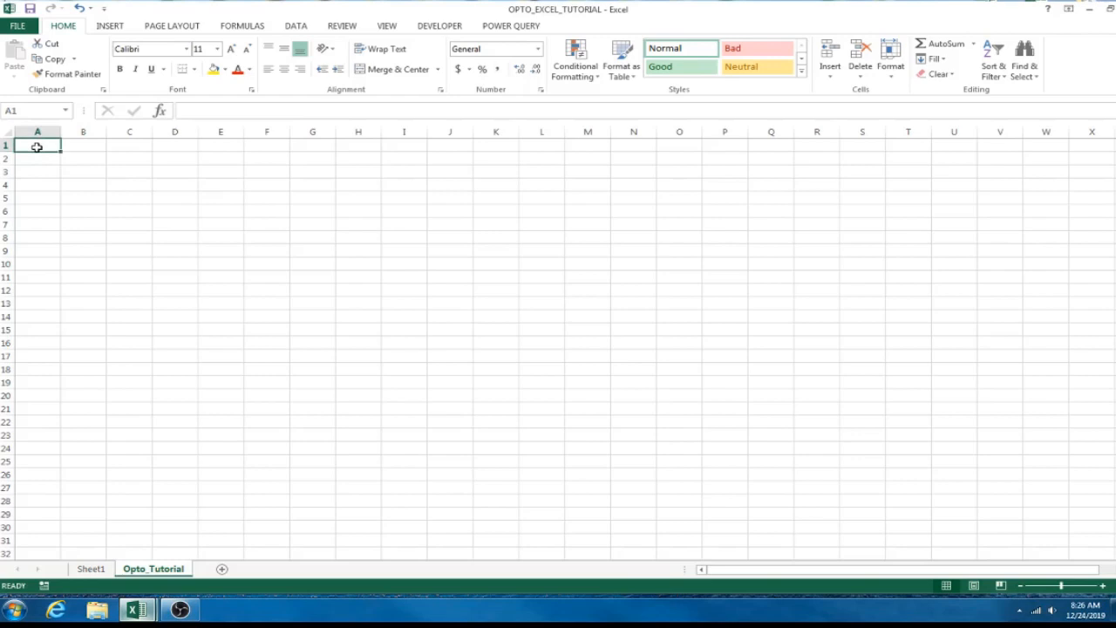
pyautogui.write('Player Name')
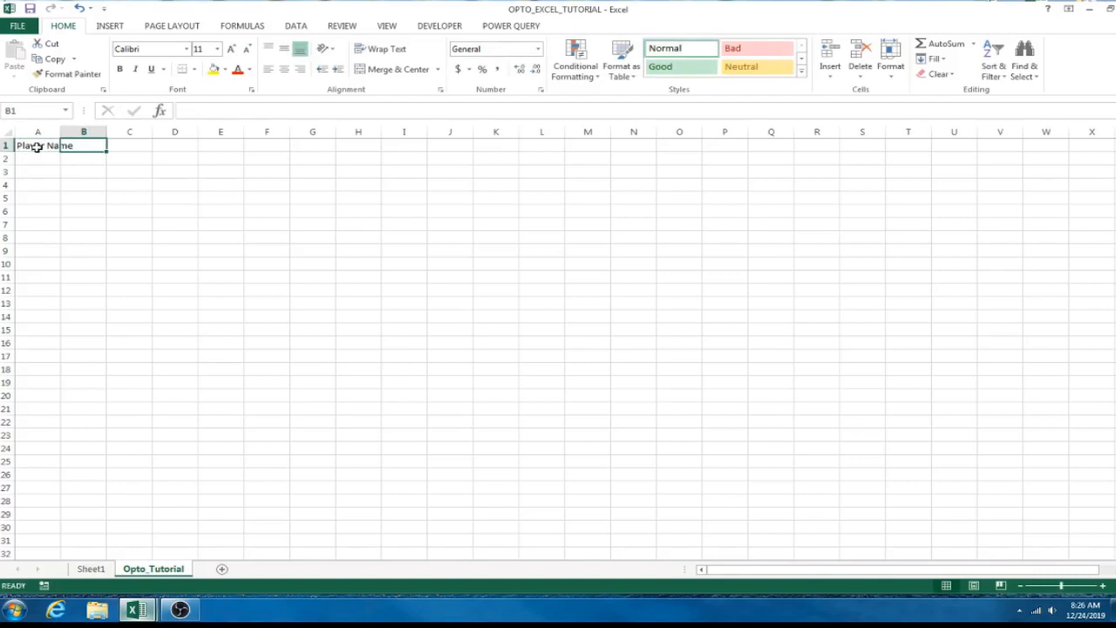
pyautogui.write('Salary')
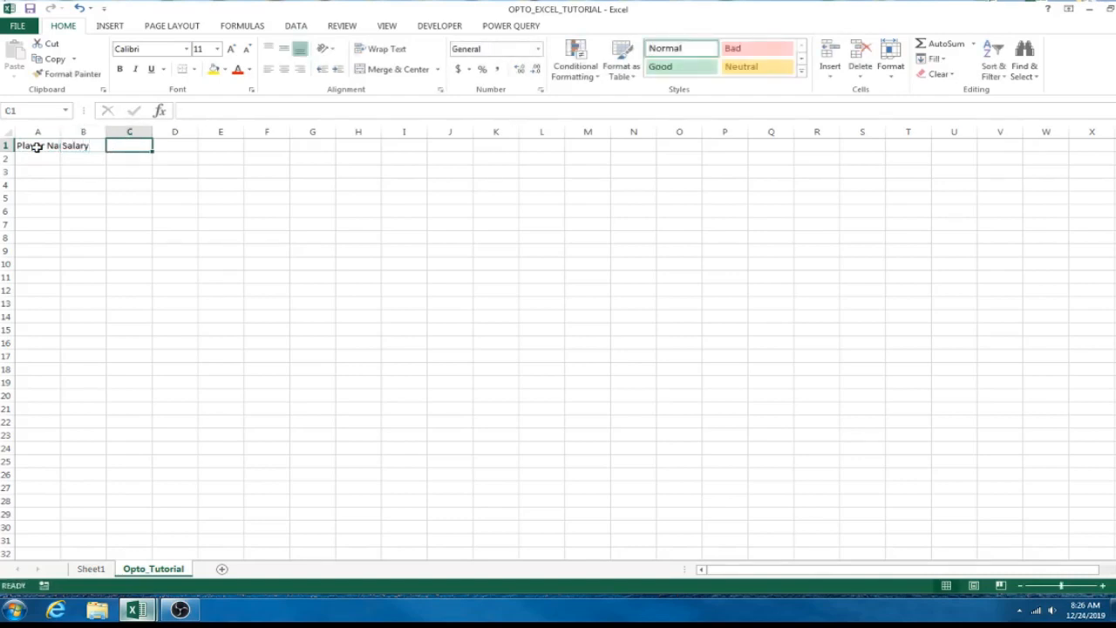
pyautogui.write('PROJ')
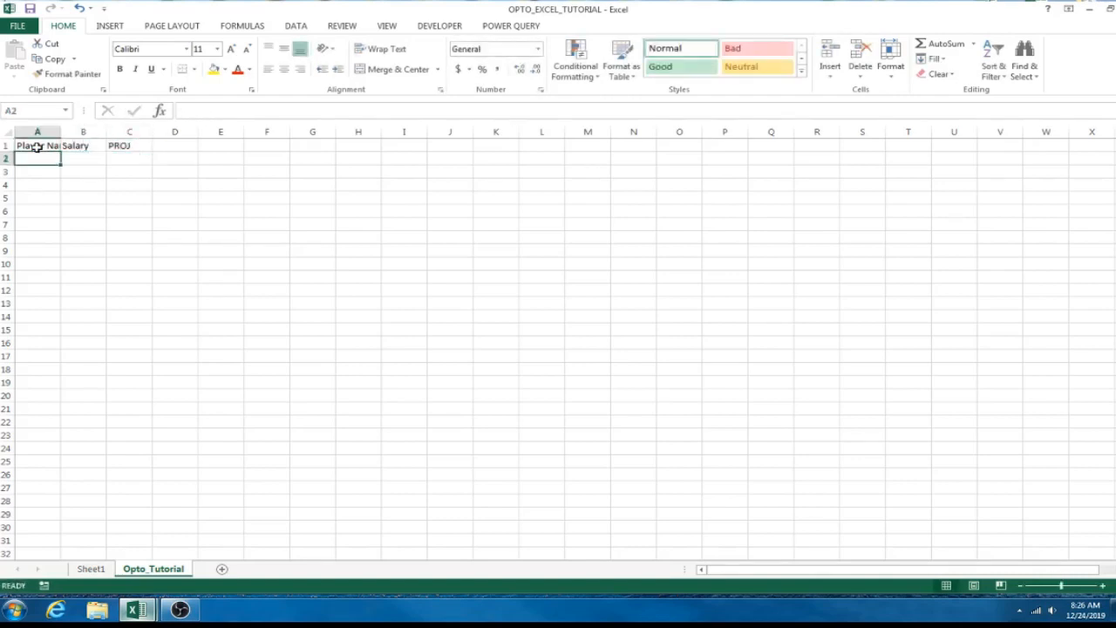
# Fill the headings orange, bold them, and centre Salary and PROJ.
pyautogui.moveTo(61, 132); pyautogui.dragTo(114, 132)
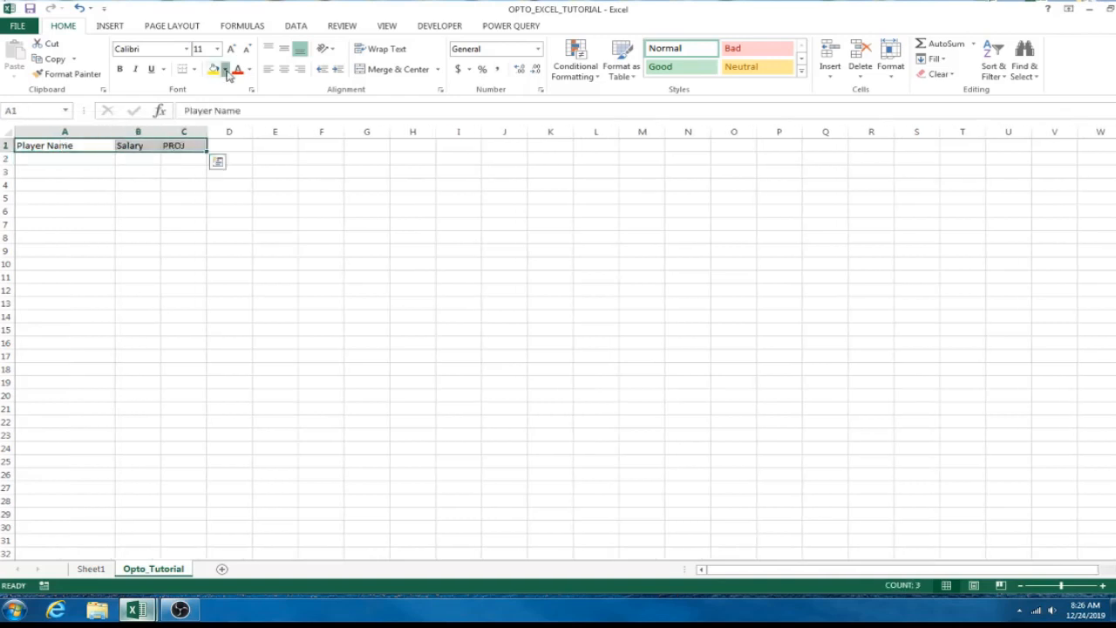
pyautogui.click(224, 69)
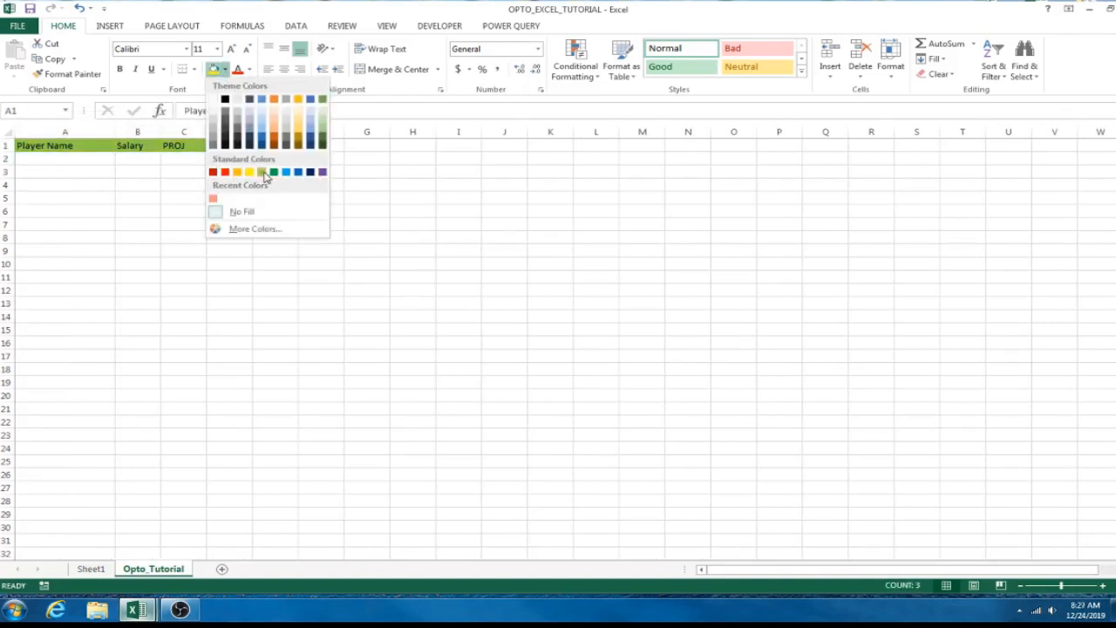
pyautogui.click(273, 171)
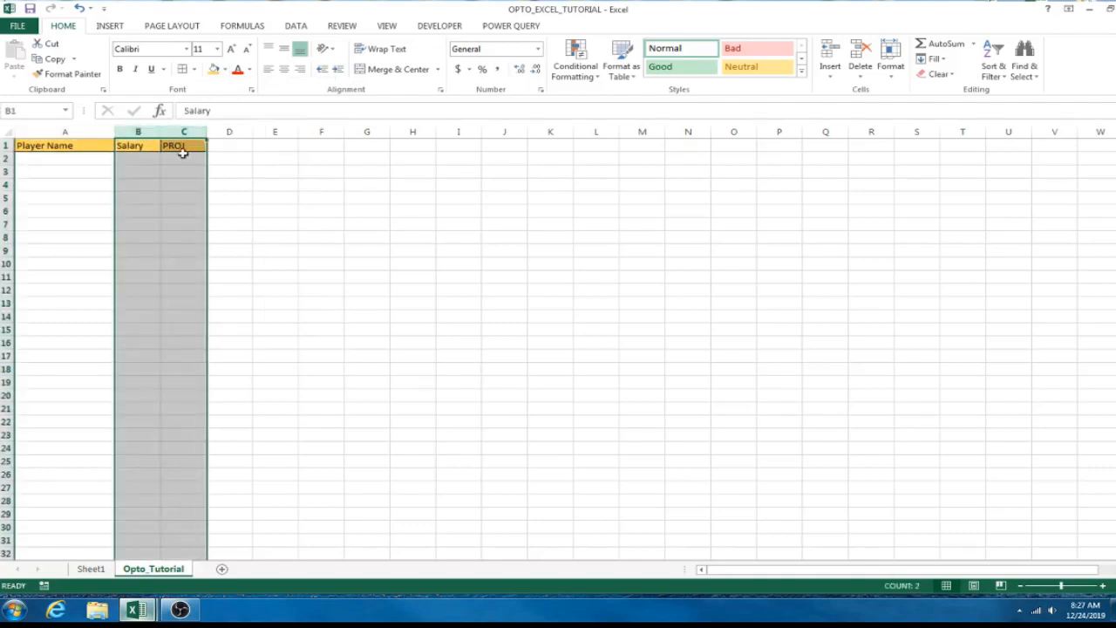
pyautogui.click(138, 183)
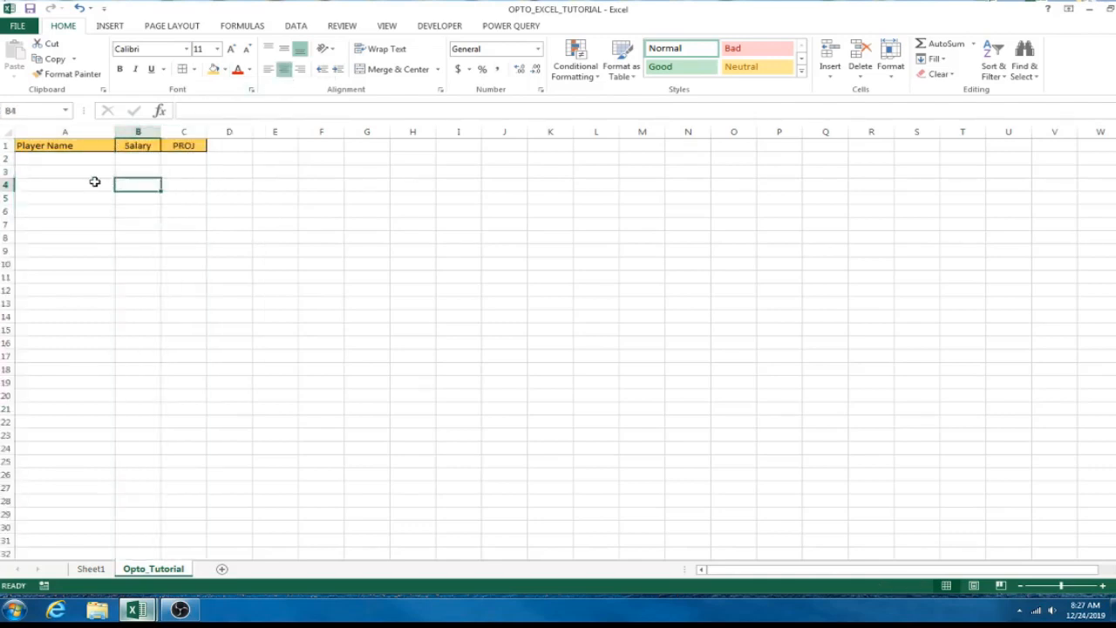
pyautogui.click(183, 146)
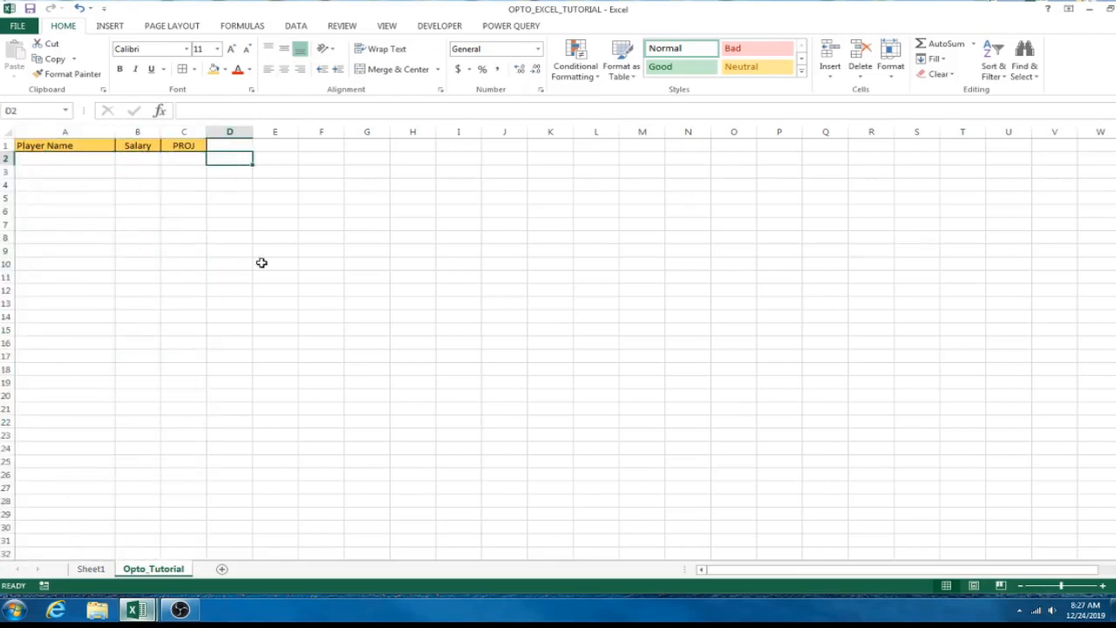
# Paste the Picker, Lock, Y, N and G headings into D1:H1.
pyautogui.click(153, 569)
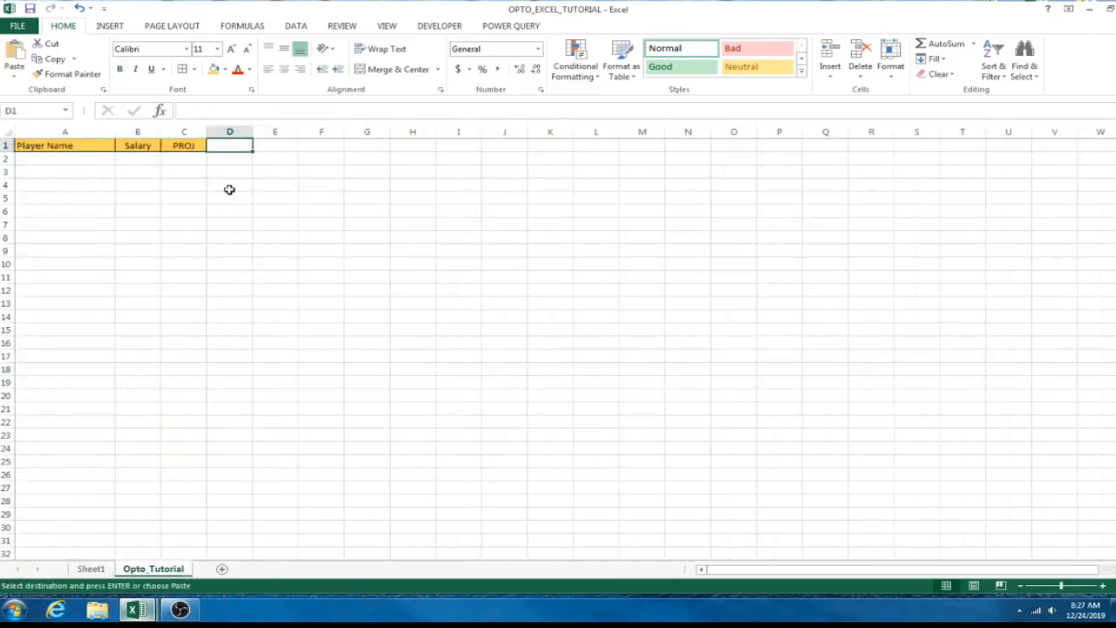
pyautogui.press('ctrl+v')
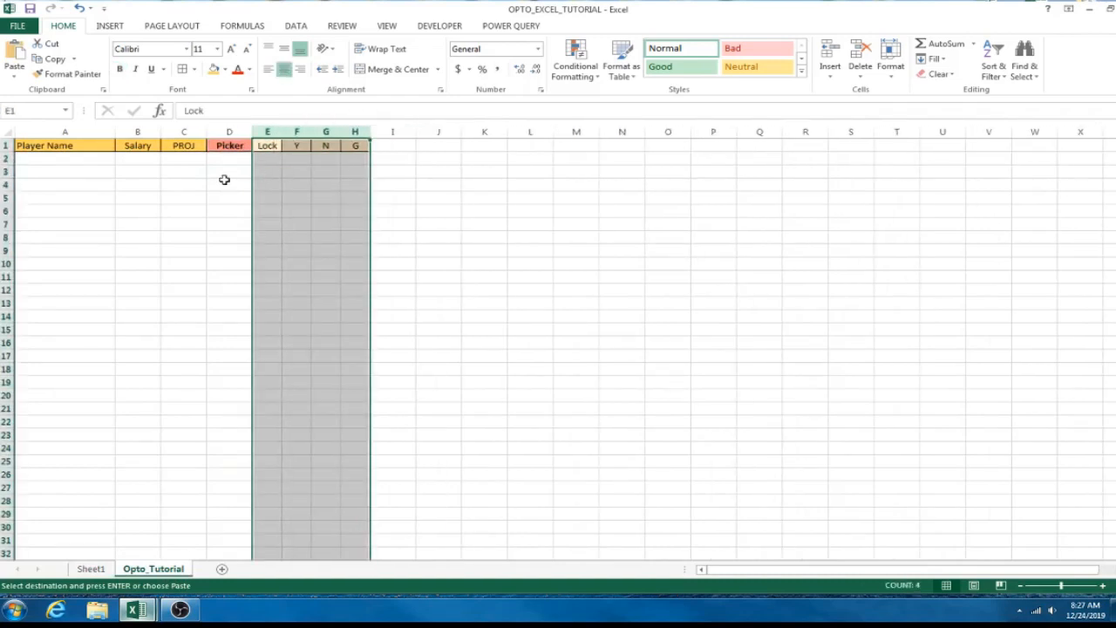
pyautogui.click(230, 145)
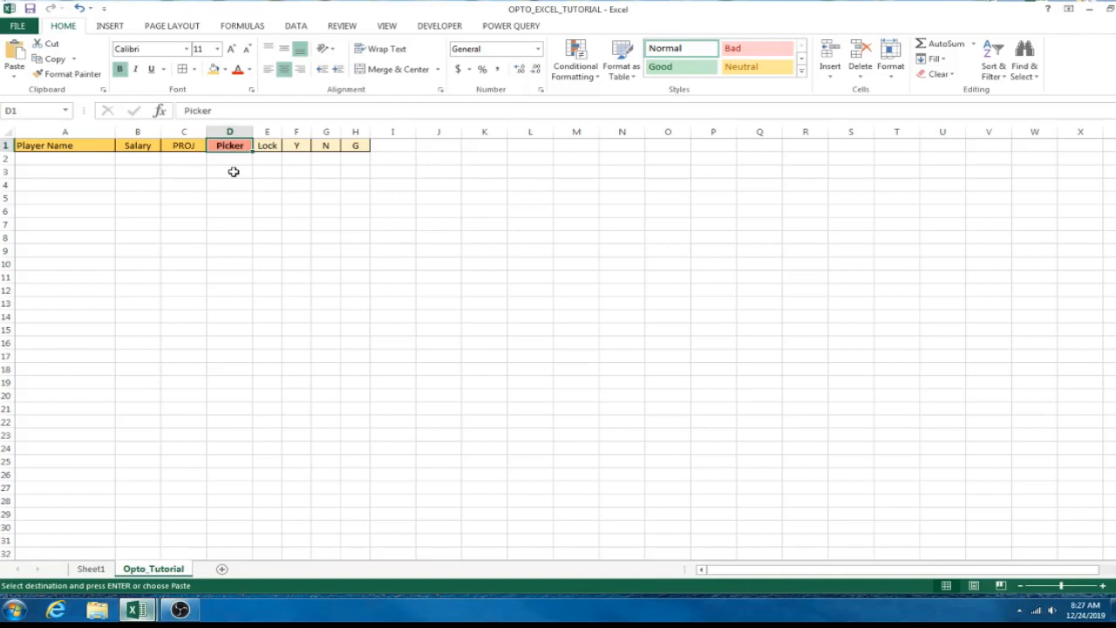
pyautogui.click(267, 132)
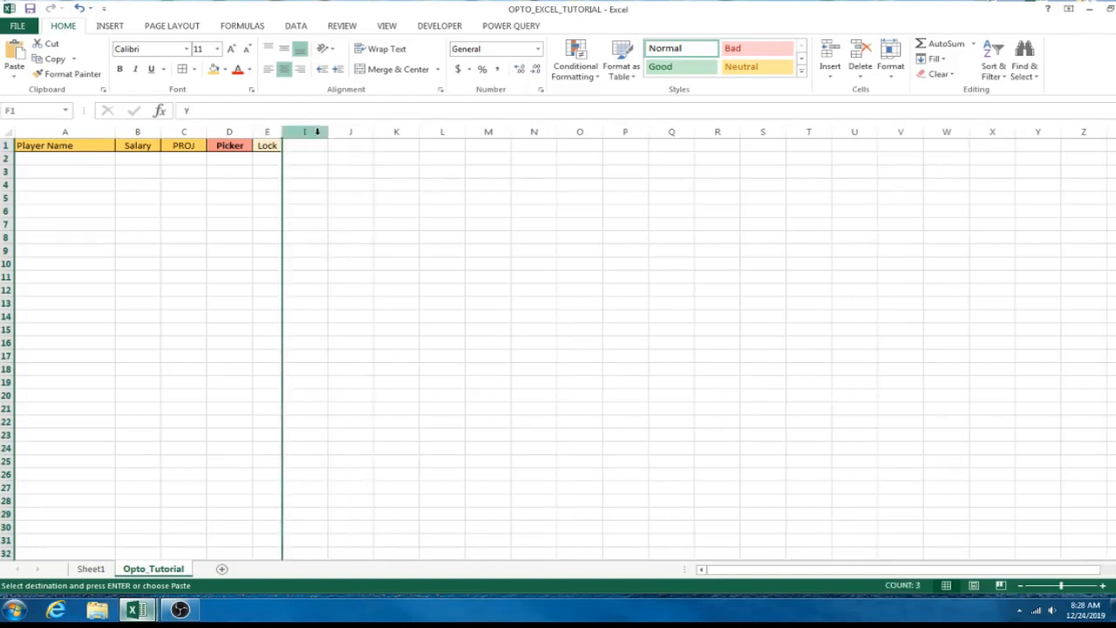
# Narrow columns F:H holding the Y, N and G headings.
pyautogui.moveTo(282, 132); pyautogui.dragTo(317, 132)
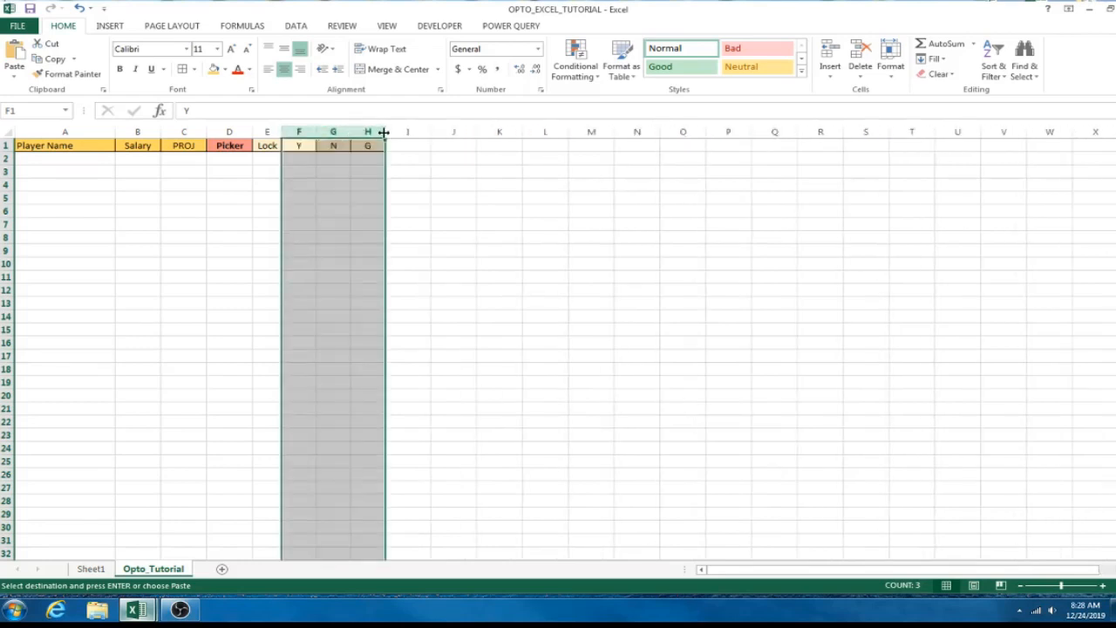
pyautogui.moveTo(382, 132); pyautogui.dragTo(346, 132)
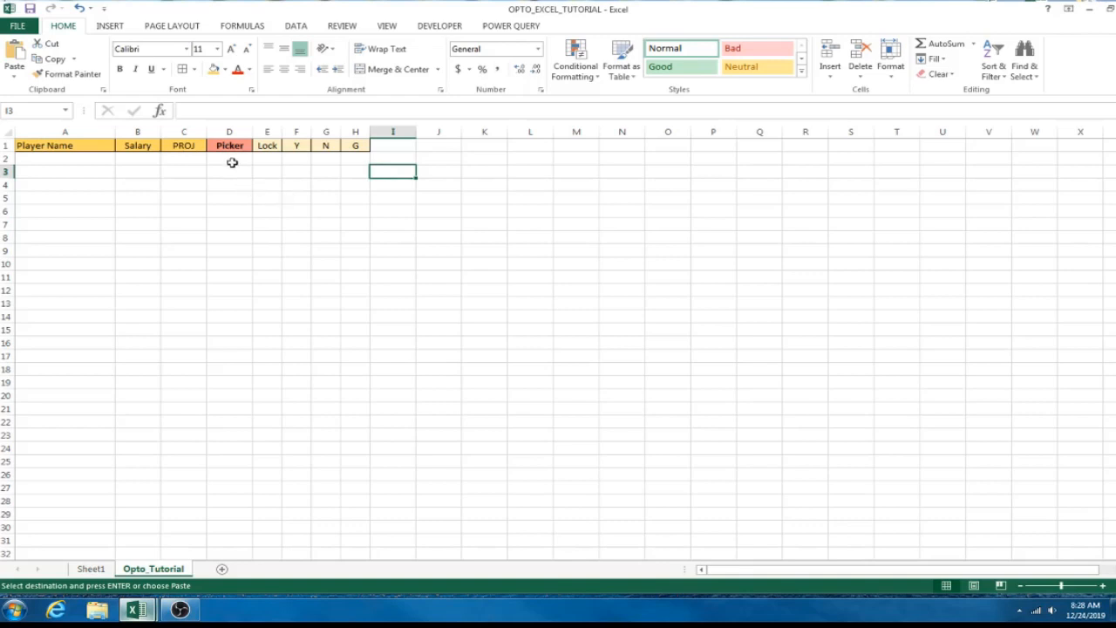
pyautogui.click(229, 157)
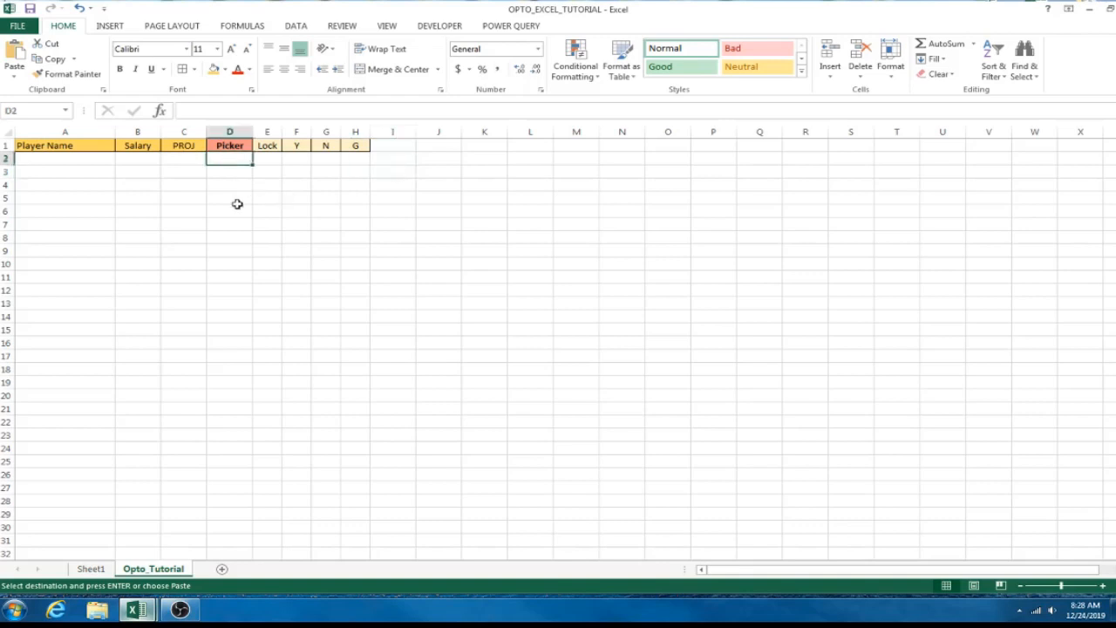
pyautogui.click(267, 158)
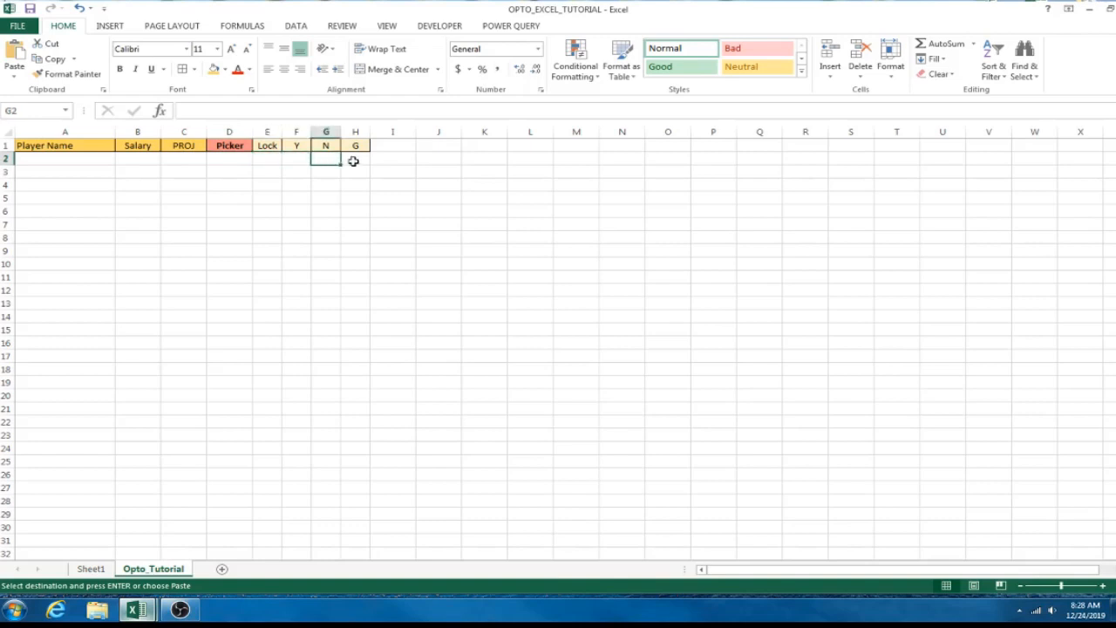
pyautogui.click(355, 159)
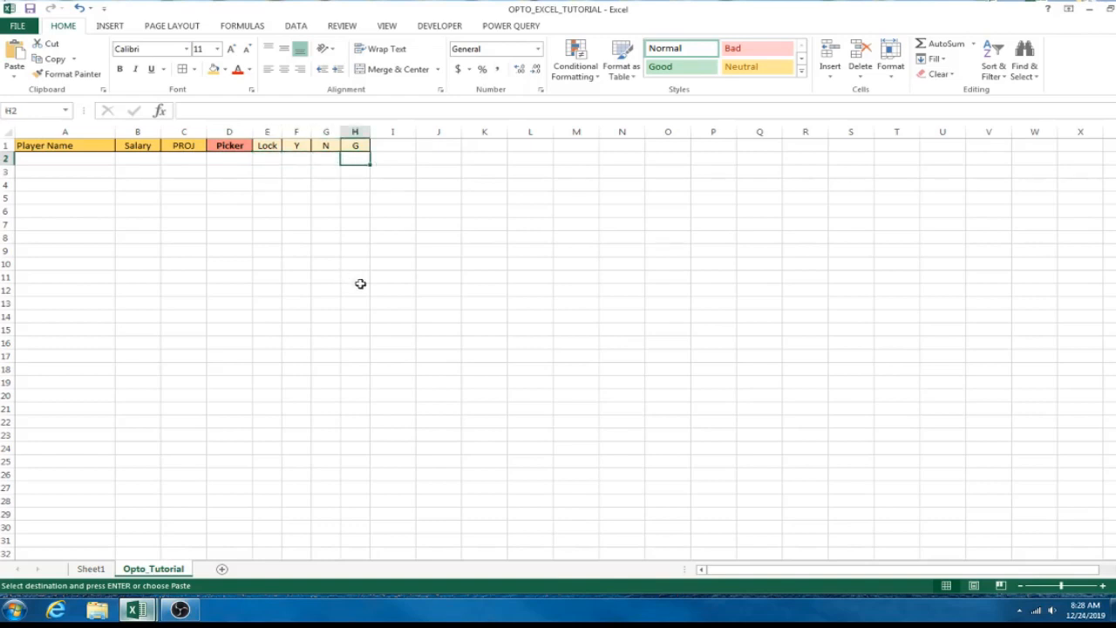
pyautogui.moveTo(355, 251)
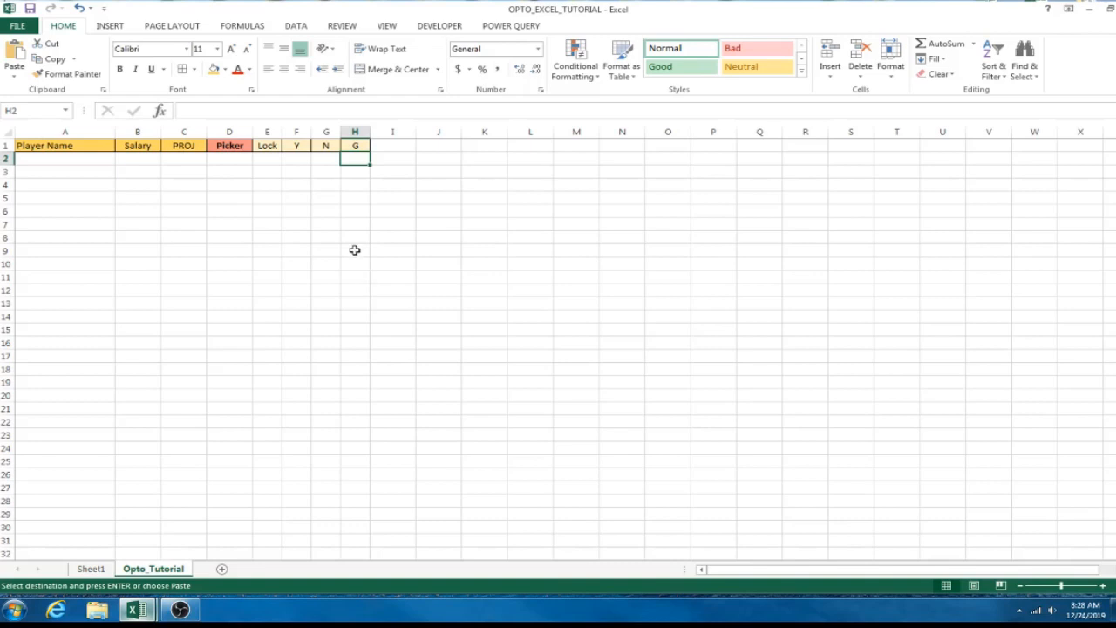
pyautogui.click(355, 224)
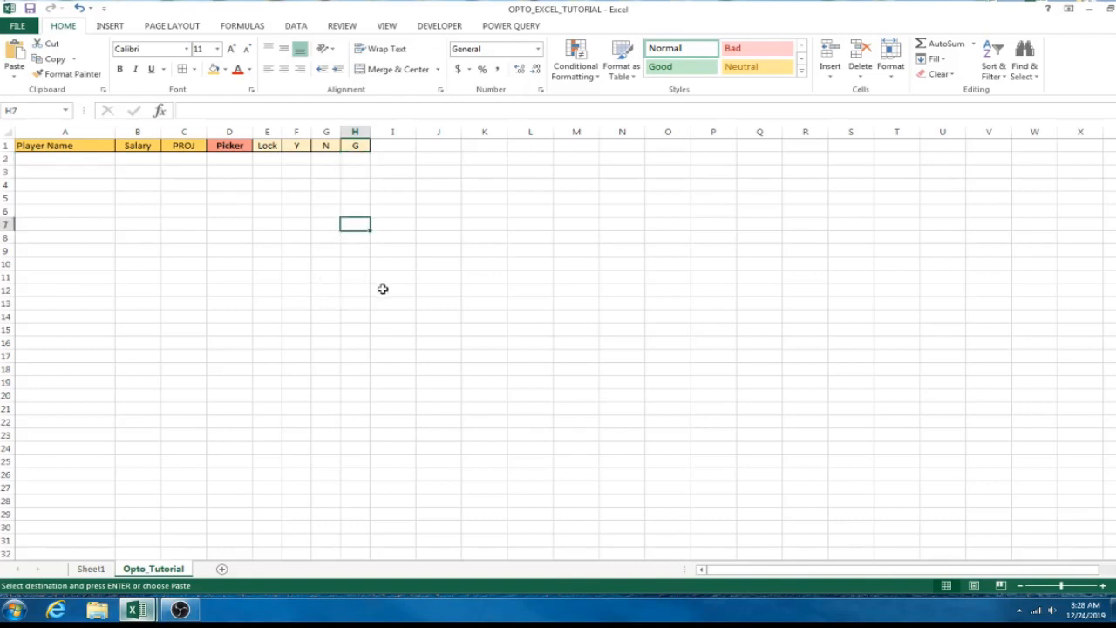
pyautogui.moveTo(389, 314)
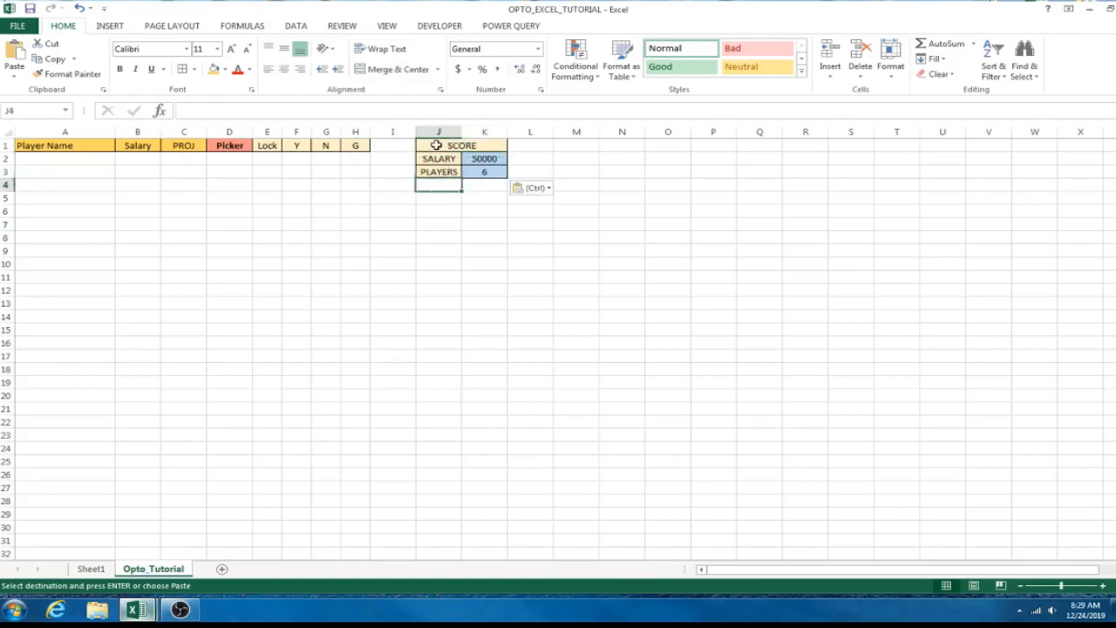
# Merge SCORE across J1:K1 beside SALARY 50000 and PLAYERS 6.
pyautogui.click(576, 145)
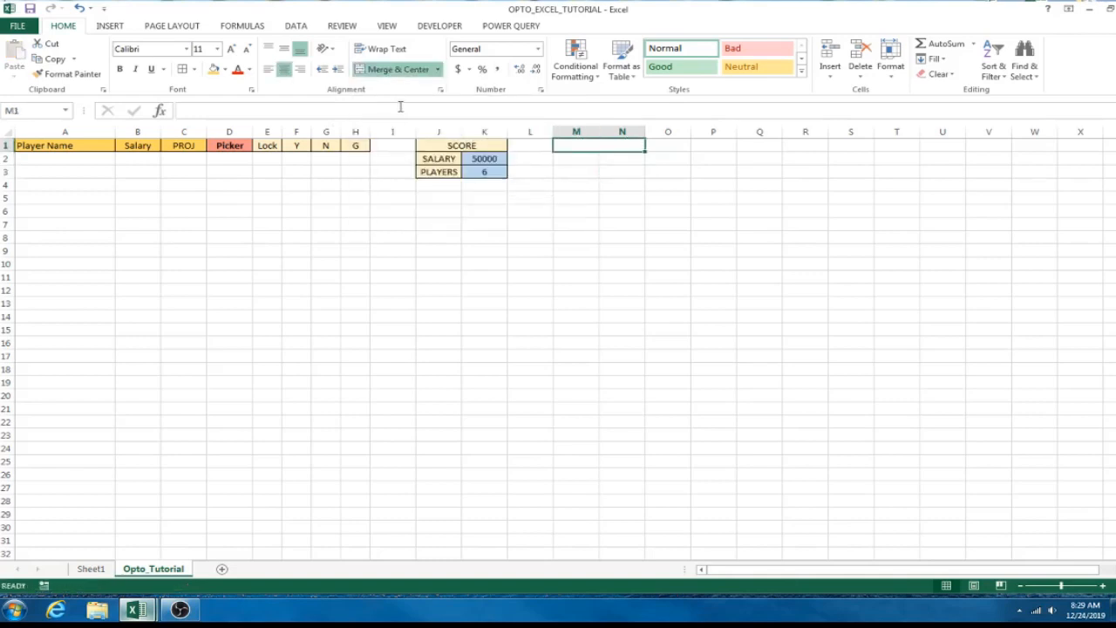
pyautogui.click(622, 184)
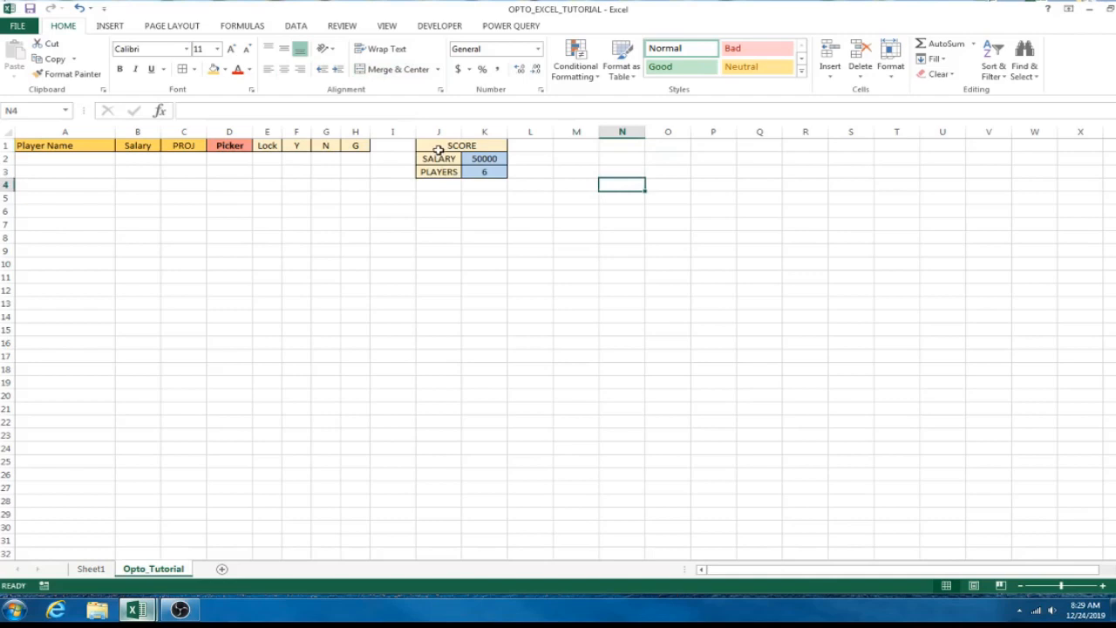
pyautogui.click(439, 144)
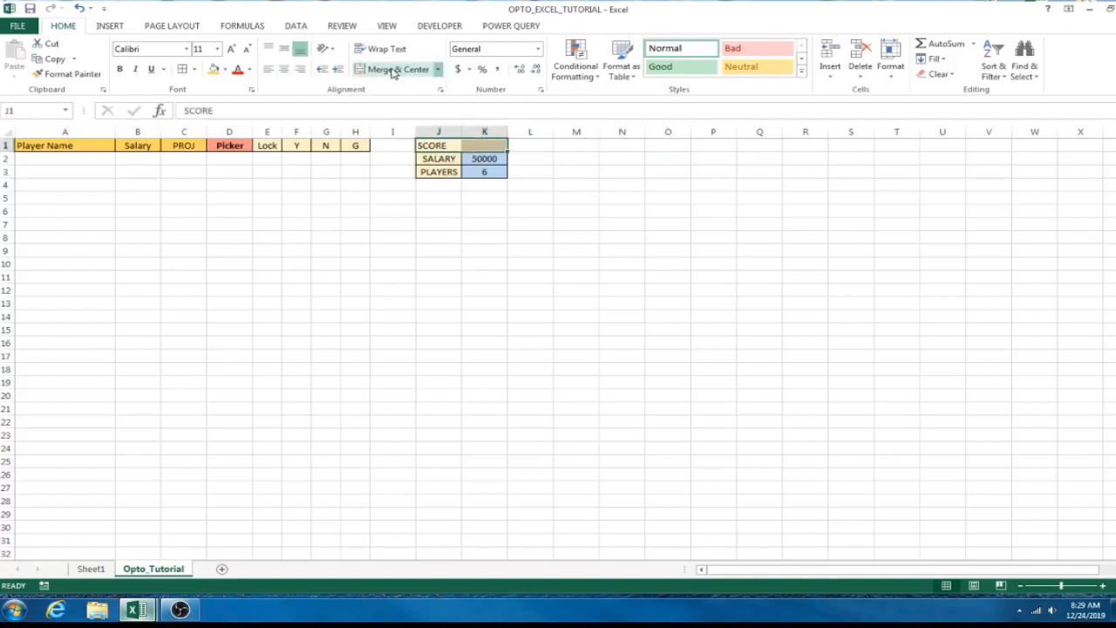
pyautogui.click(393, 69)
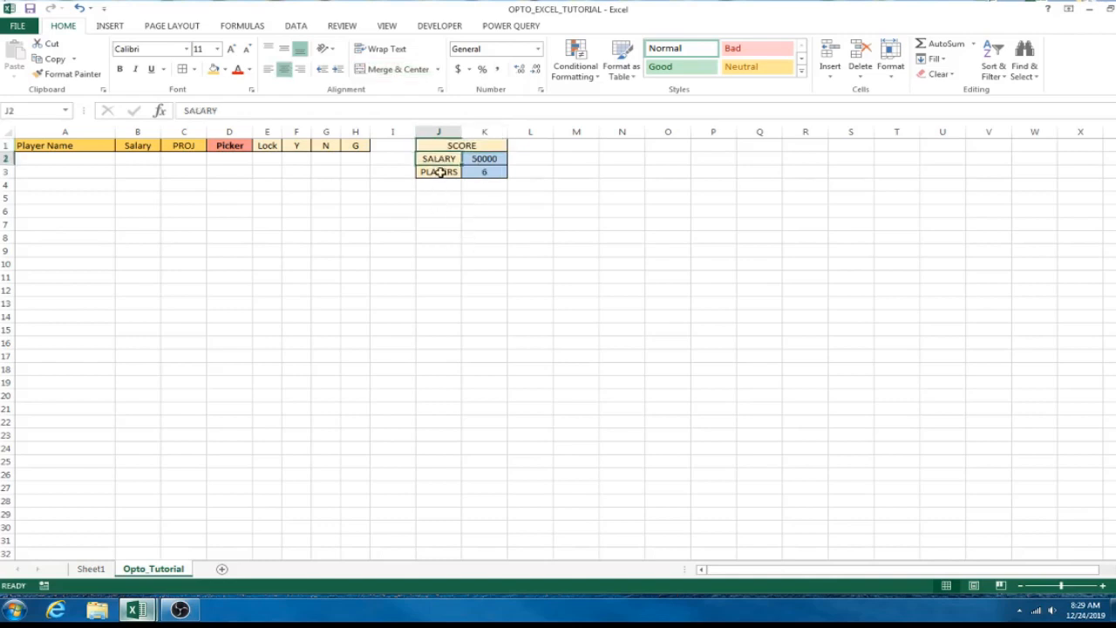
pyautogui.click(439, 172)
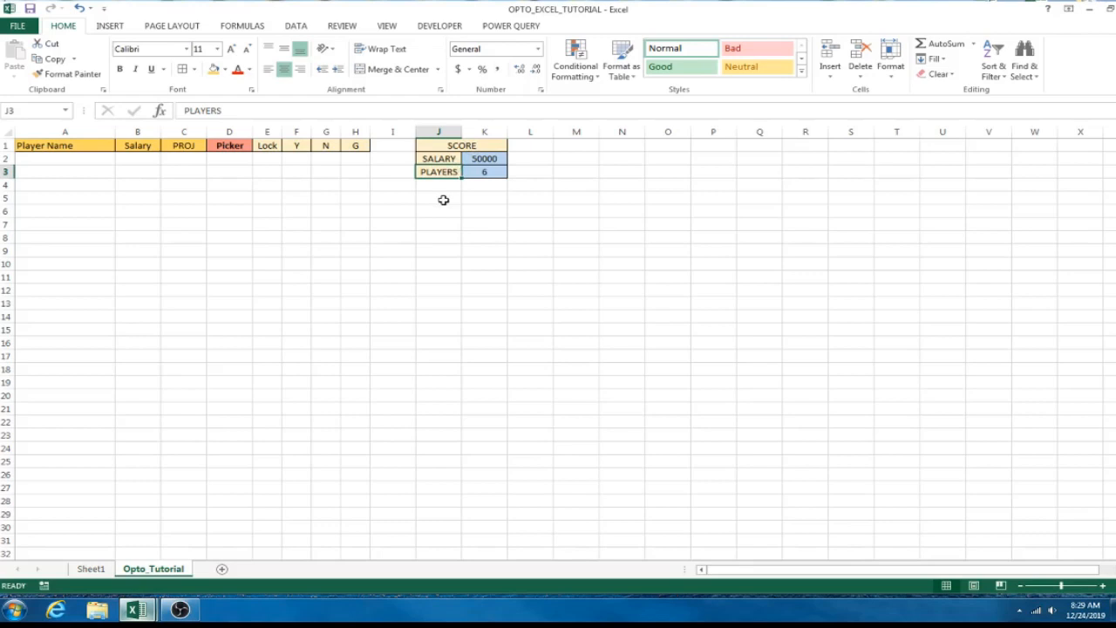
pyautogui.moveTo(450, 206)
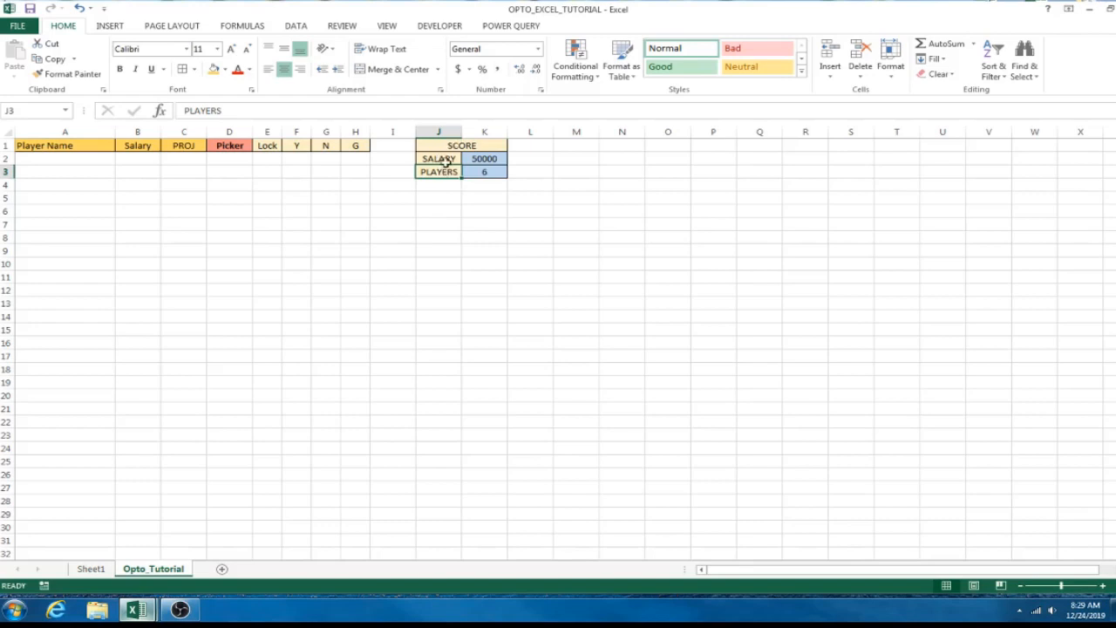
pyautogui.click(485, 159)
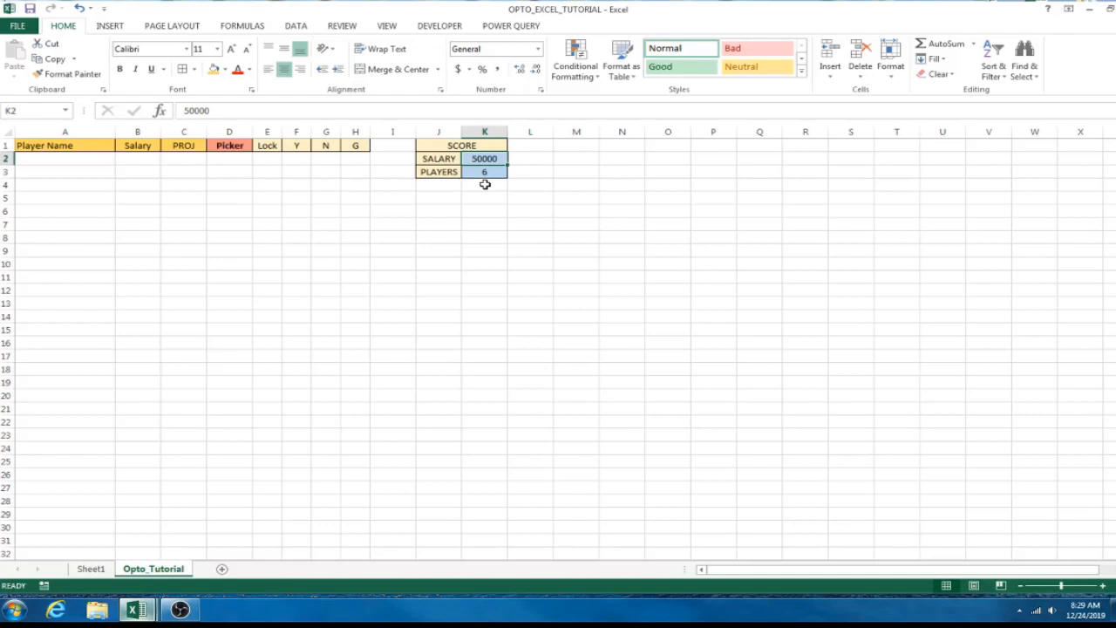
pyautogui.click(485, 171)
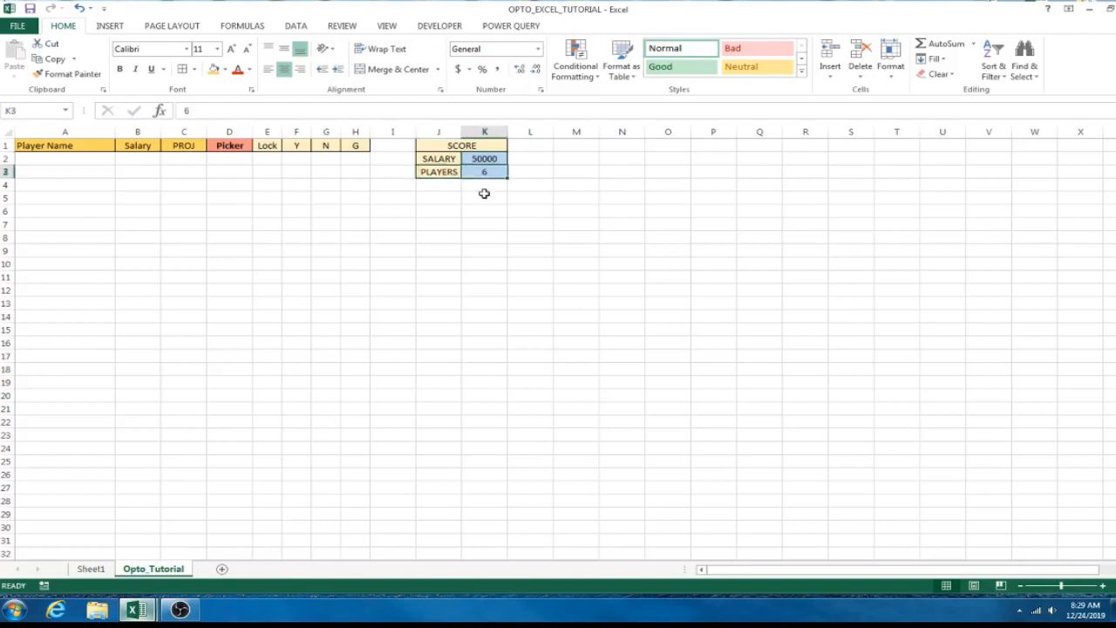
pyautogui.moveTo(489, 187)
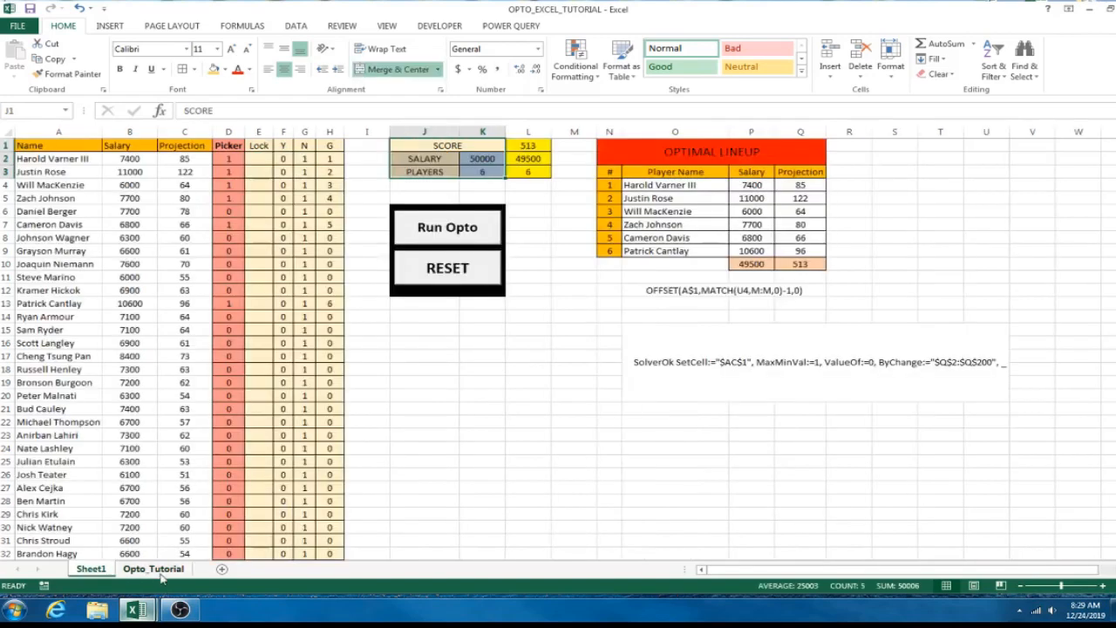
# Shade cells L1 through L3 yellow.
pyautogui.click(447, 268)
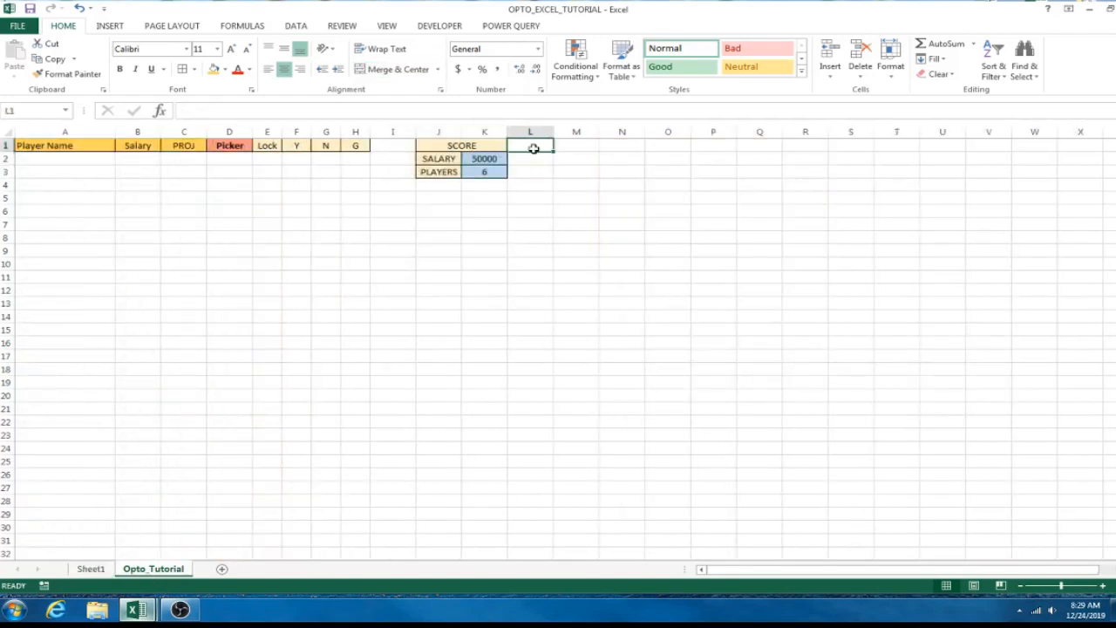
pyautogui.click(252, 68)
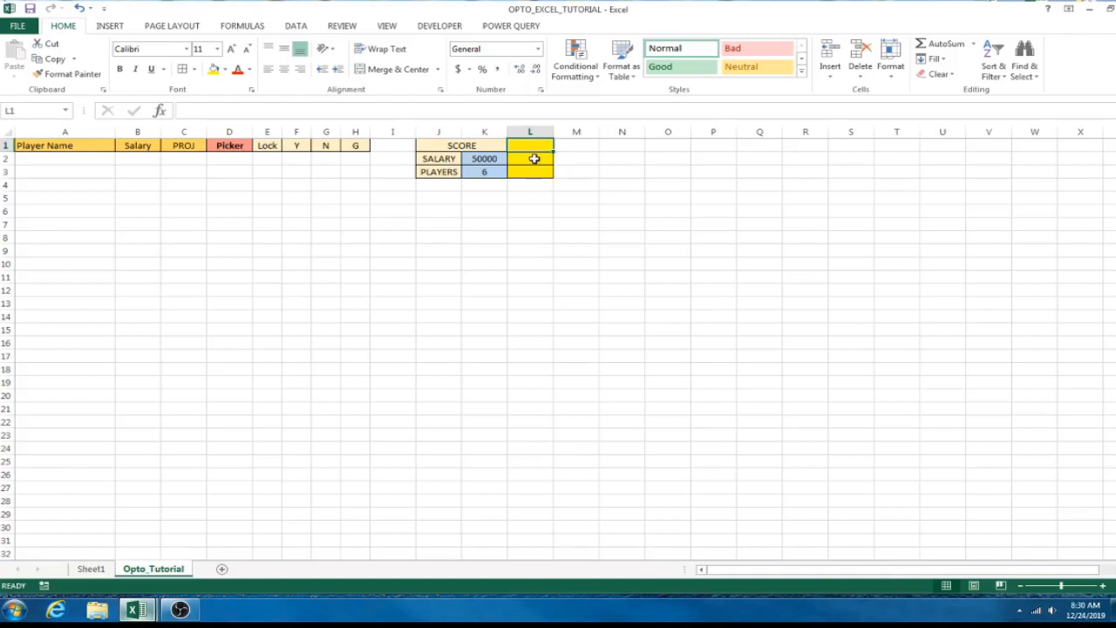
pyautogui.click(530, 158)
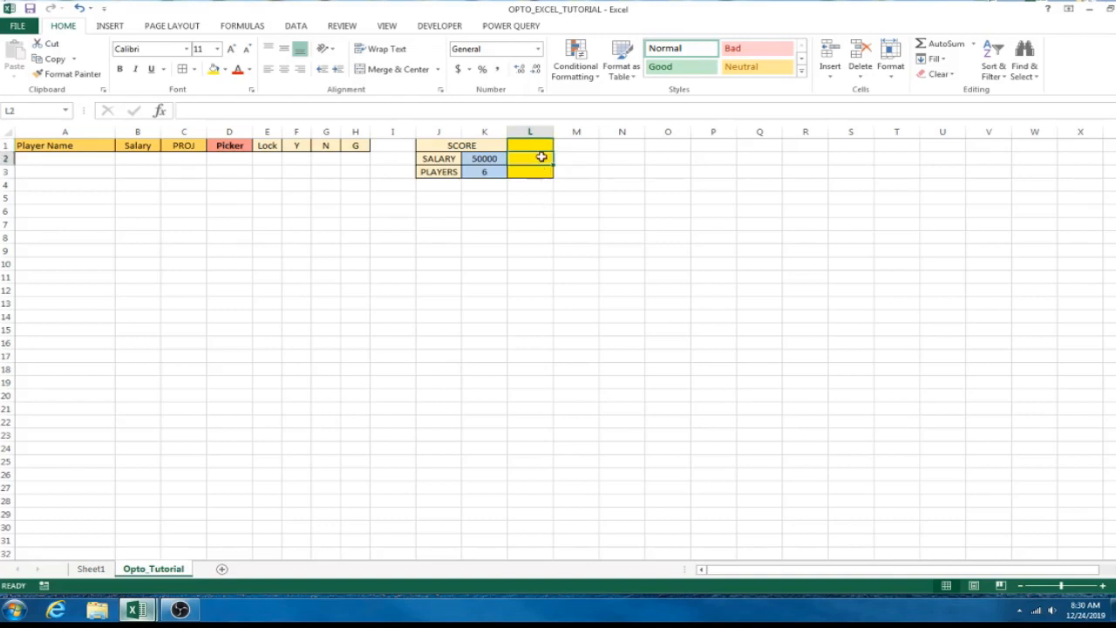
pyautogui.click(530, 171)
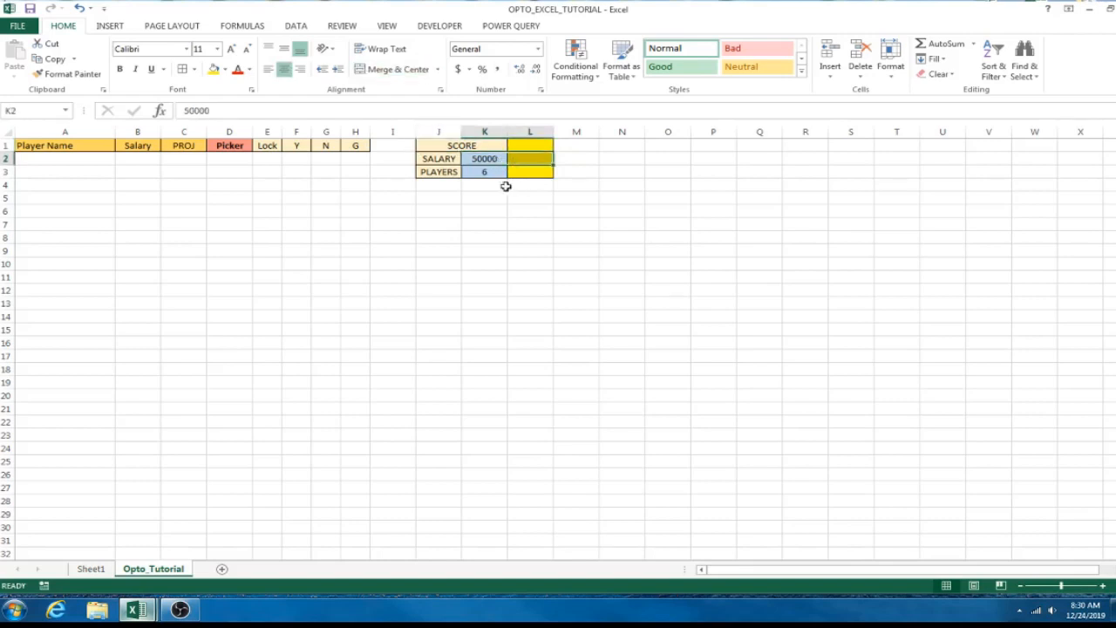
pyautogui.click(484, 171)
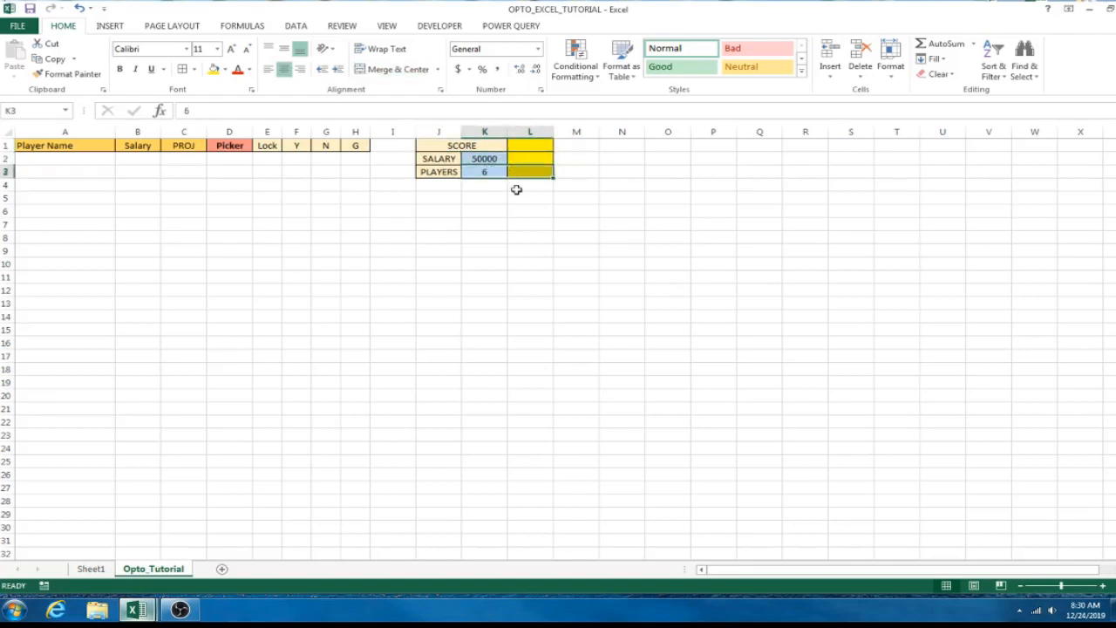
pyautogui.click(530, 184)
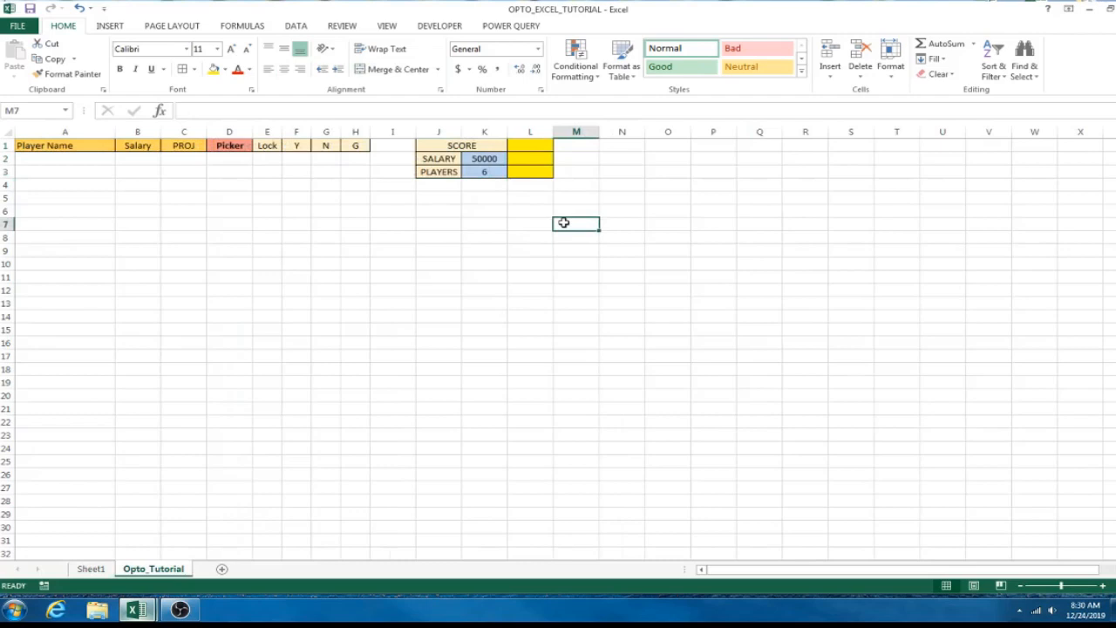
pyautogui.moveTo(476, 233)
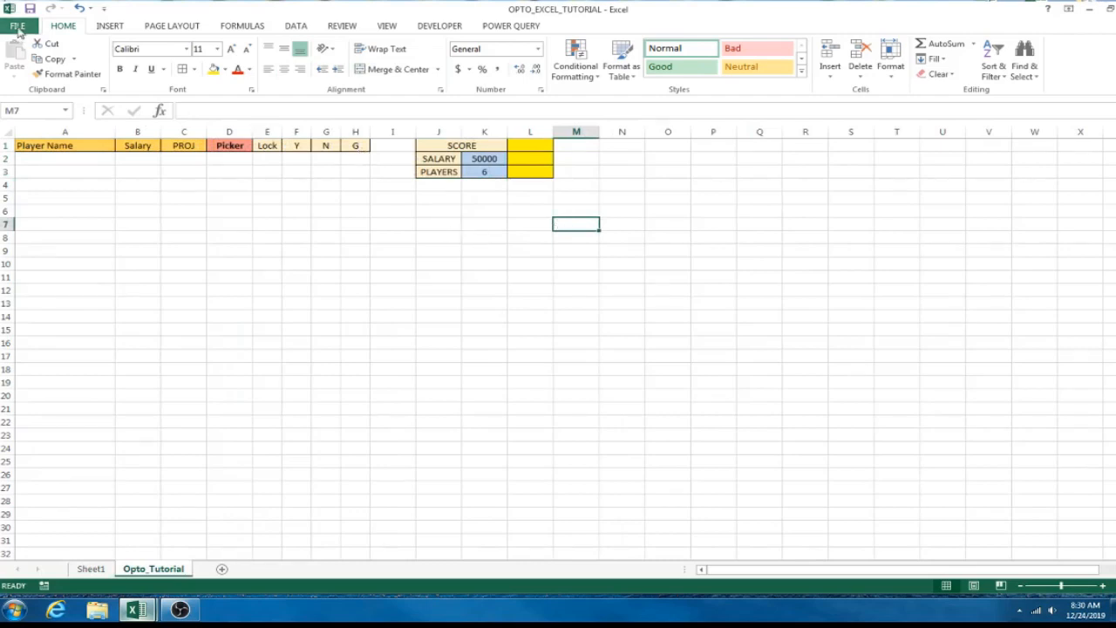
# Tick Developer under Main Tabs in File > Options > Customize Ribbon.
pyautogui.click(17, 26)
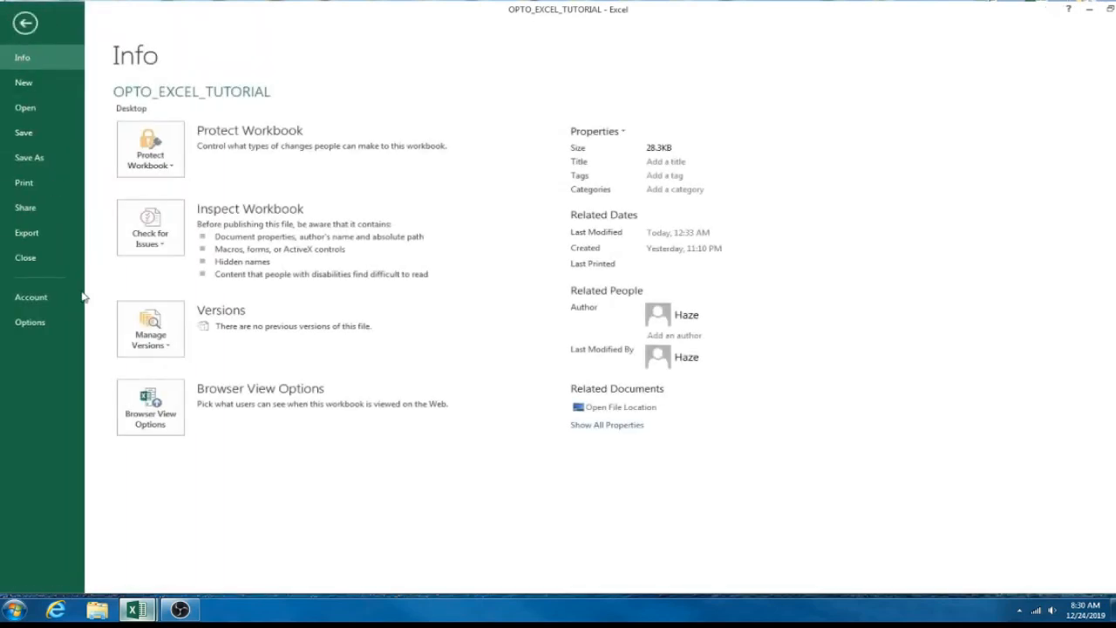
pyautogui.moveTo(30, 321)
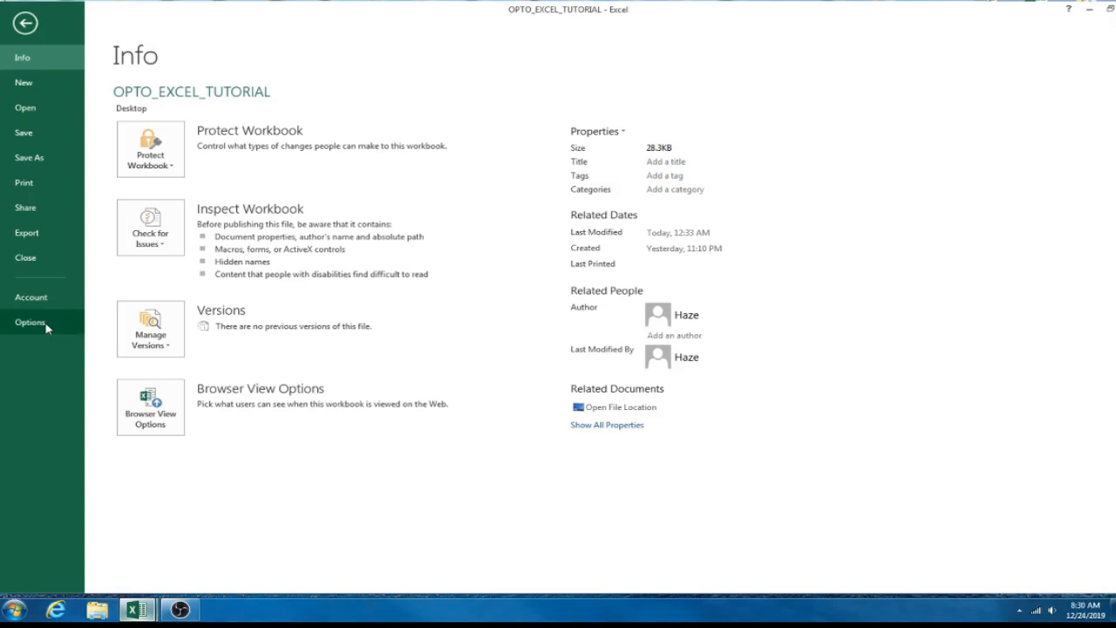
pyautogui.click(30, 322)
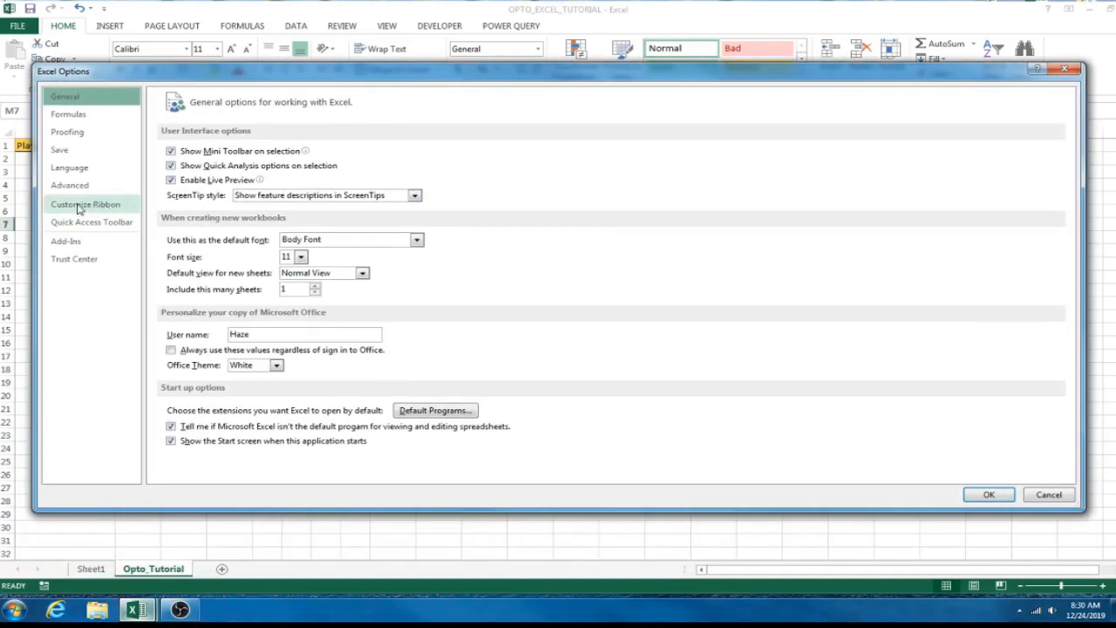
pyautogui.click(86, 204)
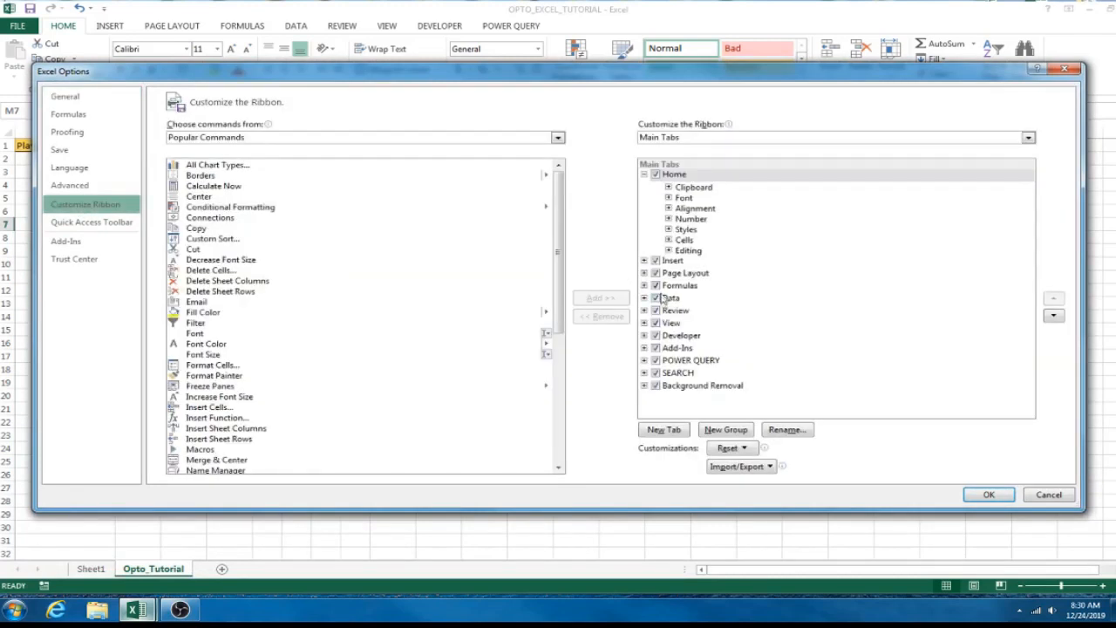
pyautogui.click(681, 335)
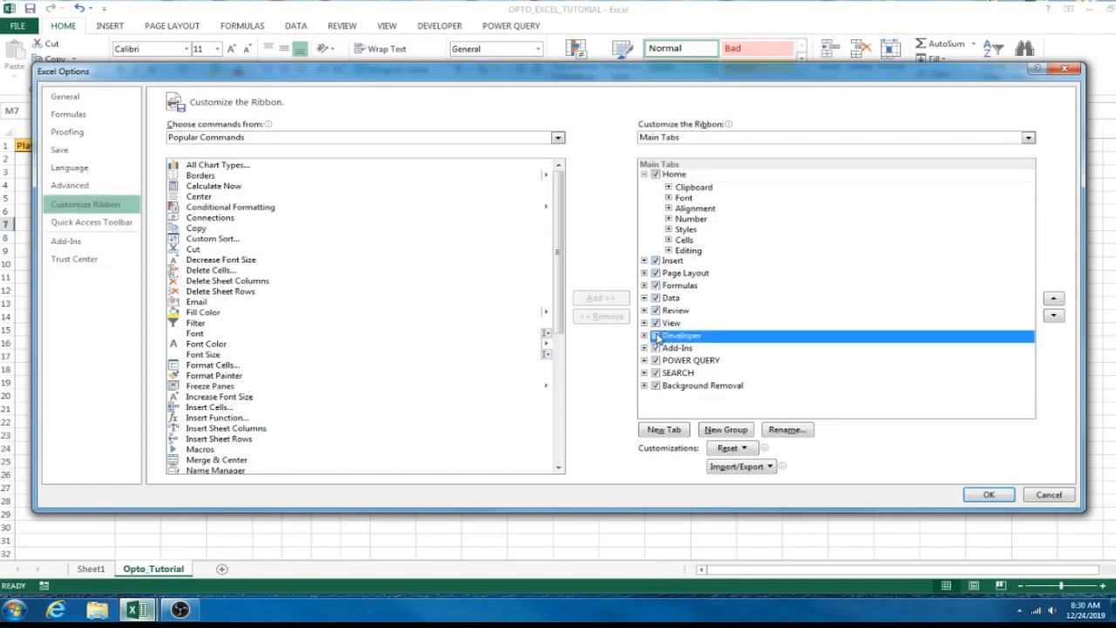
pyautogui.click(655, 335)
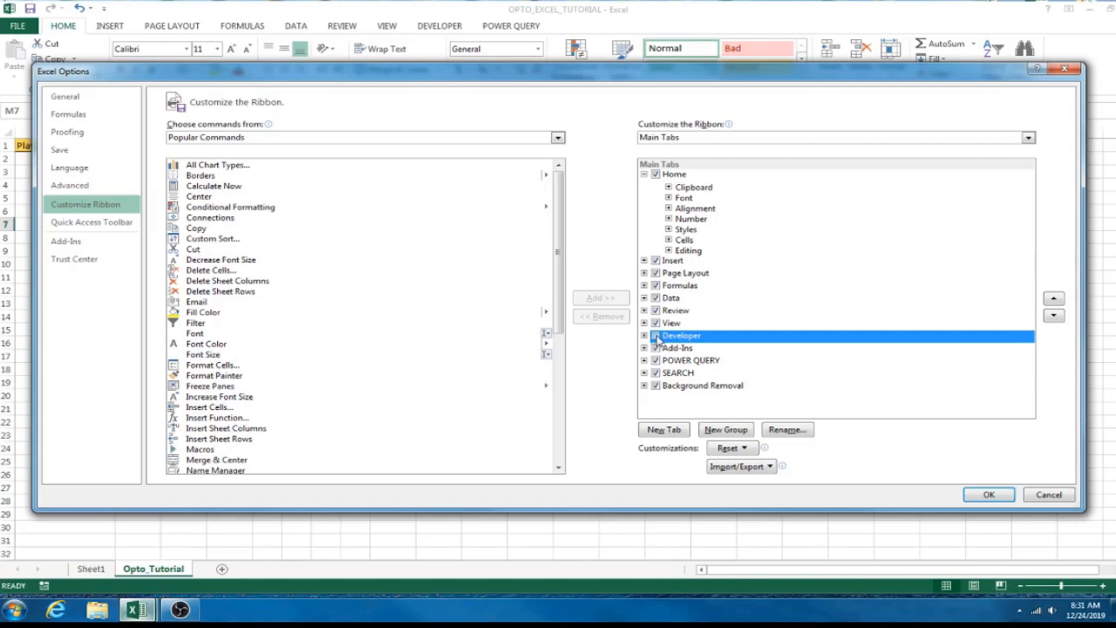
pyautogui.click(655, 335)
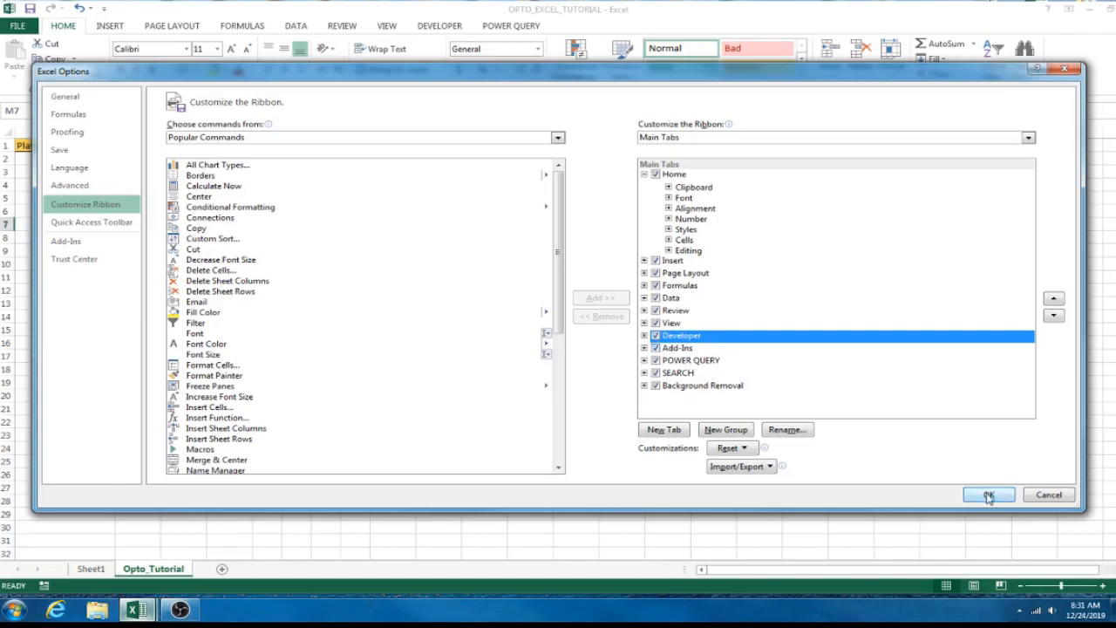
pyautogui.moveTo(1003, 498)
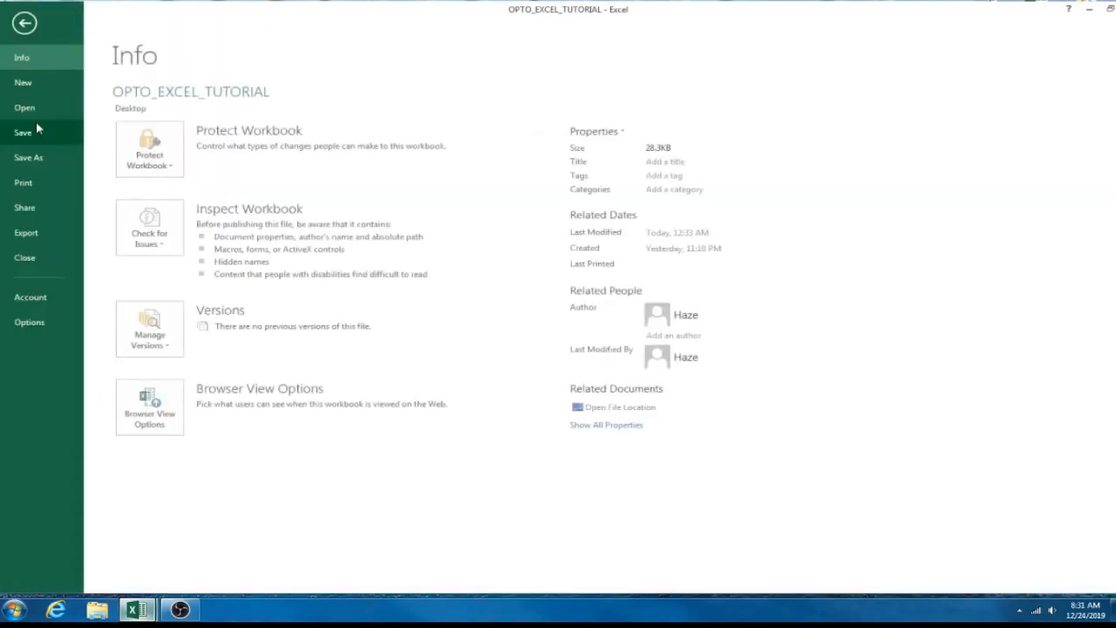
# Tick Solver Add-in in the Excel Add-ins manager from Options > Add-ins.
pyautogui.click(29, 322)
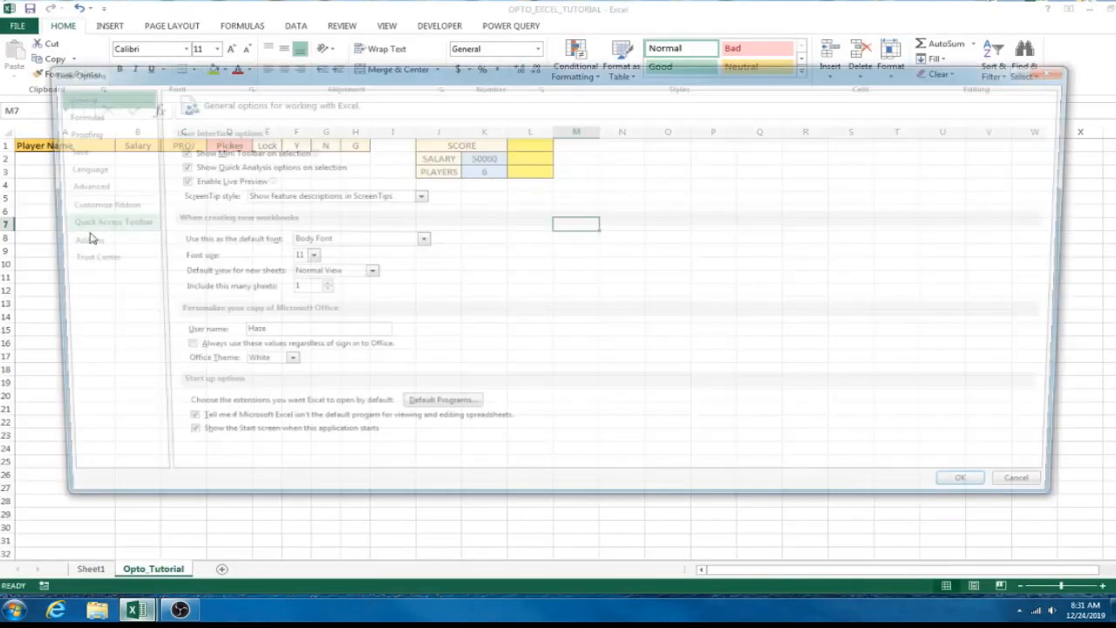
pyautogui.click(66, 241)
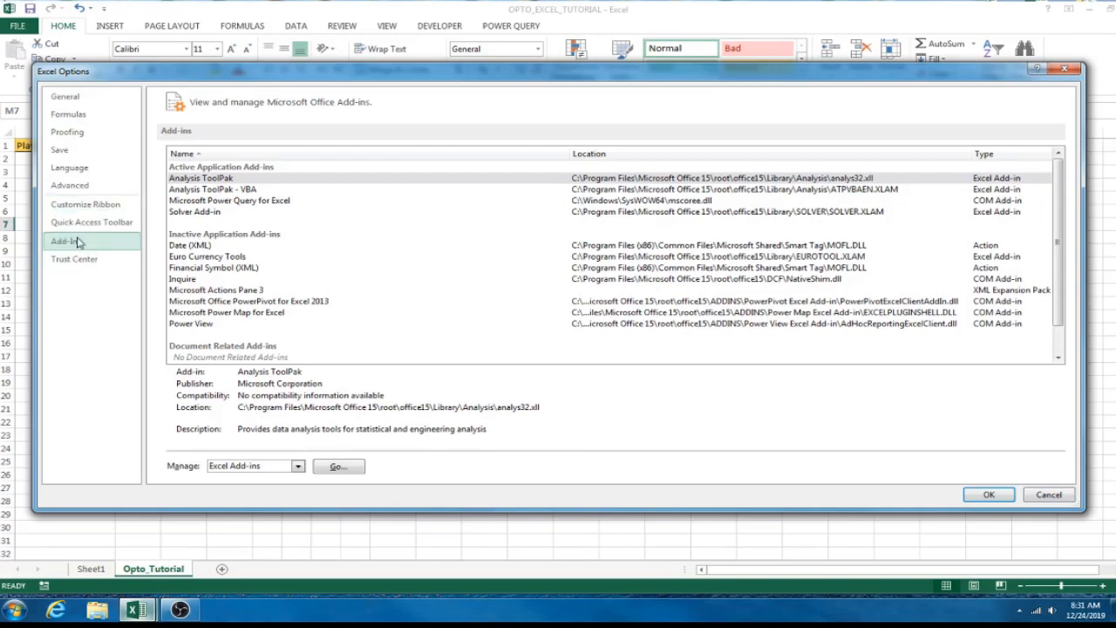
pyautogui.moveTo(94, 243)
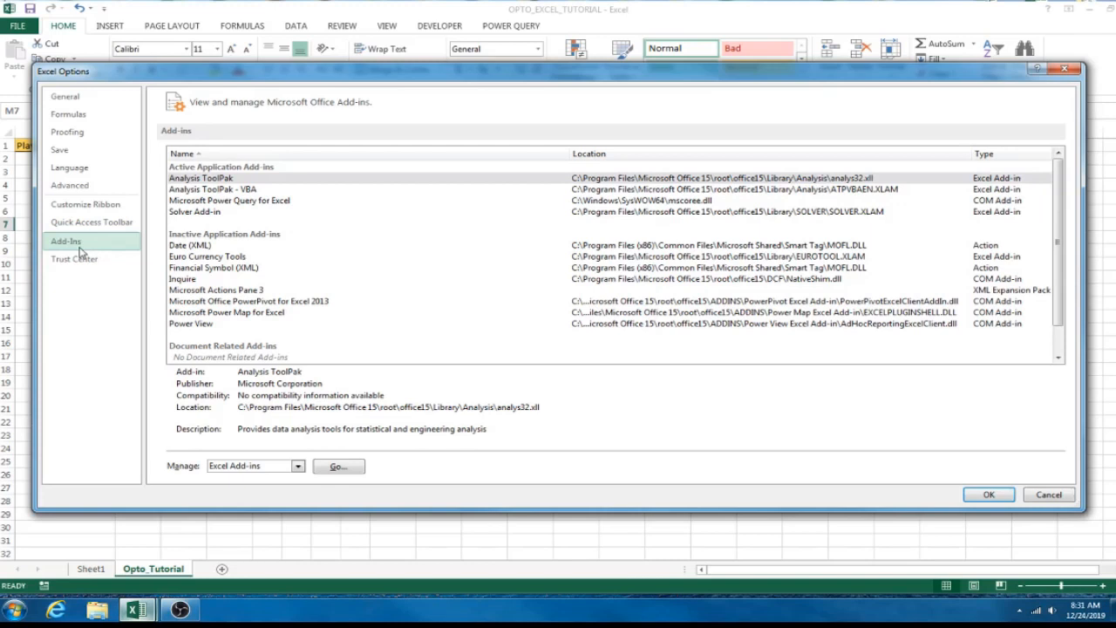
pyautogui.click(194, 212)
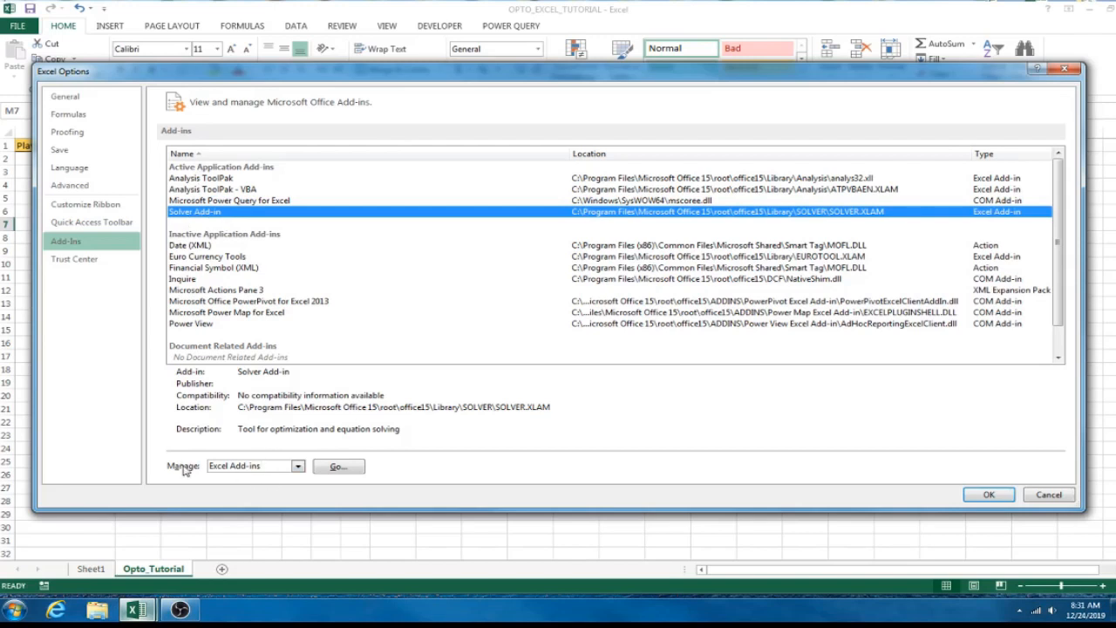
pyautogui.moveTo(277, 469)
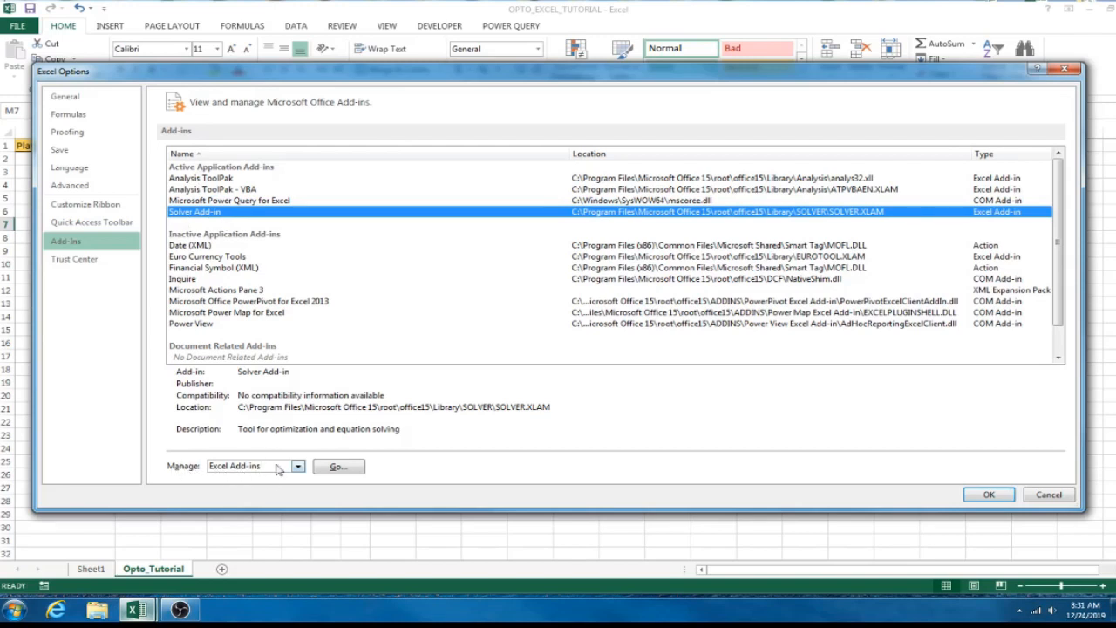
pyautogui.click(298, 465)
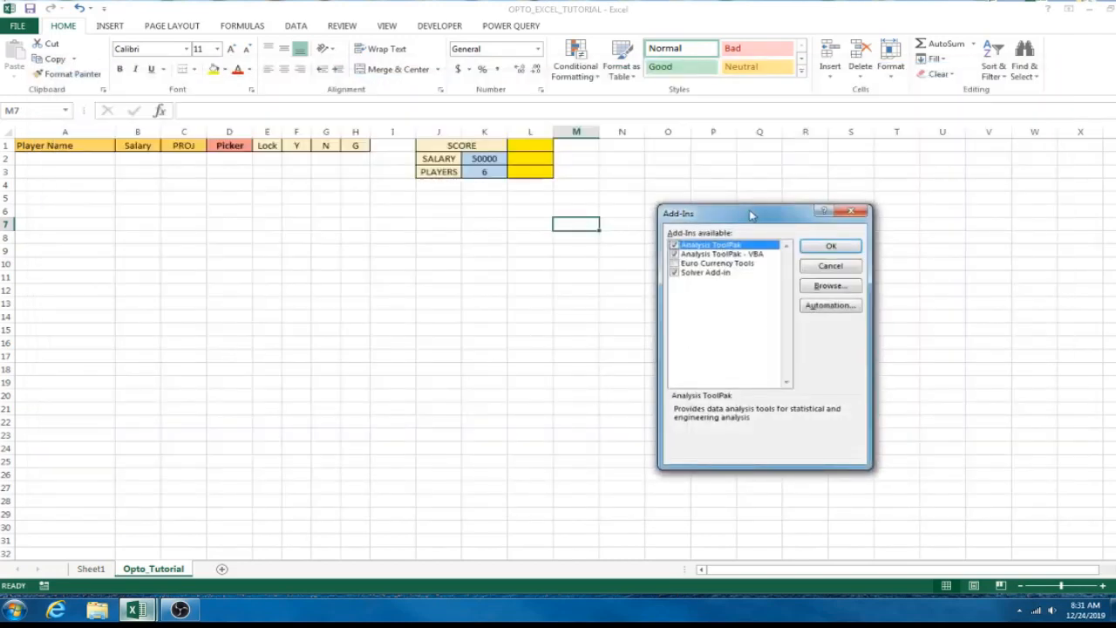
pyautogui.moveTo(752, 214); pyautogui.dragTo(685, 180)
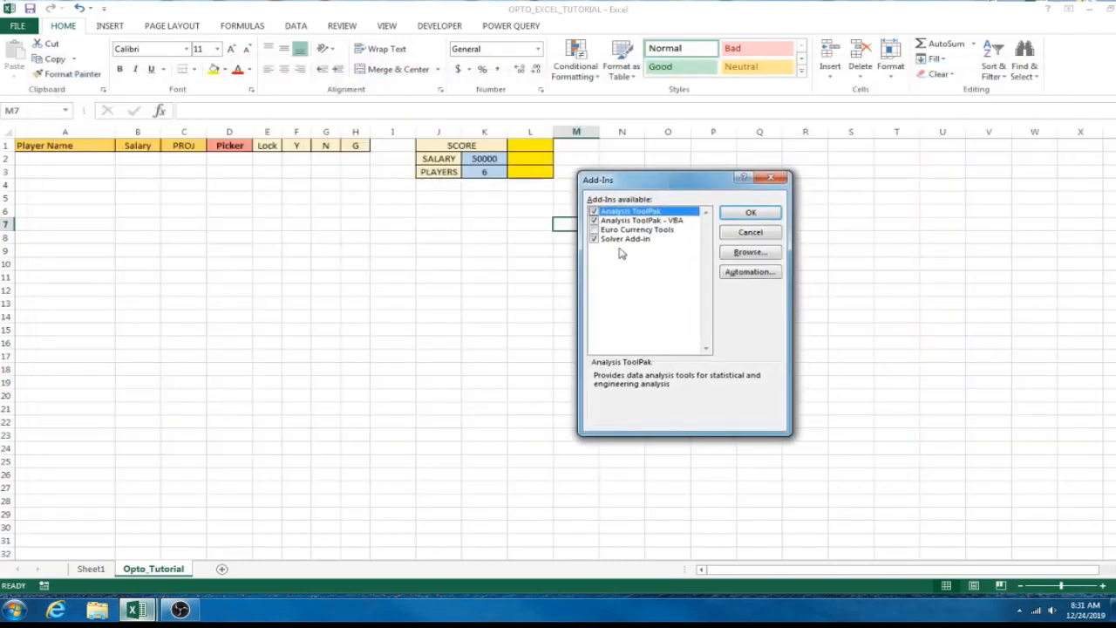
pyautogui.click(625, 238)
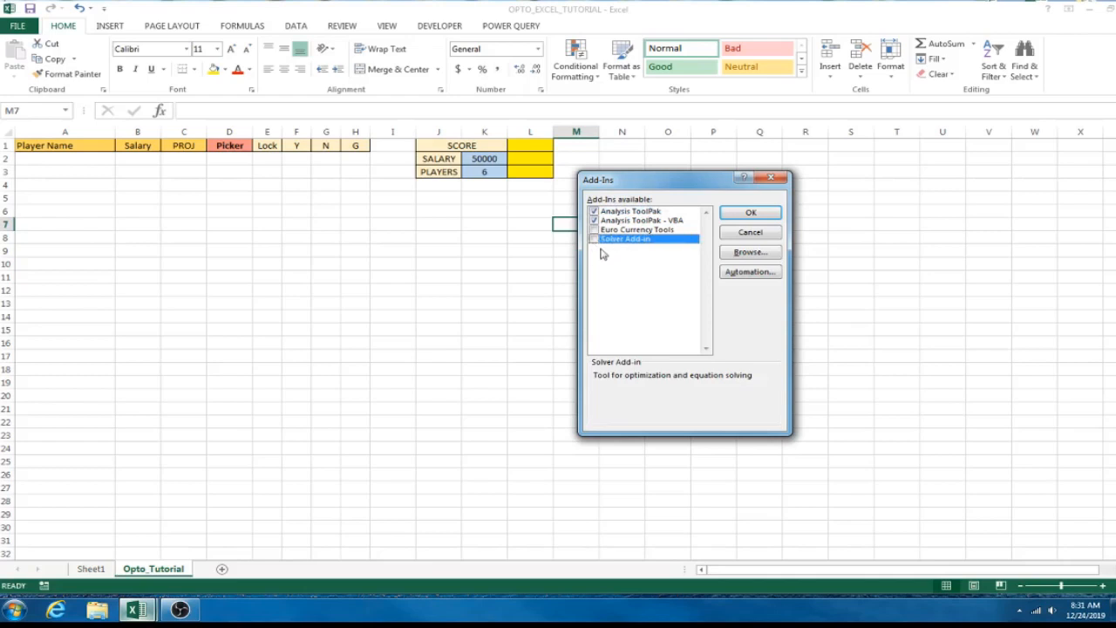
pyautogui.click(594, 239)
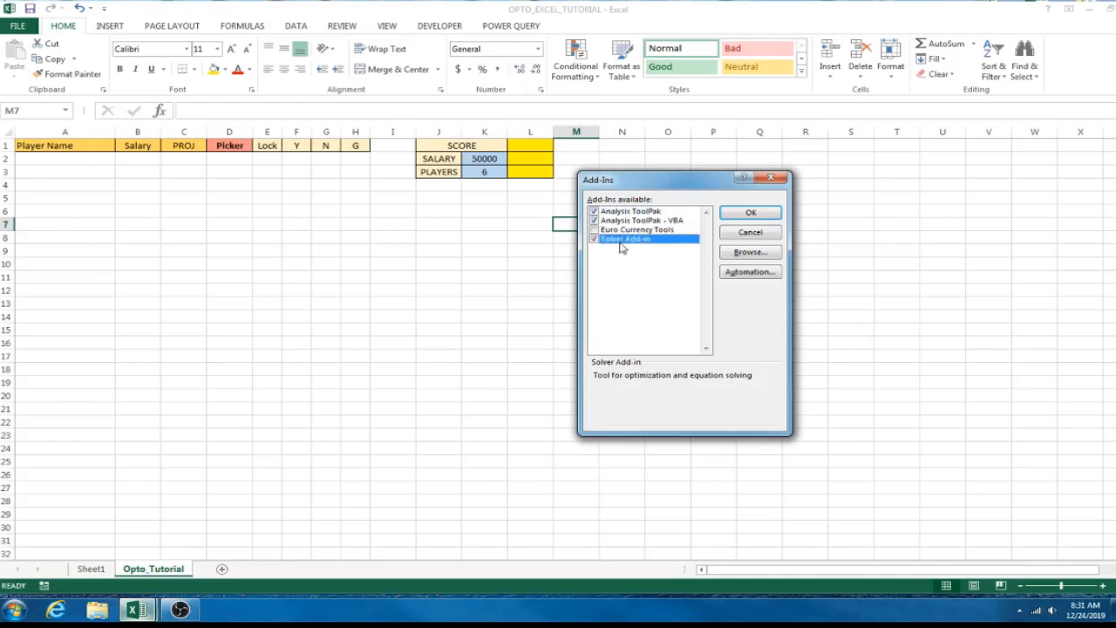
pyautogui.moveTo(628, 247)
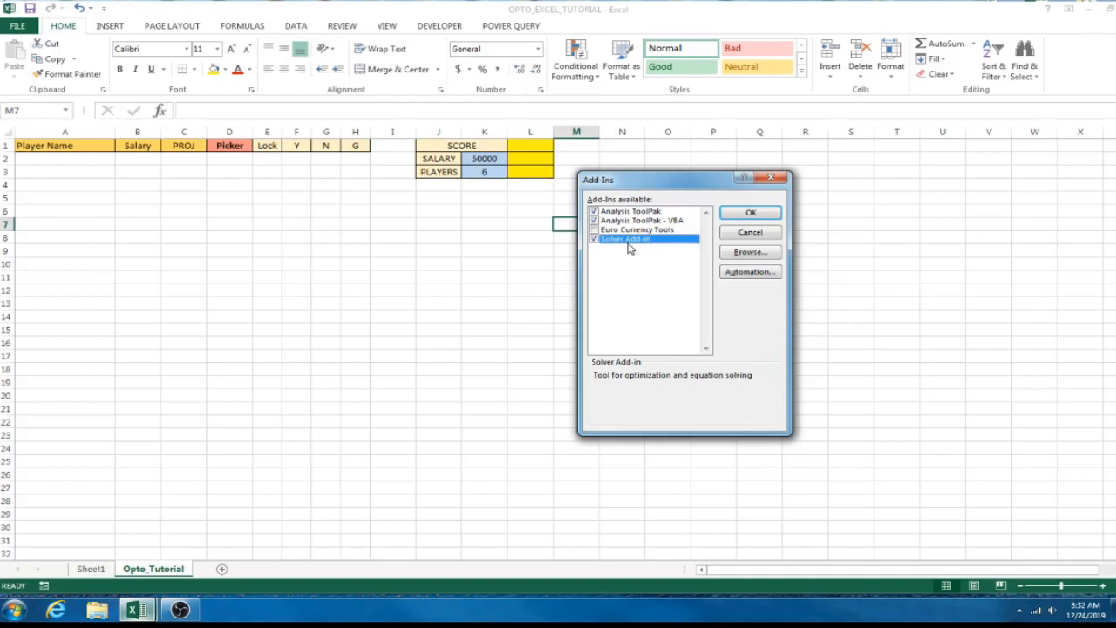
pyautogui.moveTo(620, 247)
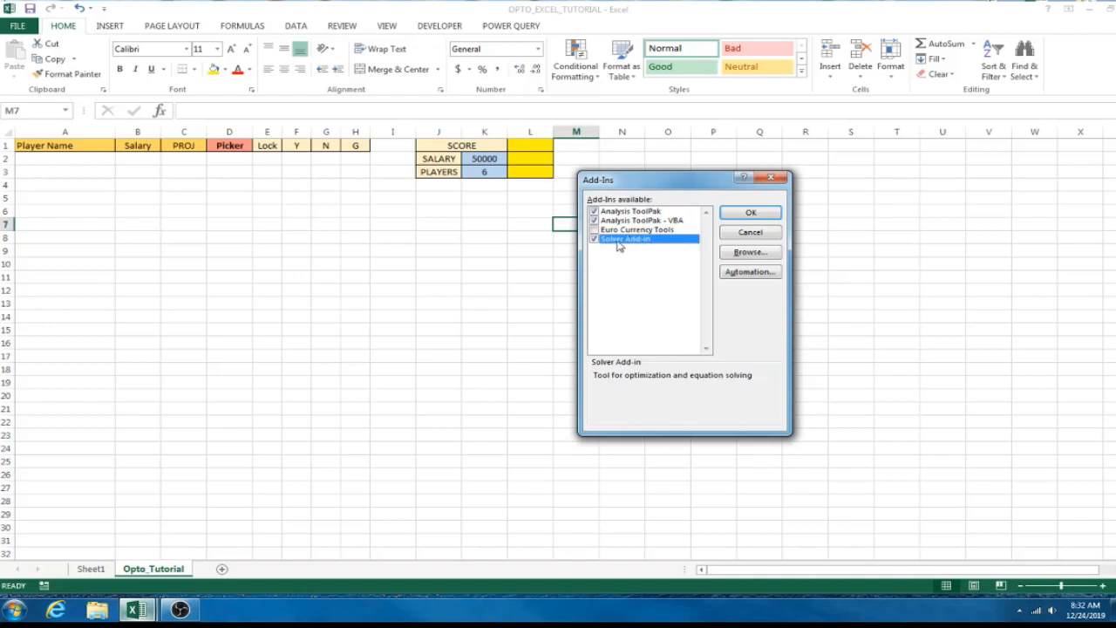
pyautogui.moveTo(597, 245)
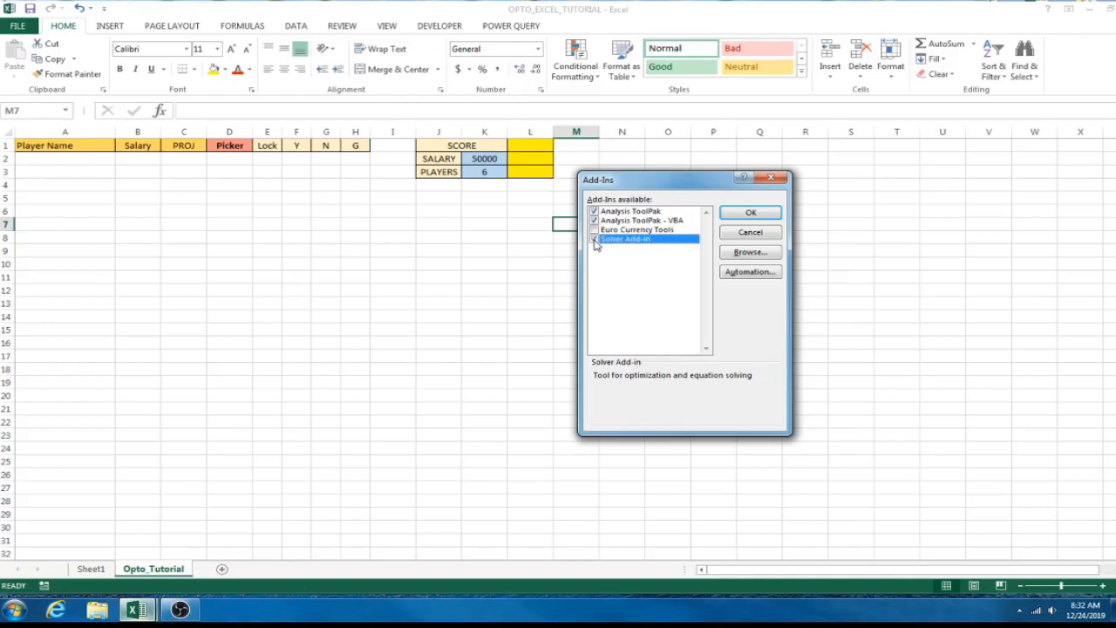
pyautogui.click(629, 211)
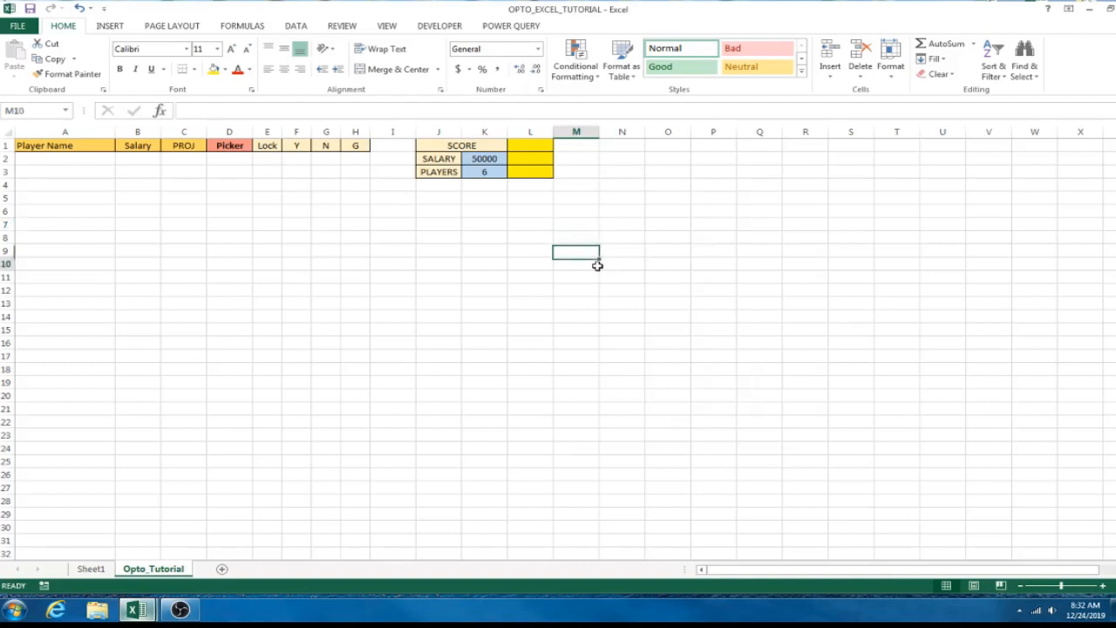
# Open Add-Ins from the Developer tab, verify Solver is ticked, and close.
pyautogui.click(575, 263)
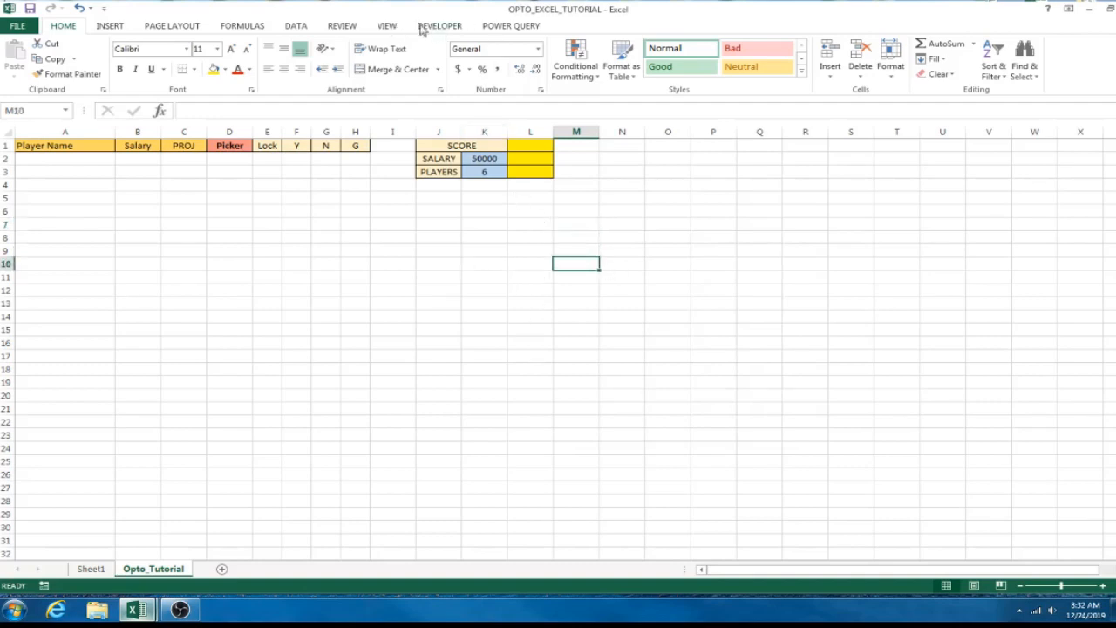
pyautogui.moveTo(447, 16)
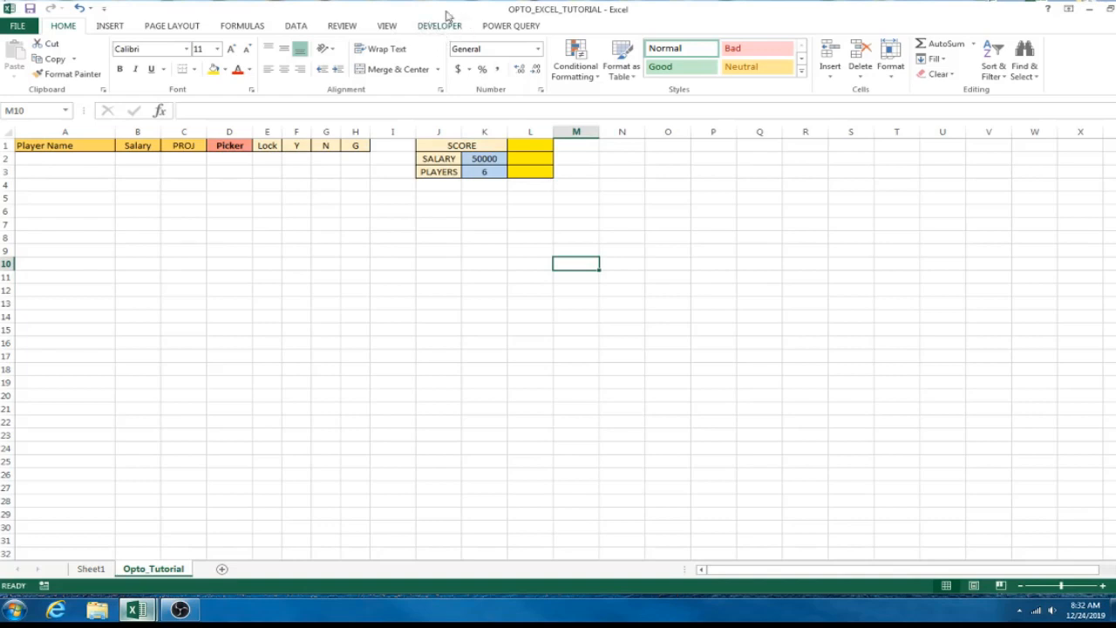
pyautogui.click(440, 25)
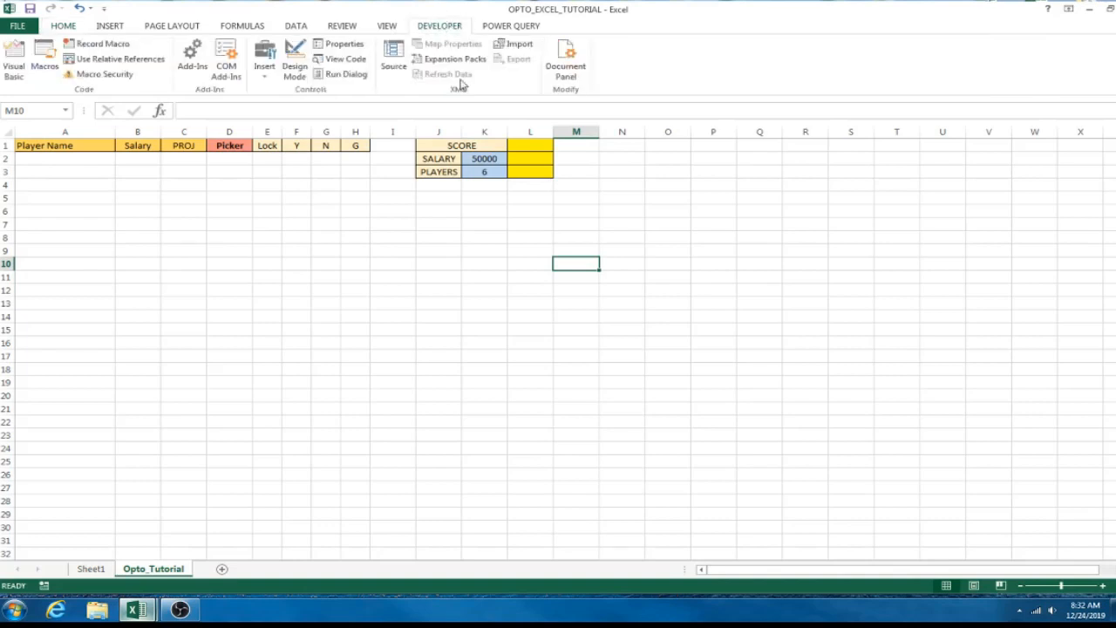
pyautogui.moveTo(444, 73)
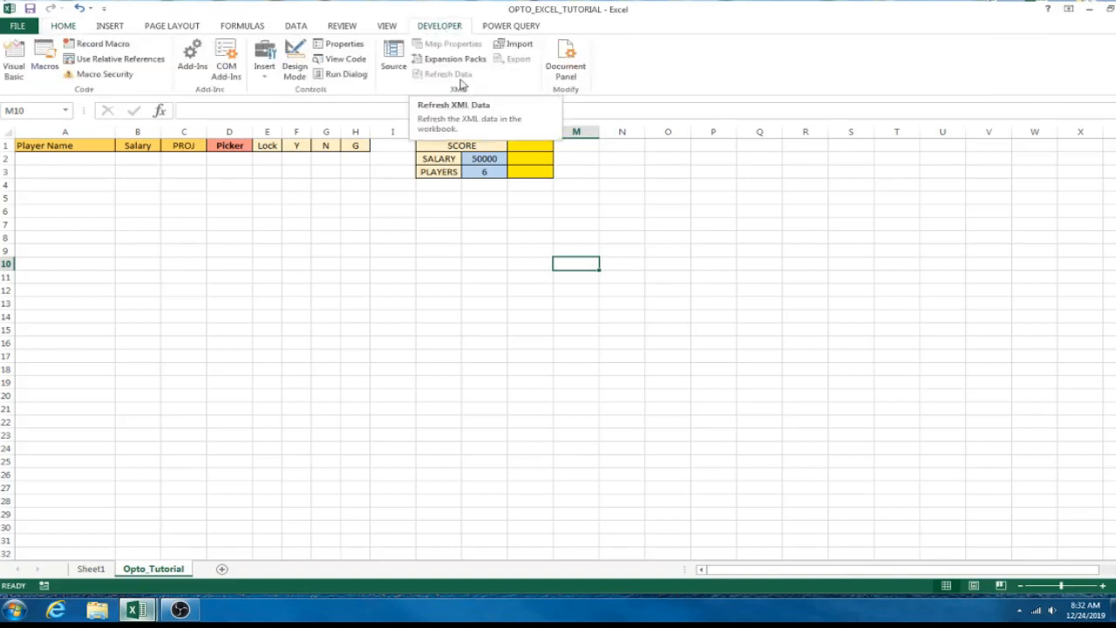
pyautogui.moveTo(191, 57)
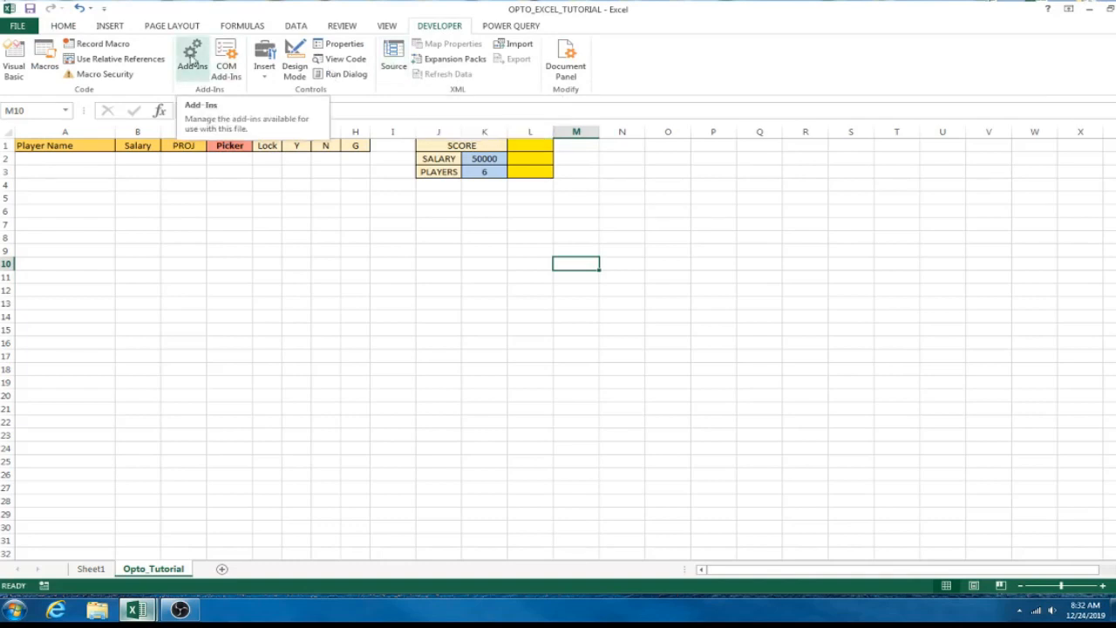
pyautogui.click(191, 54)
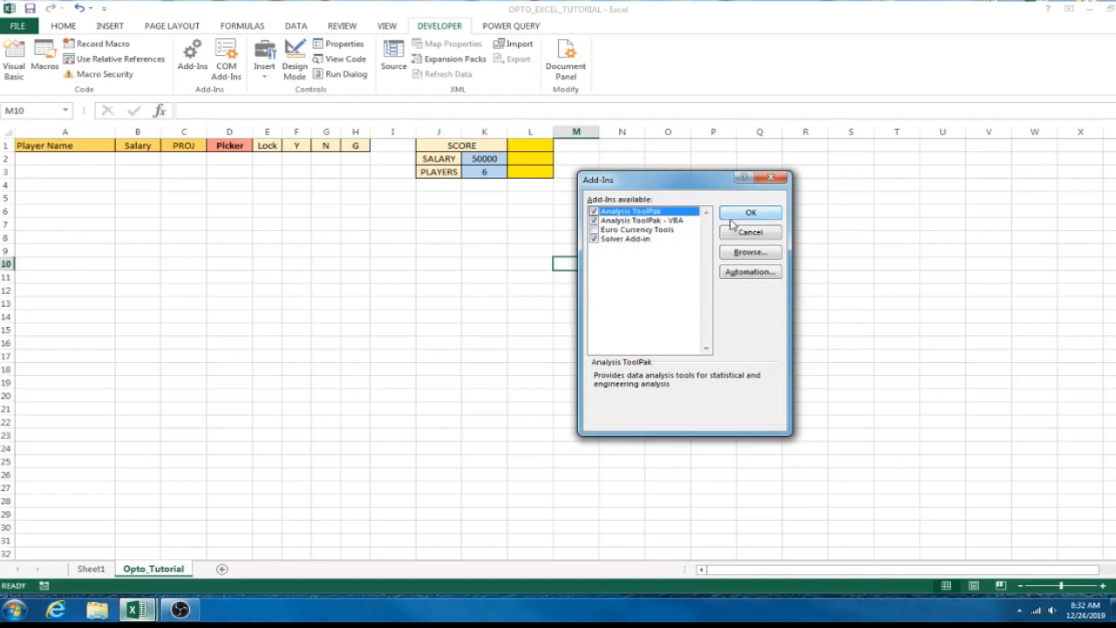
pyautogui.click(750, 212)
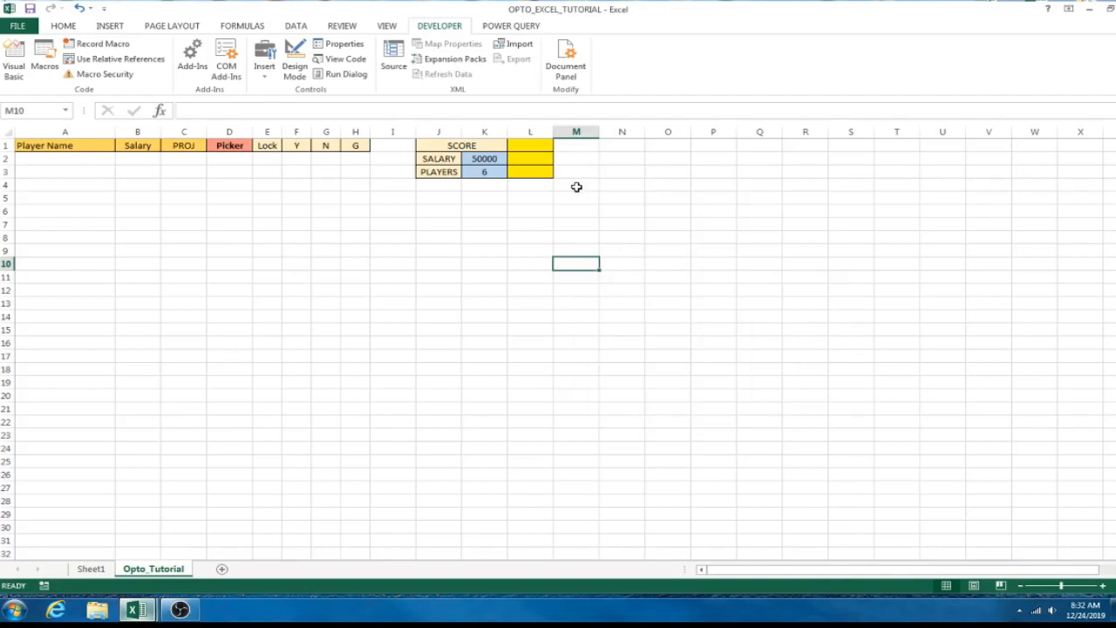
pyautogui.moveTo(289, 194)
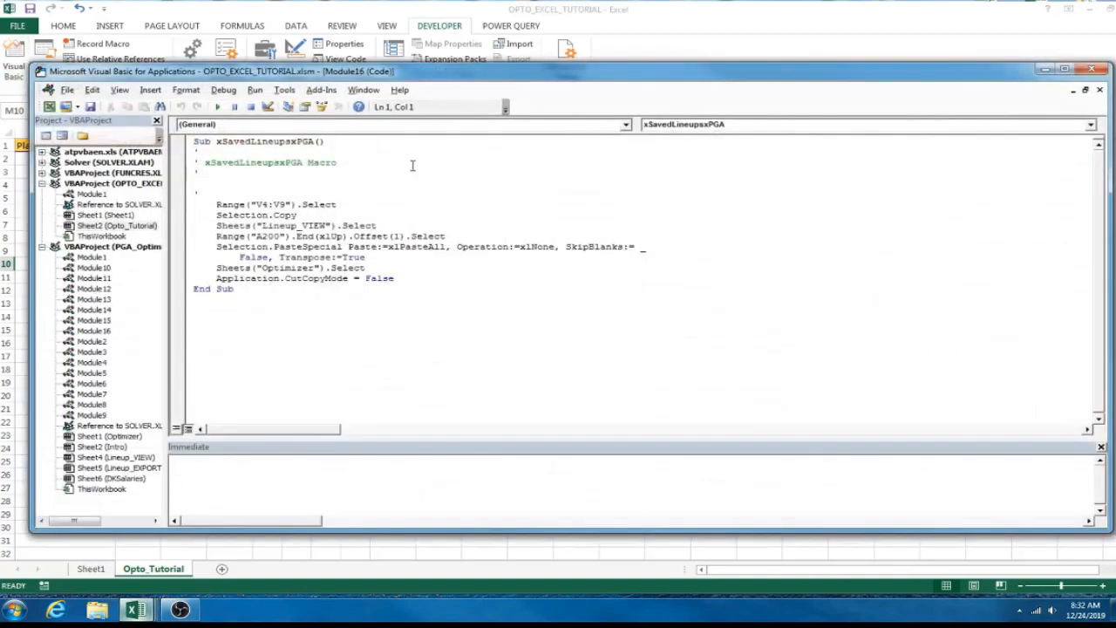
# Review the macro list under the VBA editor's Tools menu, then cancel it.
pyautogui.click(321, 90)
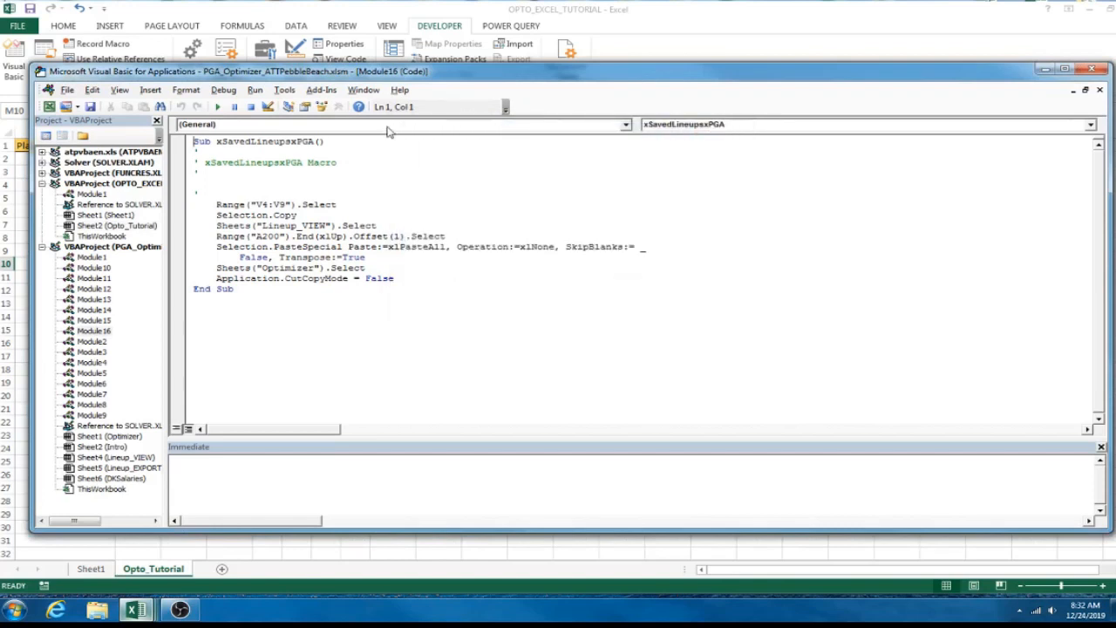
pyautogui.click(283, 90)
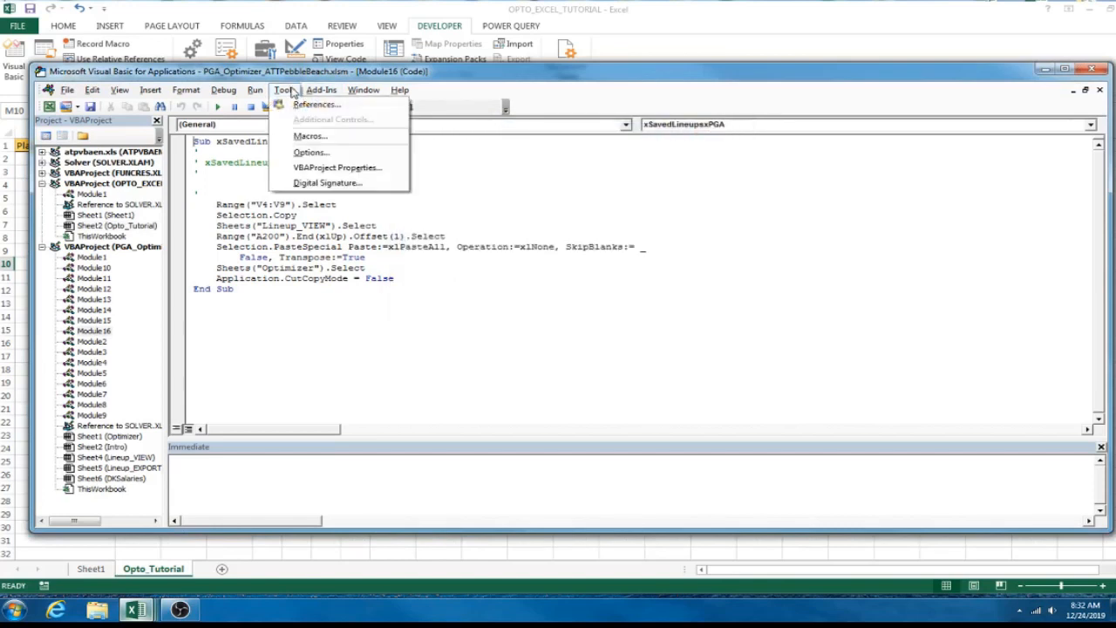
pyautogui.click(310, 136)
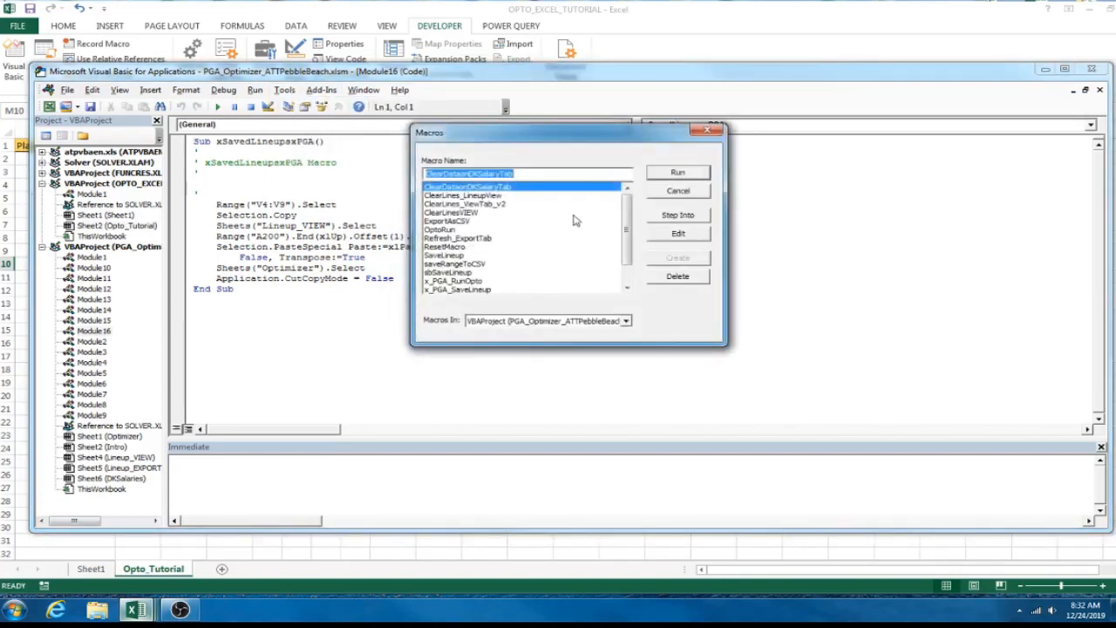
pyautogui.click(678, 190)
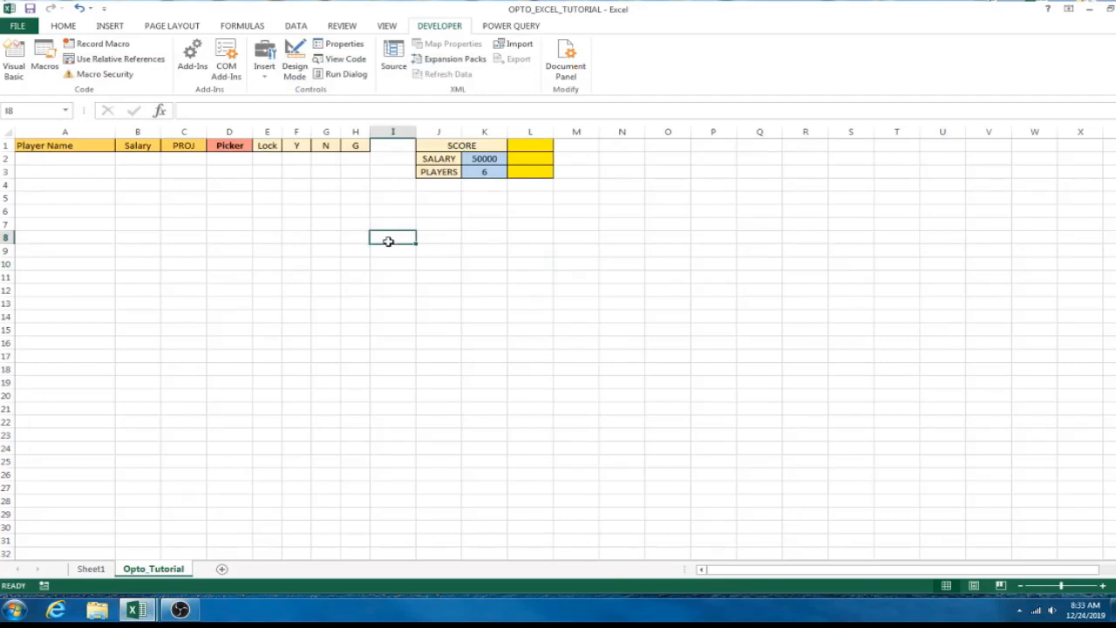
pyautogui.moveTo(434, 501)
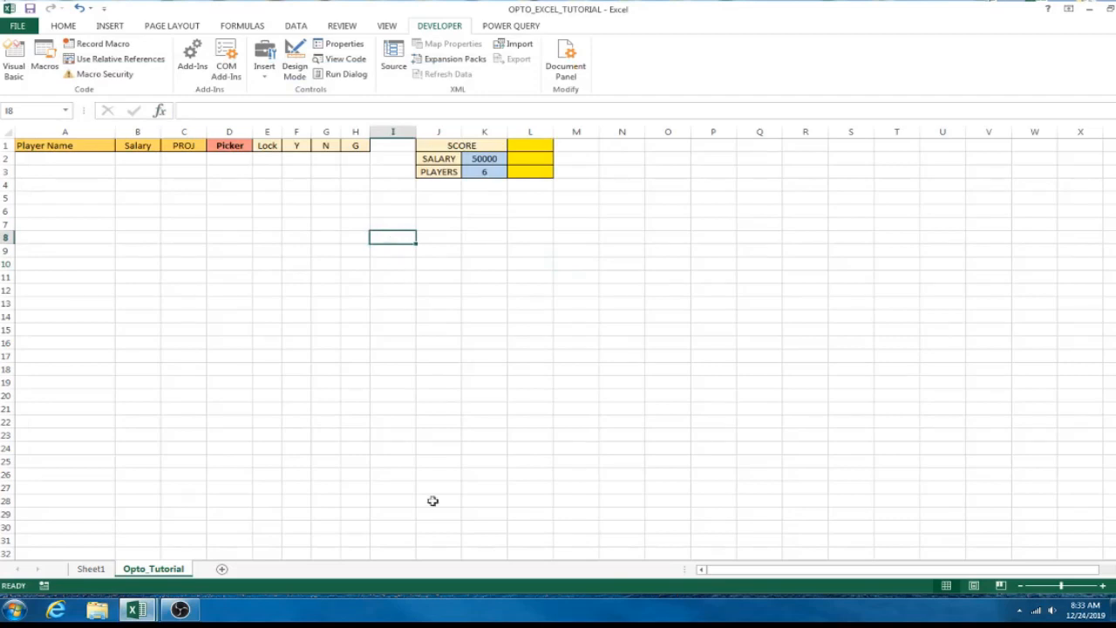
pyautogui.moveTo(327, 502)
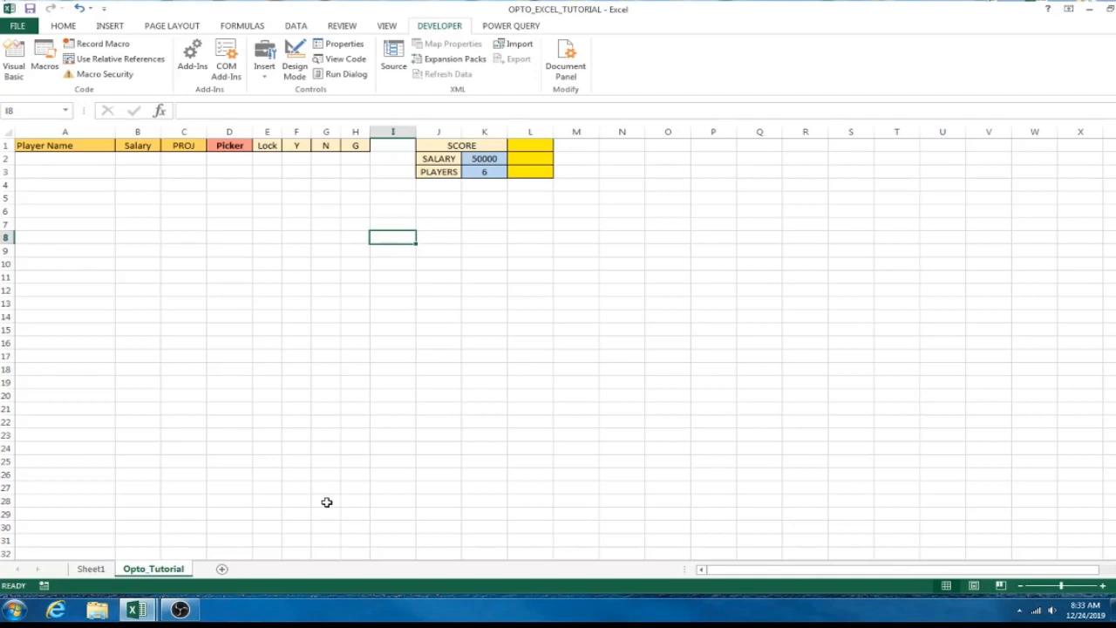
# Place the six-golfer OPTIMAL LINEUP table in N1:Q10 and widen the player name column.
pyautogui.click(91, 569)
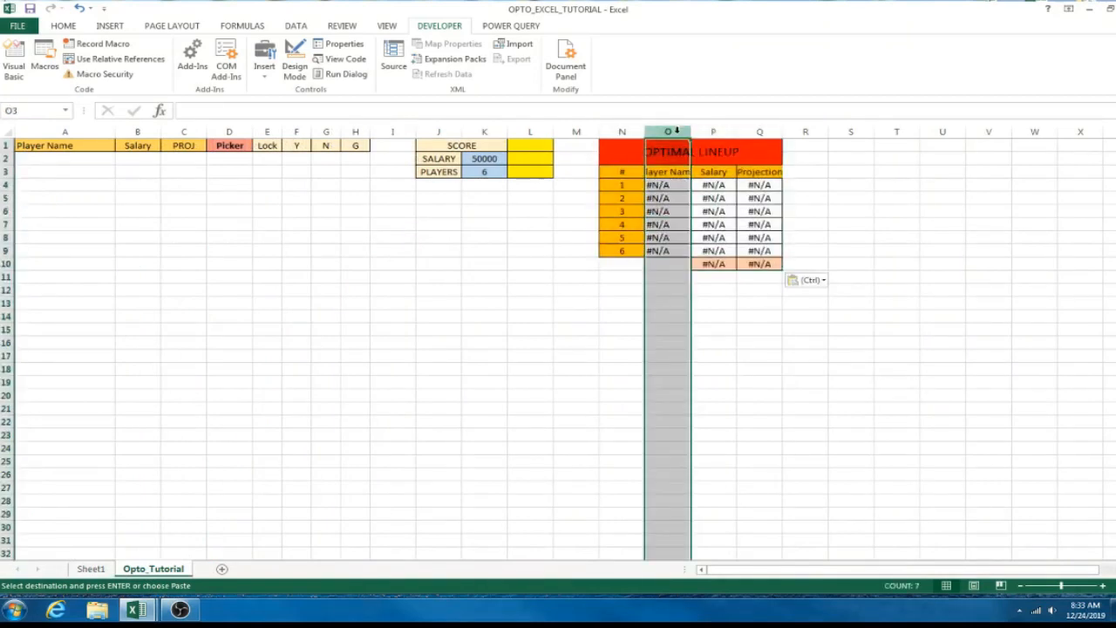
pyautogui.click(63, 25)
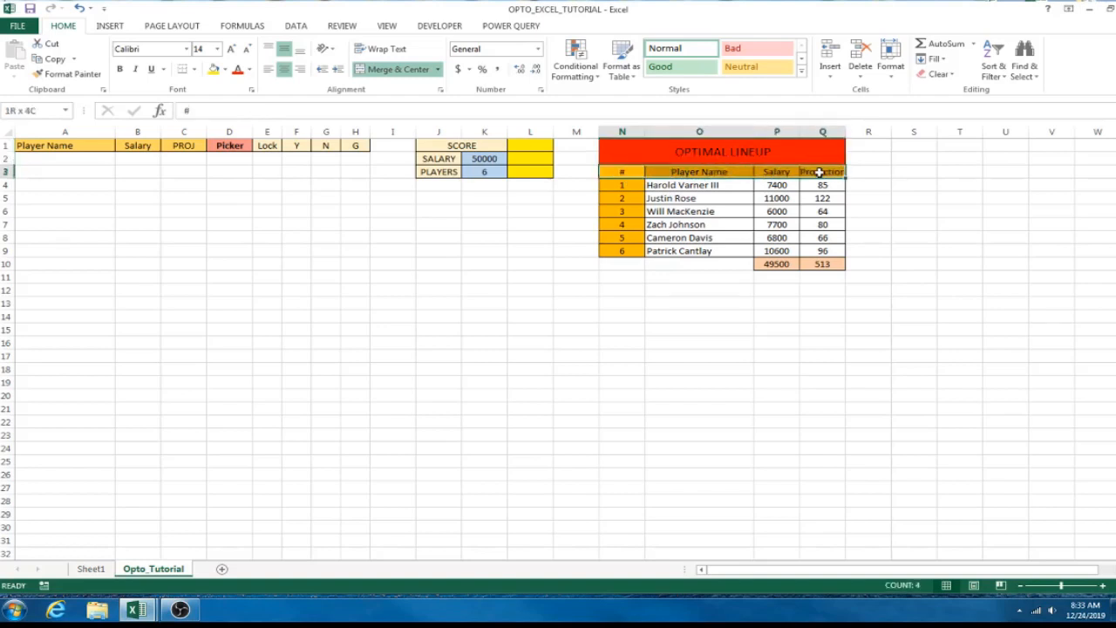
# Delete the names, salaries and projections in O4:Q9 and the totals in P10:Q10.
pyautogui.click(622, 172)
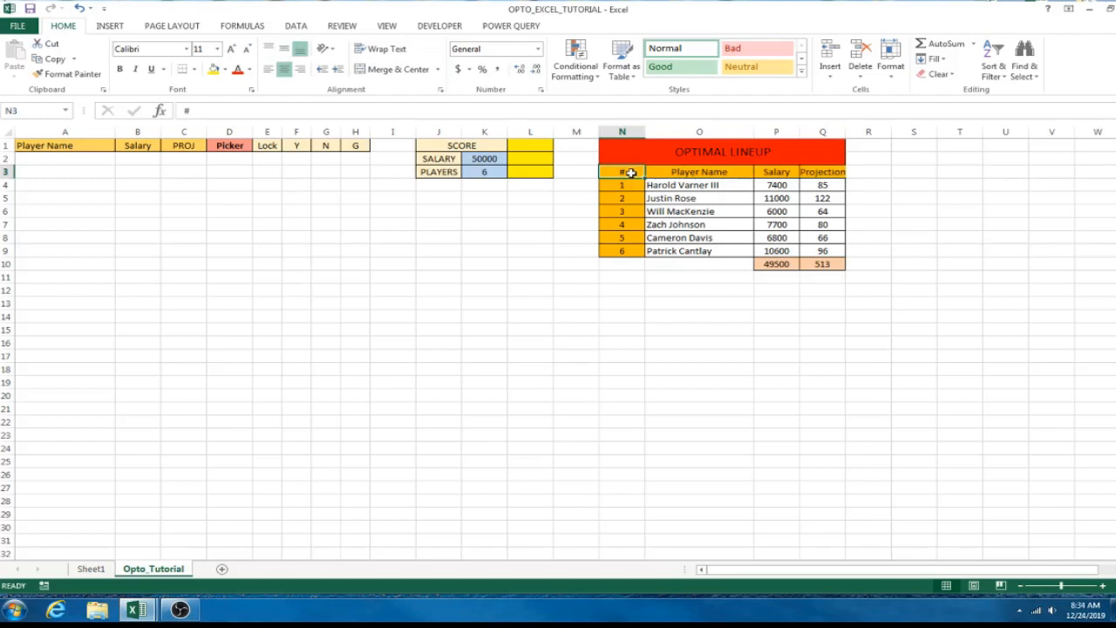
pyautogui.click(822, 171)
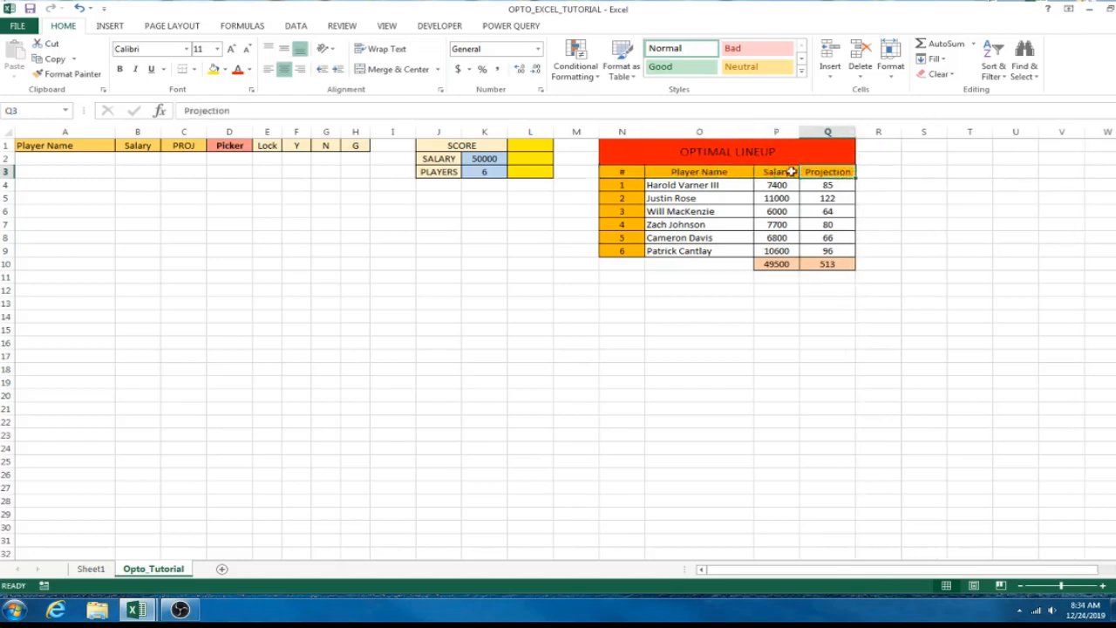
pyautogui.moveTo(719, 215)
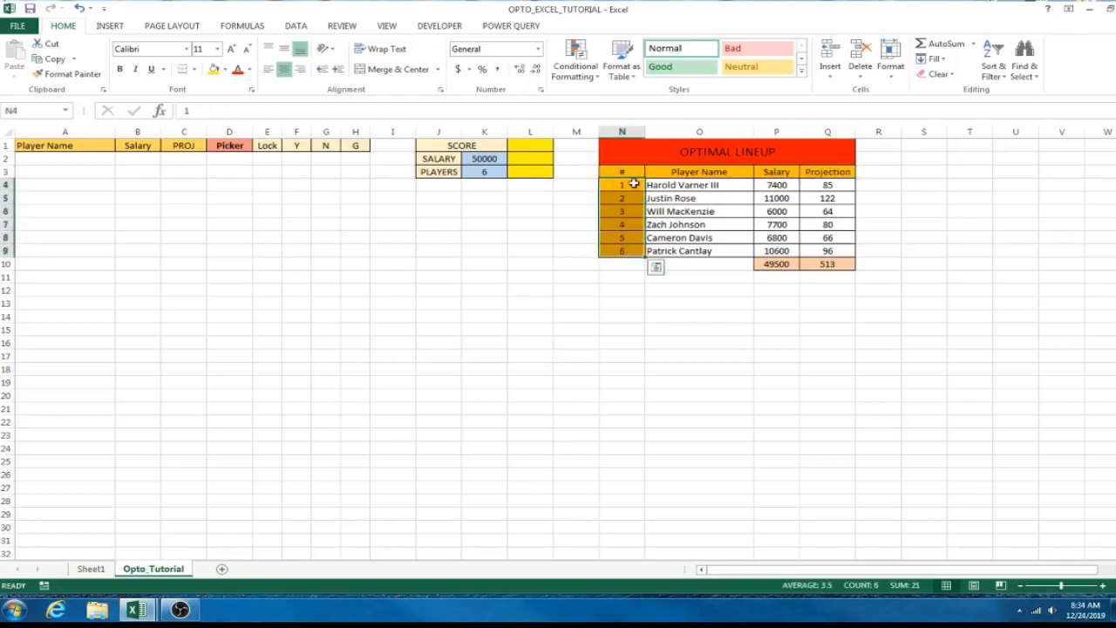
pyautogui.click(622, 224)
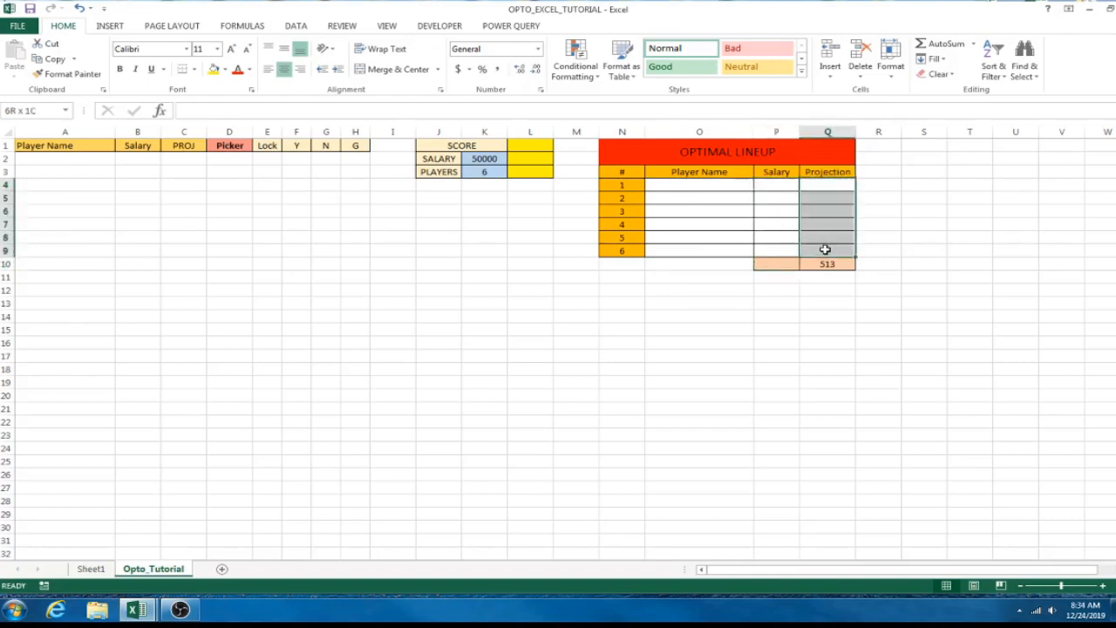
pyautogui.click(827, 264)
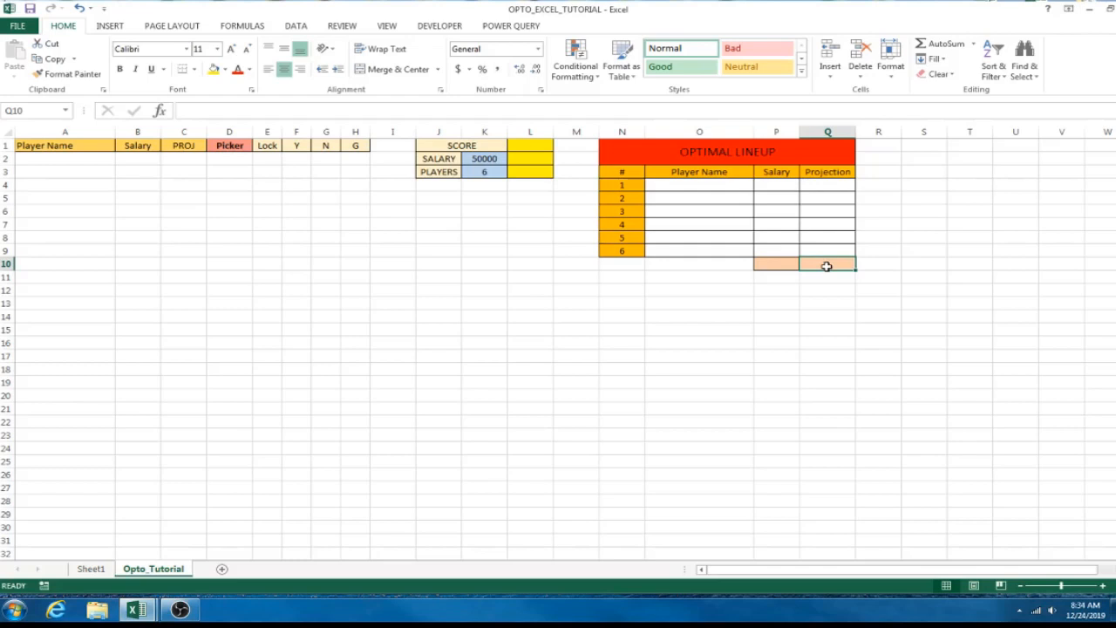